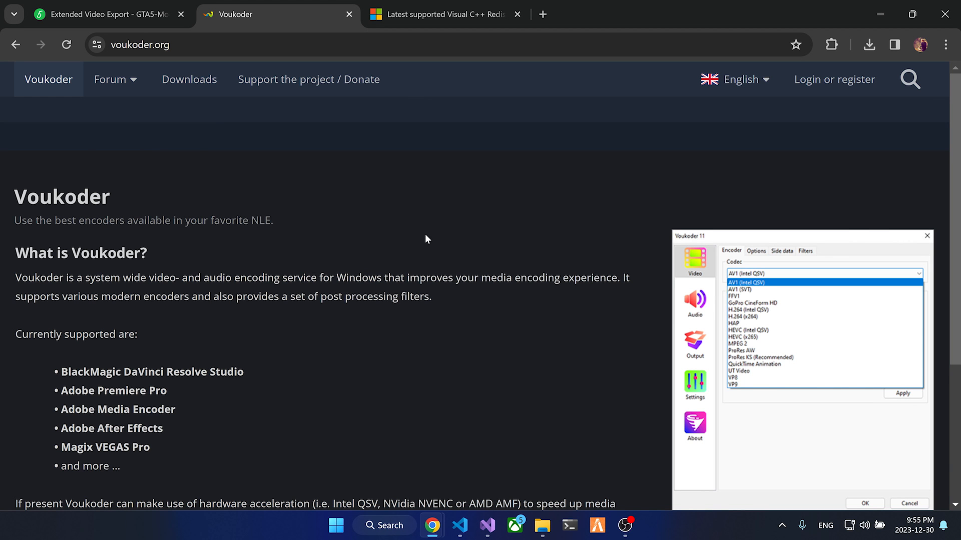
pyautogui.moveTo(176, 100)
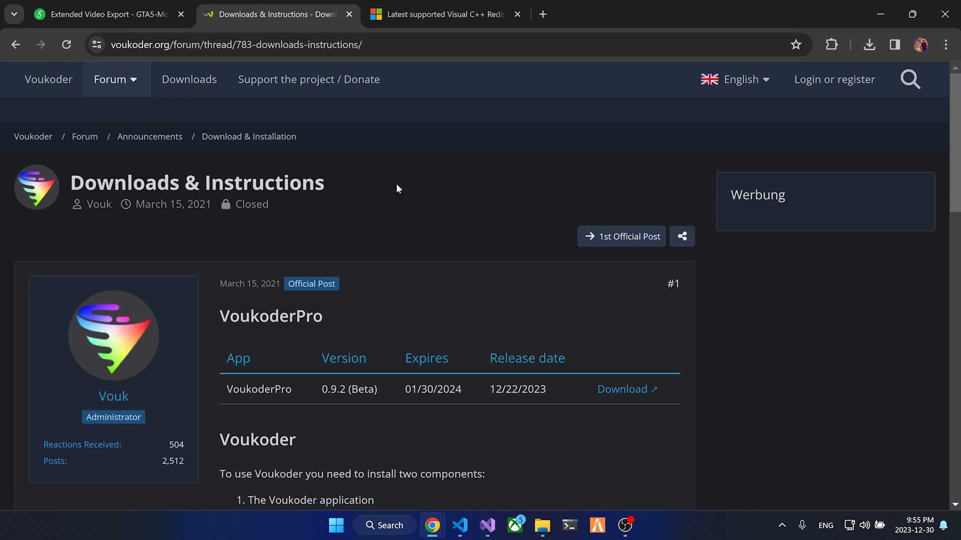
# Scroll through the Voukoder 13.4 and connector download tables on the Downloads & Instructions page
pyautogui.scroll(-3)
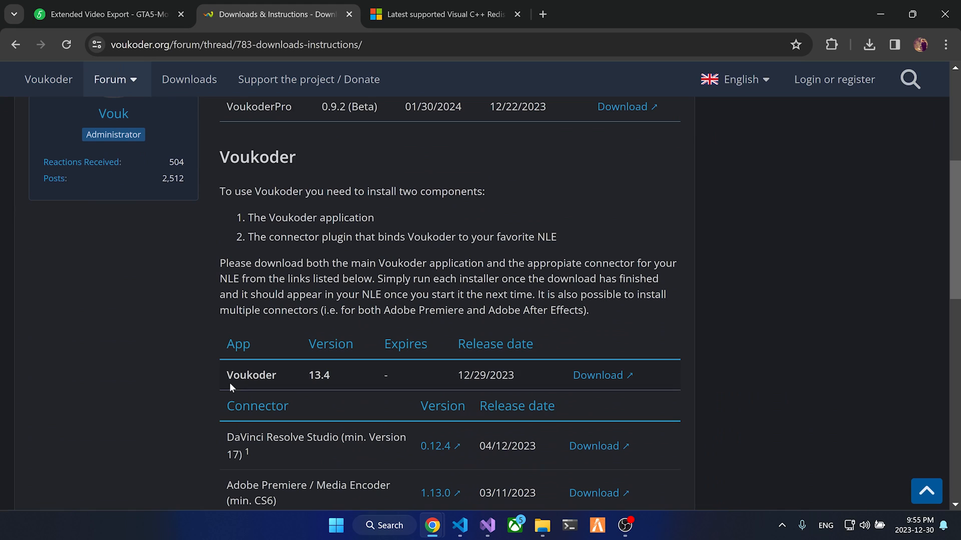
pyautogui.moveTo(550, 384)
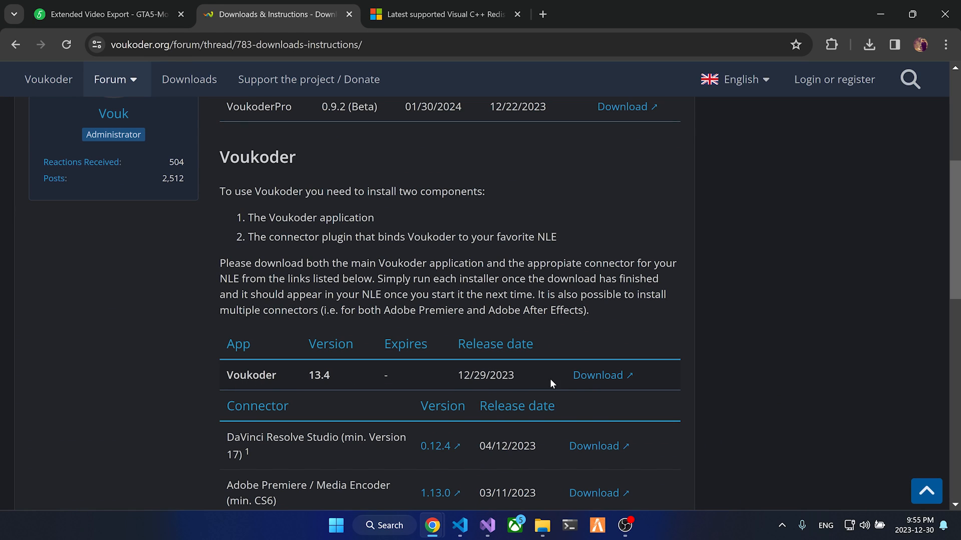
pyautogui.moveTo(530, 163)
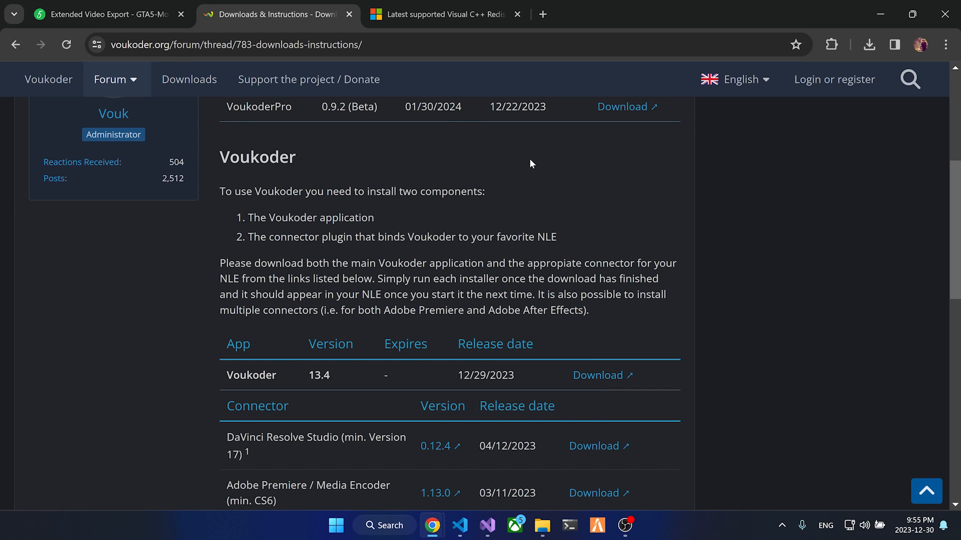
pyautogui.scroll(-3)
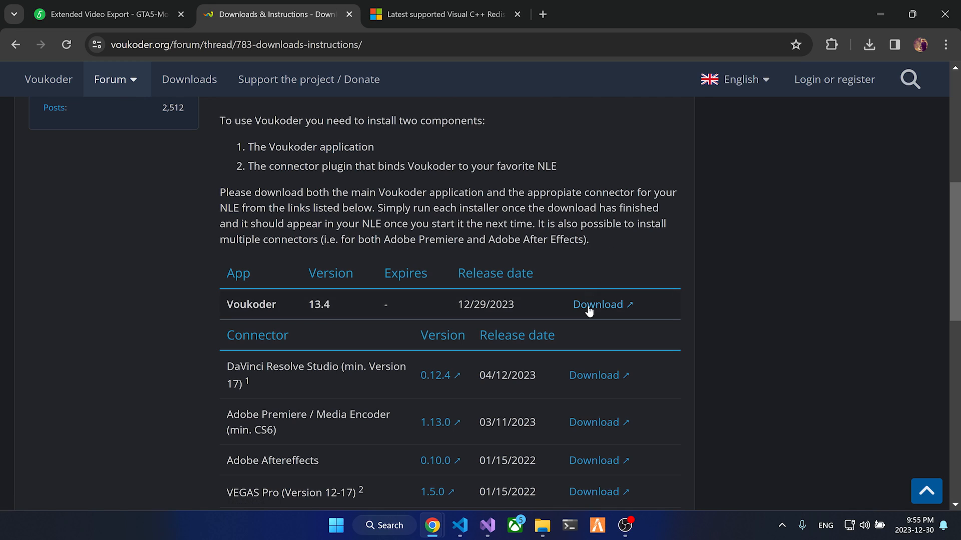
pyautogui.moveTo(591, 313)
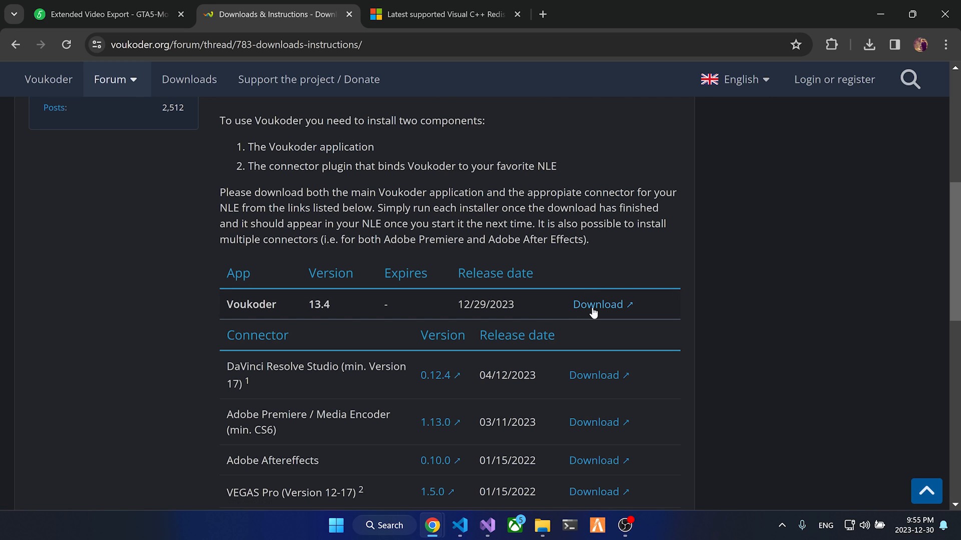
pyautogui.scroll(3)
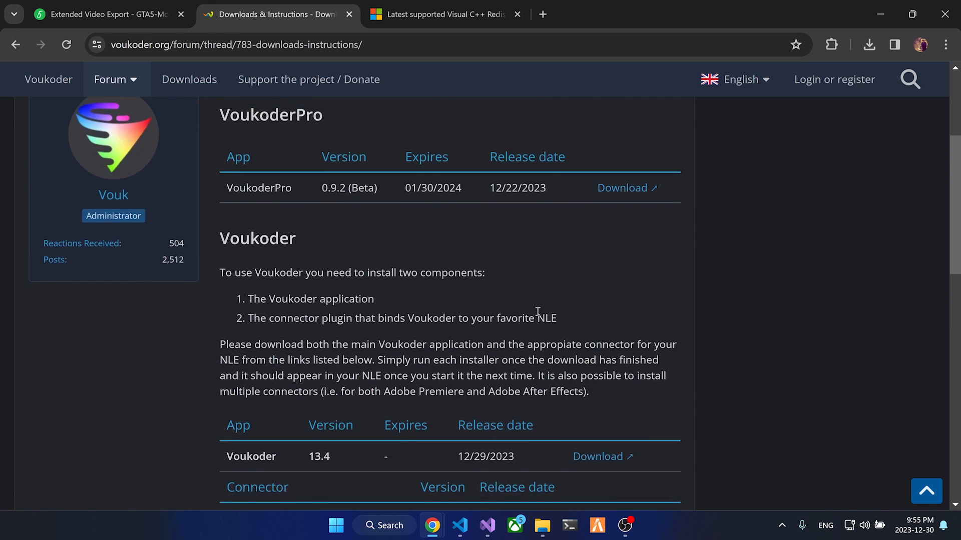
pyautogui.scroll(3)
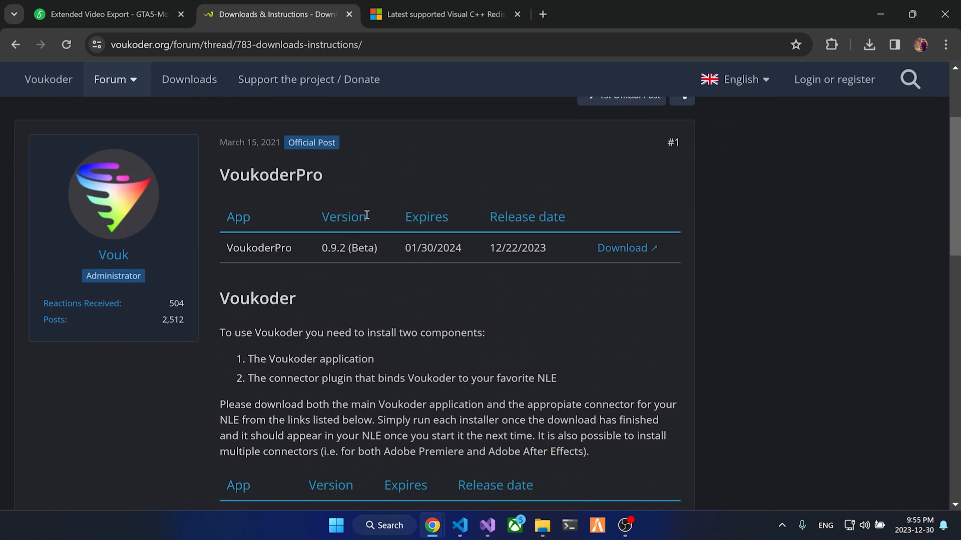
pyautogui.scroll(3)
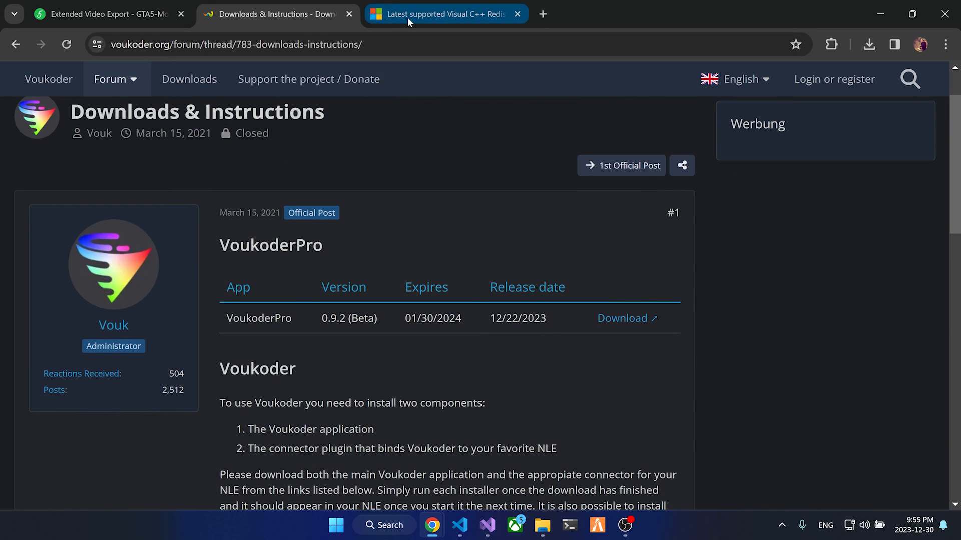
# Bring up the Visual C++ Redistributable ARM64, X86 and X64 download links table
pyautogui.click(444, 14)
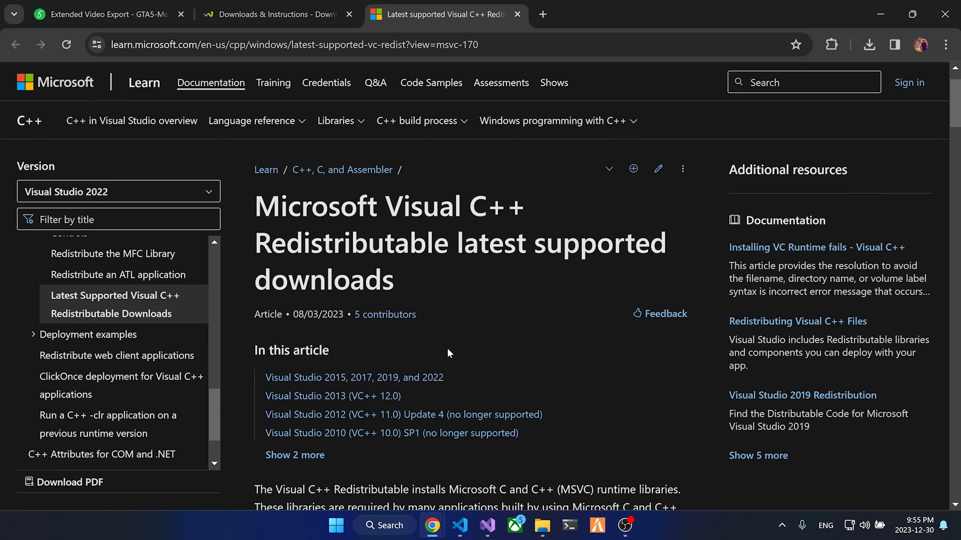
pyautogui.scroll(-3)
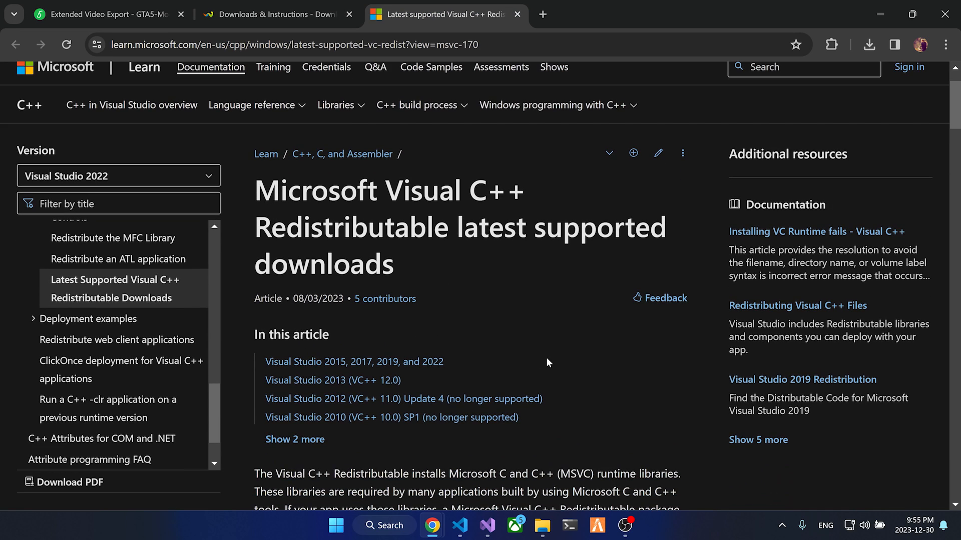
pyautogui.scroll(-3)
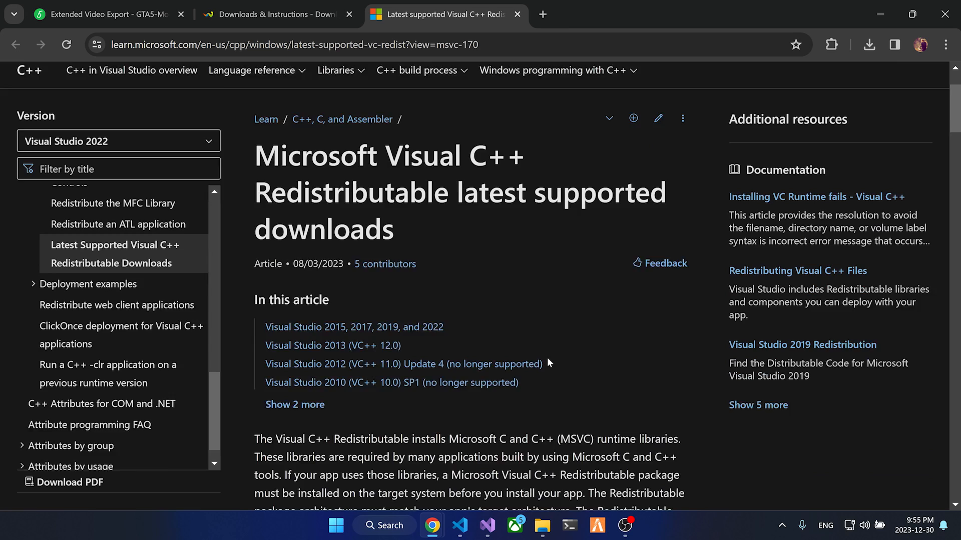
pyautogui.scroll(-3)
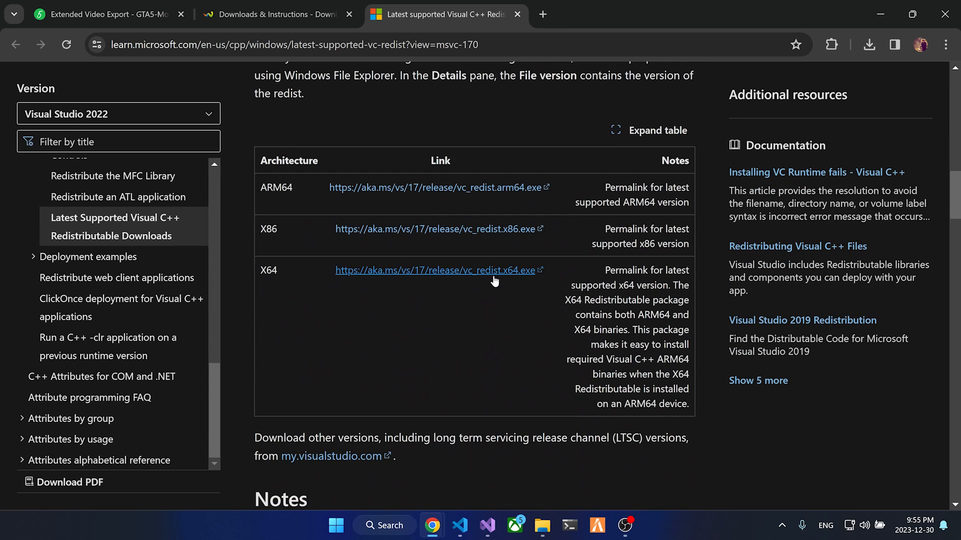
pyautogui.moveTo(374, 280)
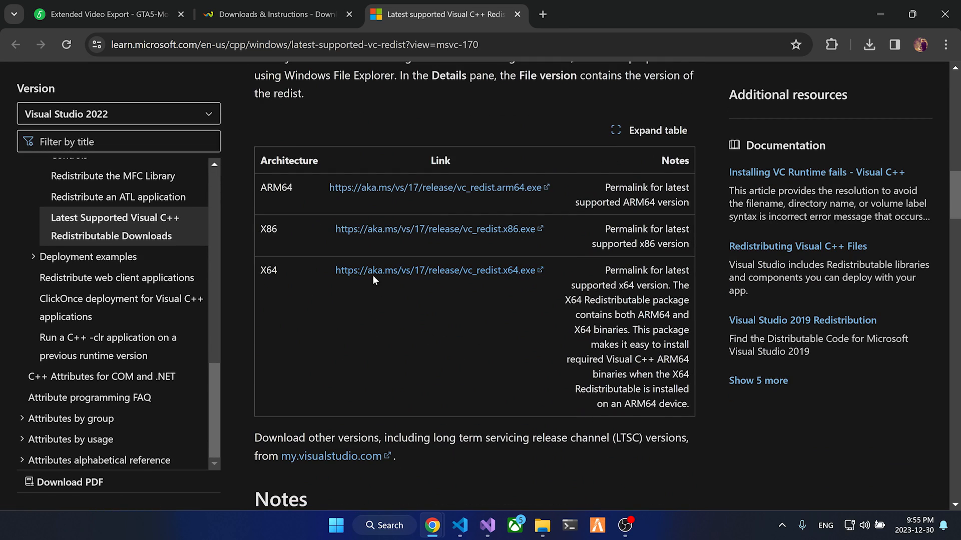
pyautogui.moveTo(511, 280)
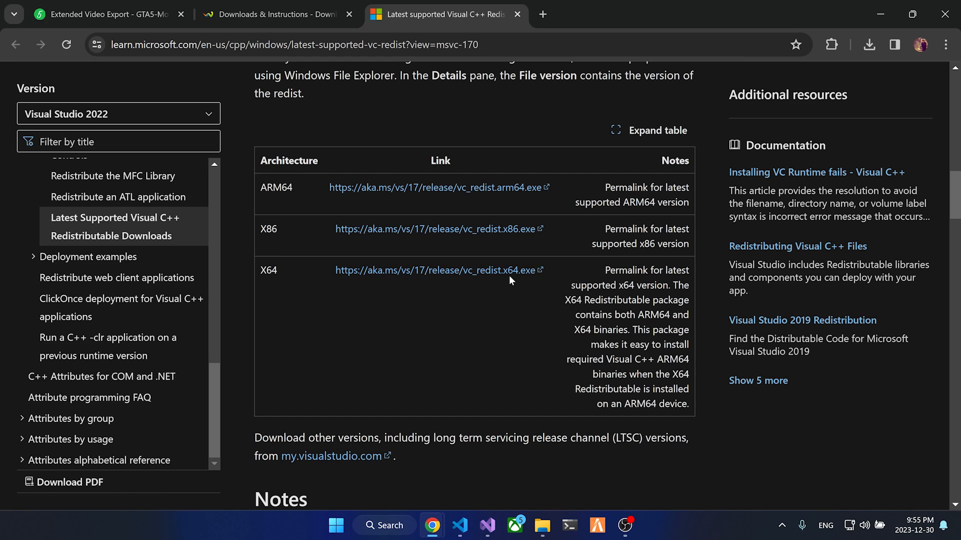
pyautogui.moveTo(501, 285)
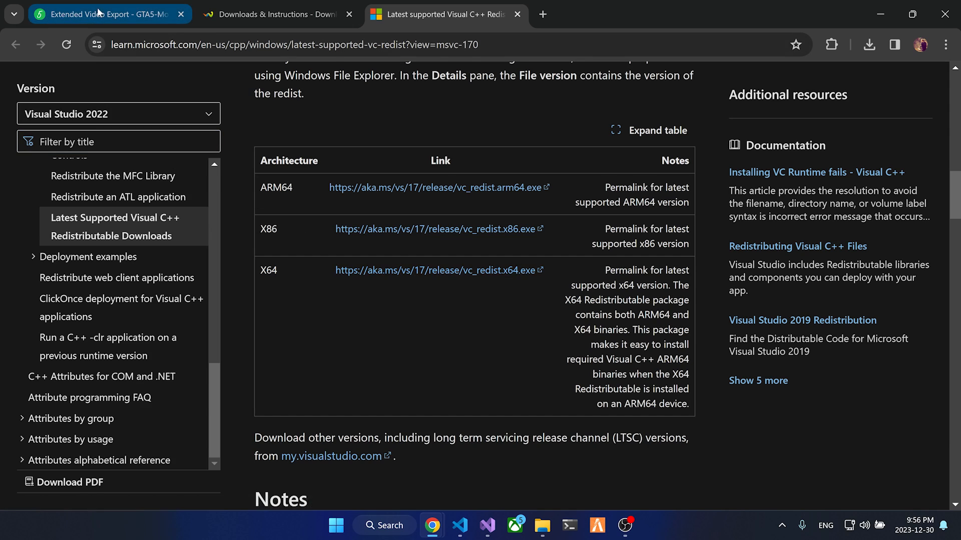
# Download the Extended Video Export 0.5.0 zip from GTA5-Mods and open the archive
pyautogui.click(107, 14)
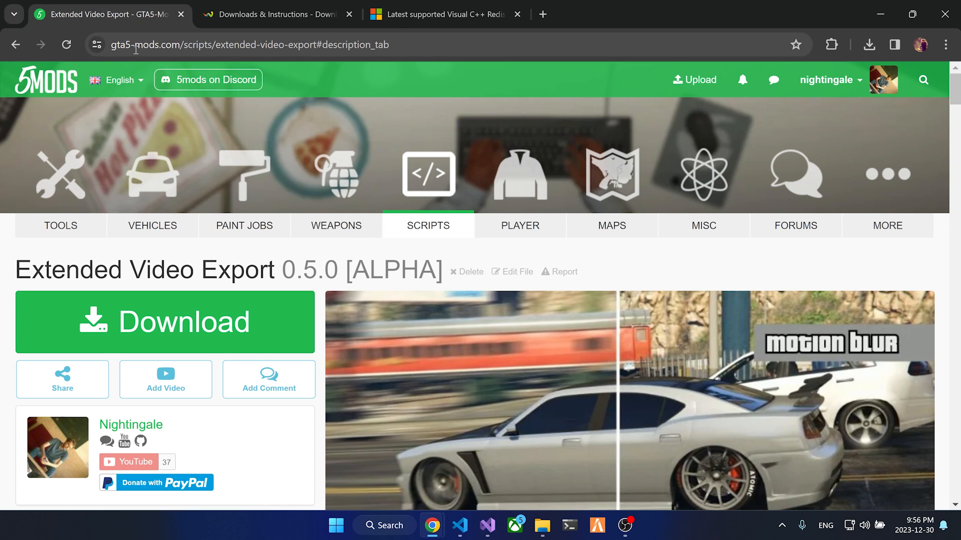
pyautogui.moveTo(215, 108)
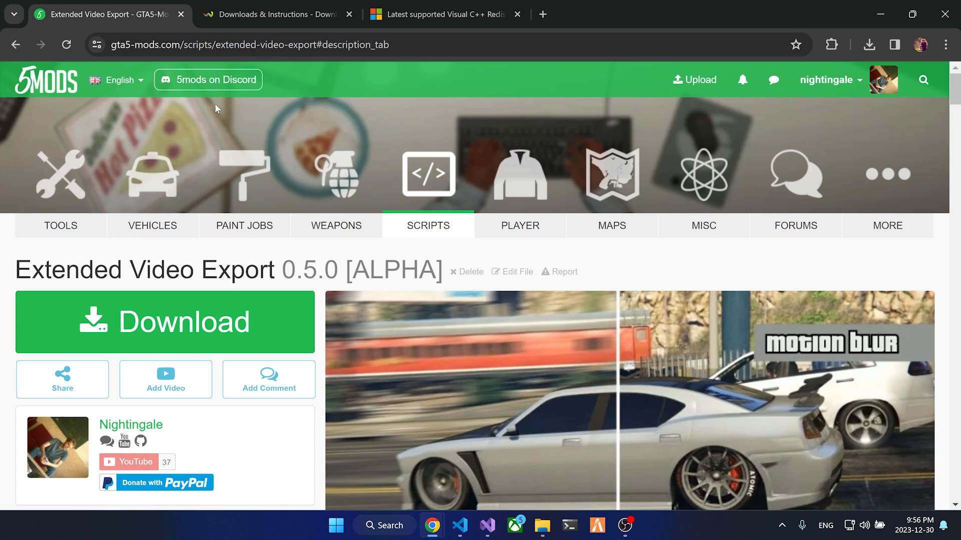
pyautogui.scroll(-3)
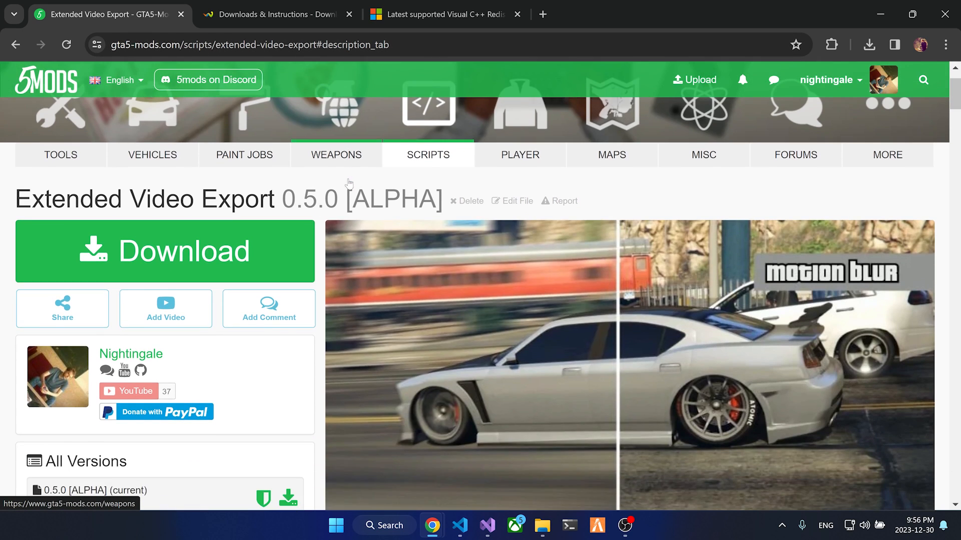
pyautogui.scroll(-3)
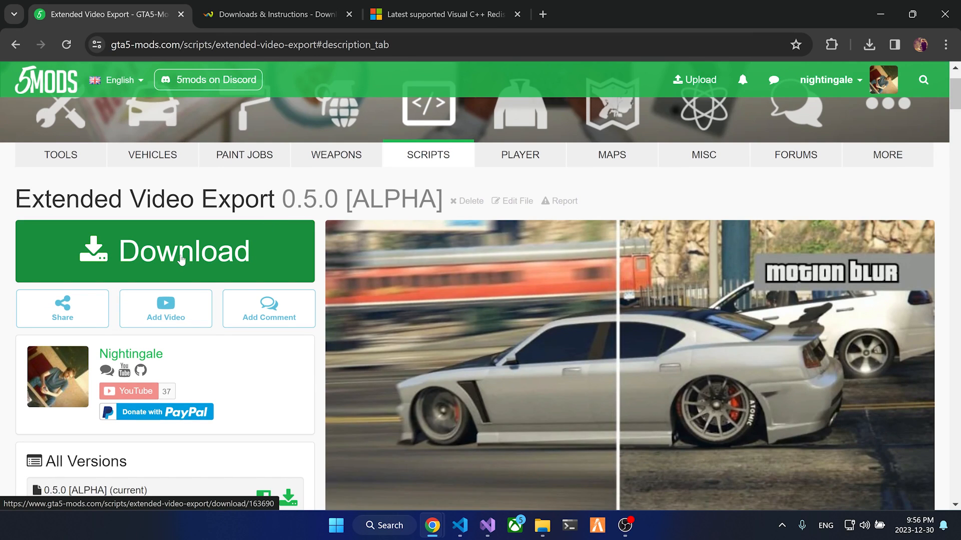
pyautogui.click(165, 251)
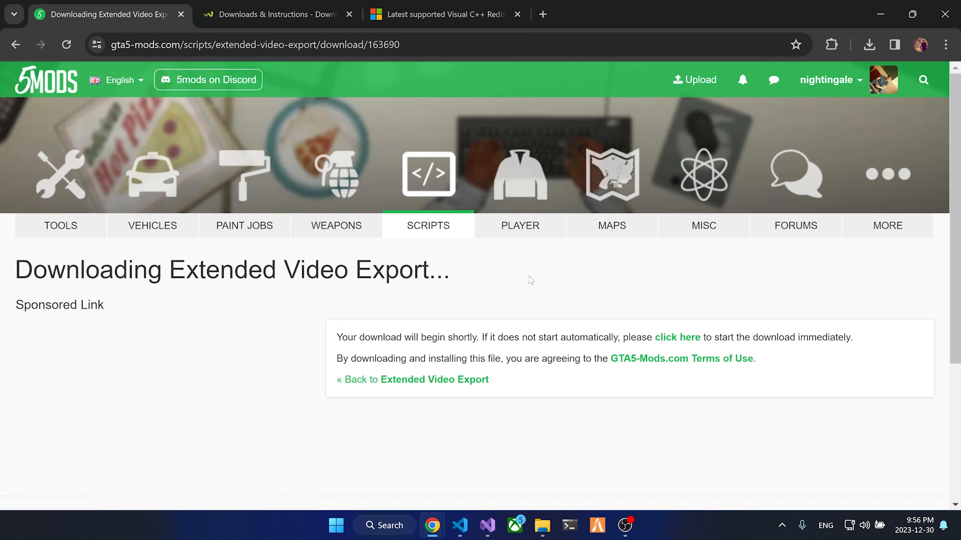
pyautogui.click(868, 44)
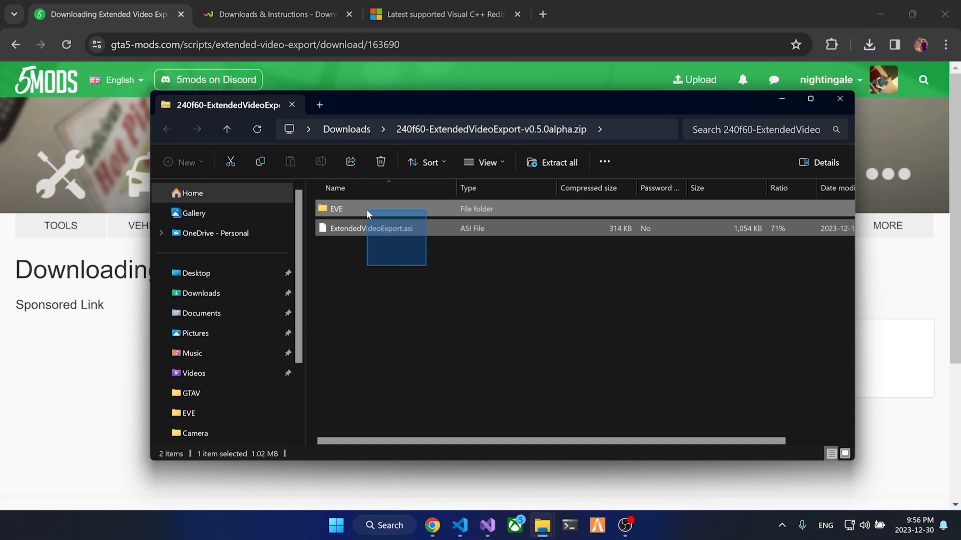
pyautogui.moveTo(542, 526)
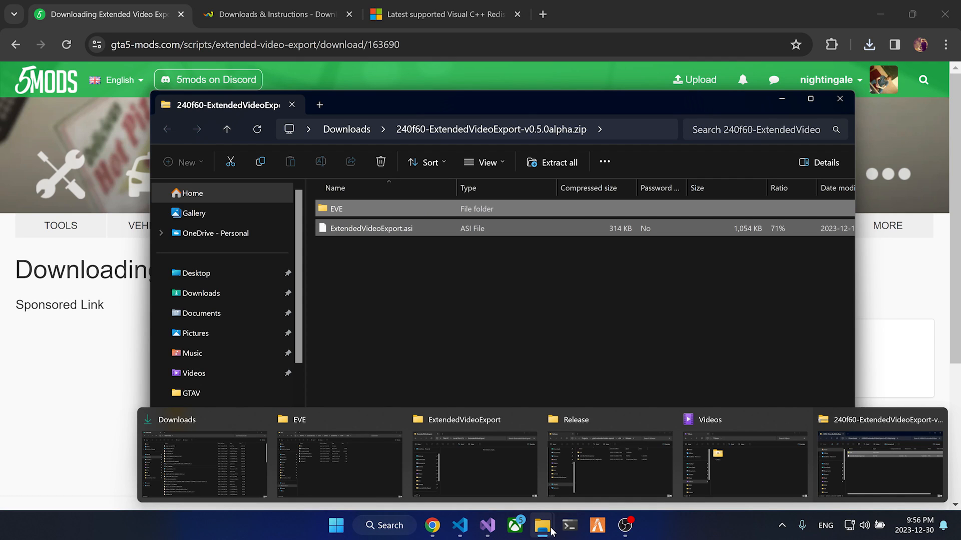
pyautogui.moveTo(421, 484)
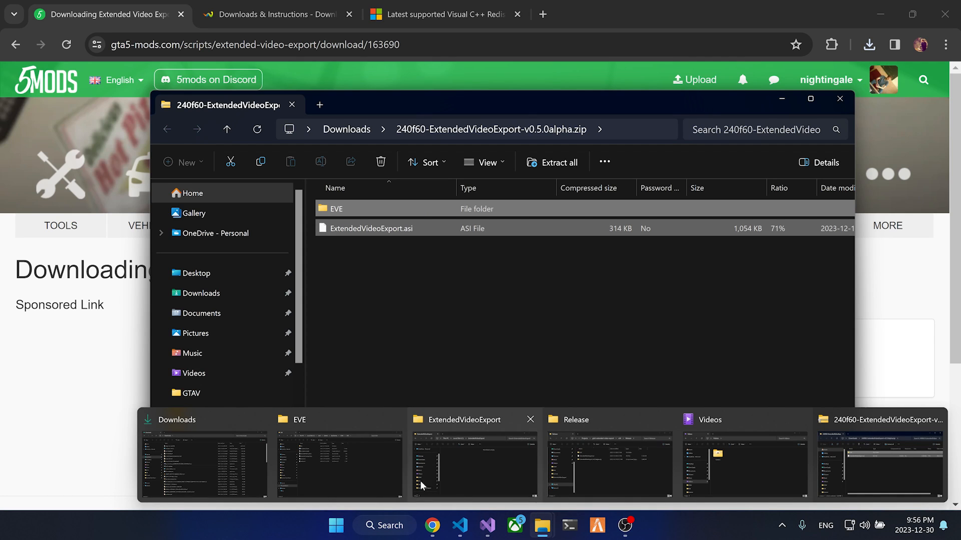
# Permanently delete the old EVE folder and ExtendedVideoExport.asi from the GTAV folder
pyautogui.click(337, 462)
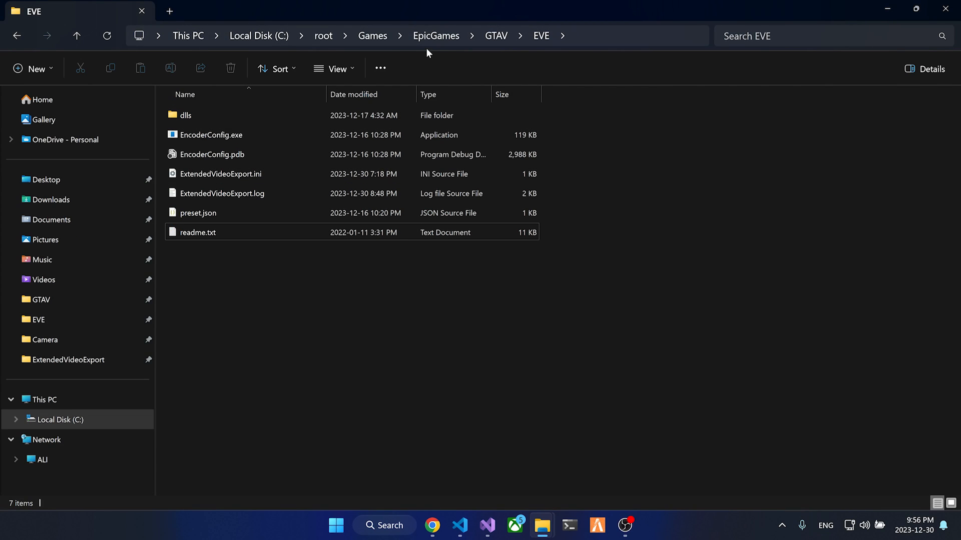
pyautogui.click(496, 36)
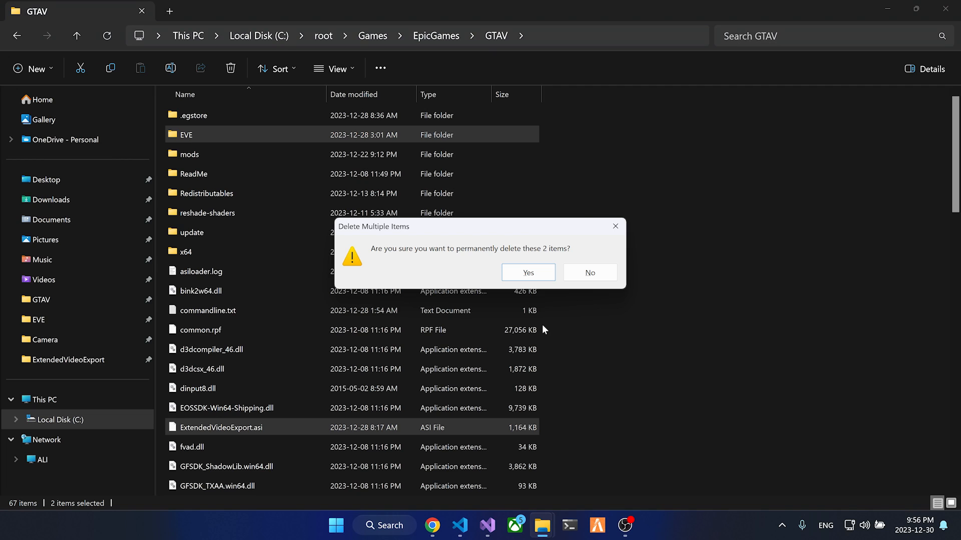
pyautogui.click(527, 272)
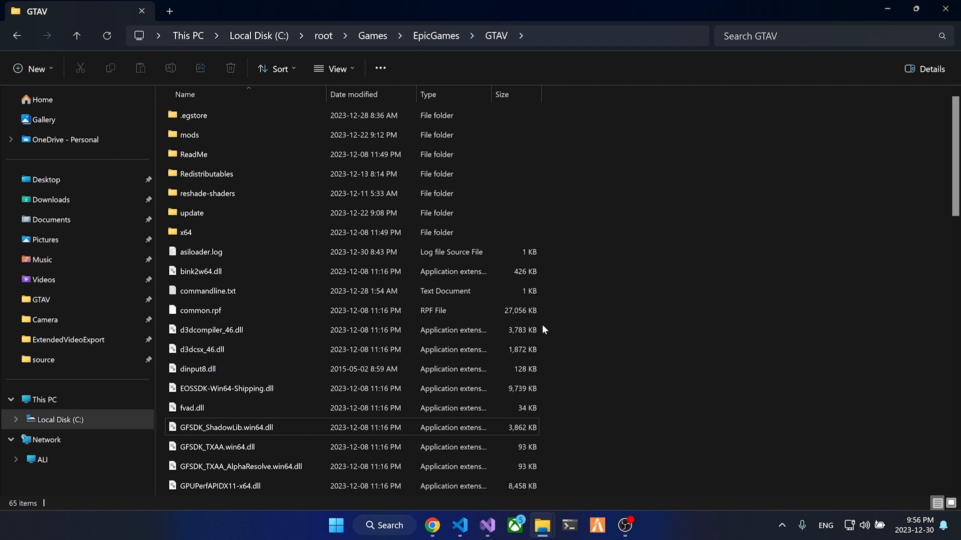
pyautogui.moveTo(541, 525)
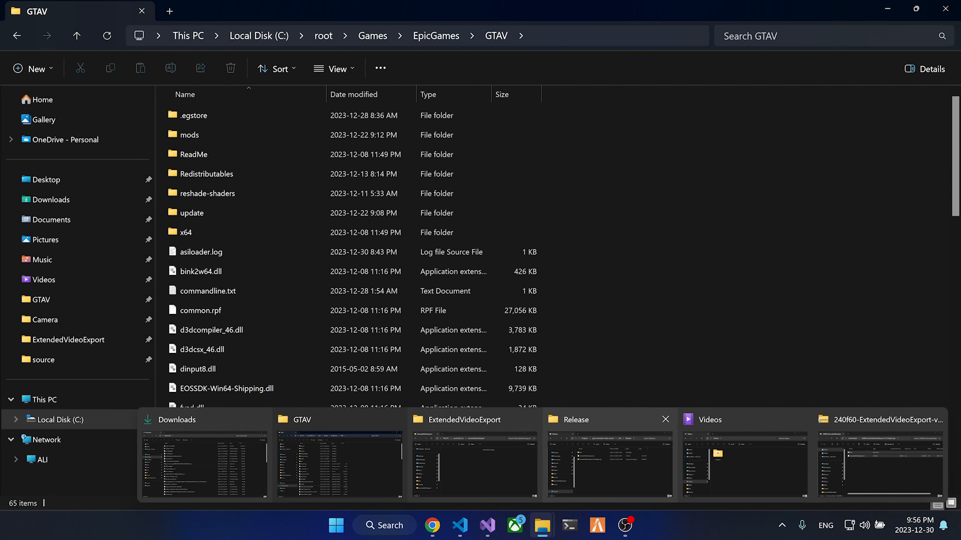
# Copy EVE and ExtendedVideoExport.asi from the 0.5.0 zip into the GTAV folder
pyautogui.click(879, 462)
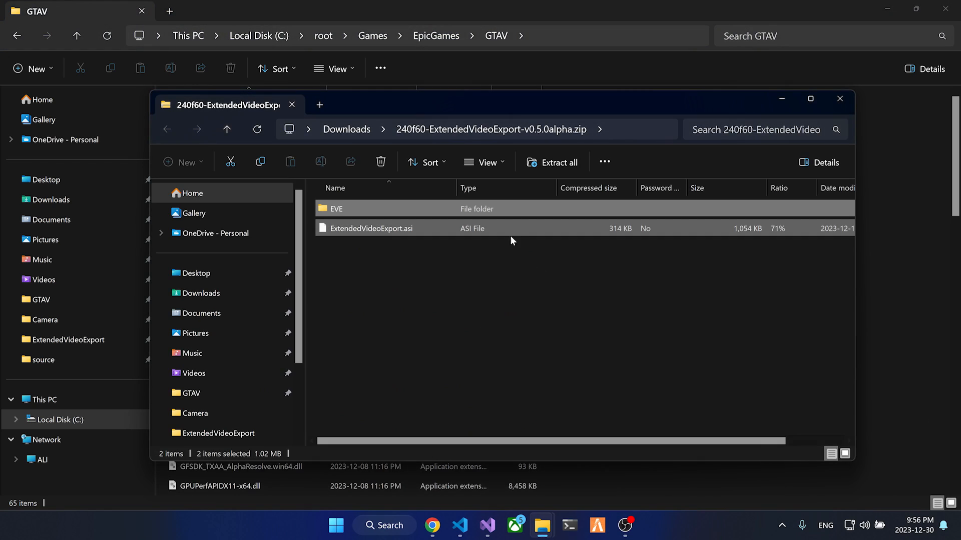
pyautogui.moveTo(818, 268)
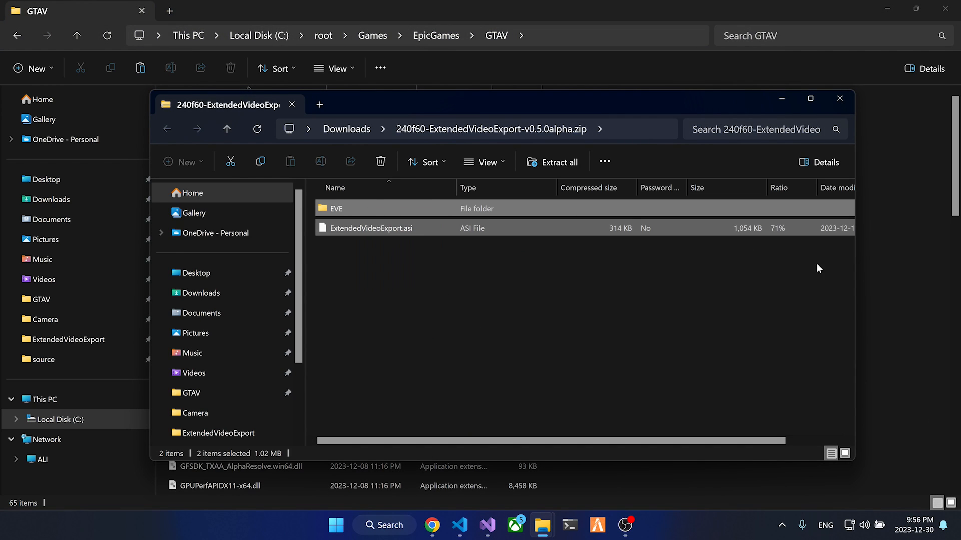
pyautogui.click(838, 99)
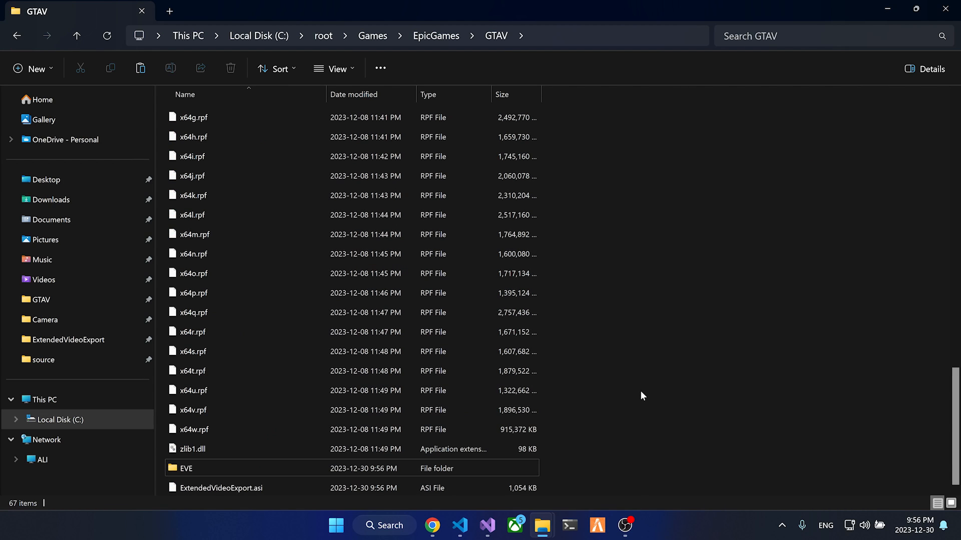
pyautogui.moveTo(648, 319)
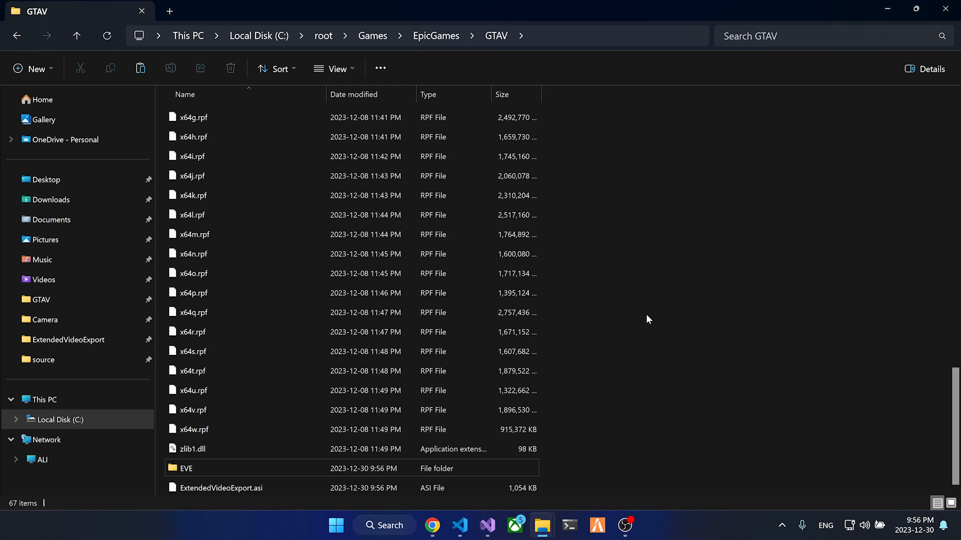
pyautogui.scroll(3)
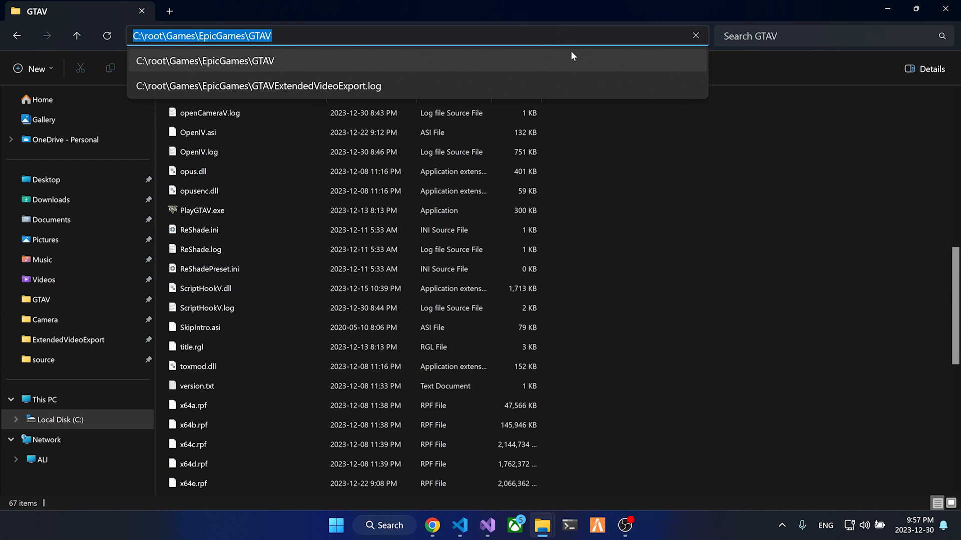
# Navigate via %localappdata%\FiveM to the FiveM Application Data plugins folder
pyautogui.write('%')
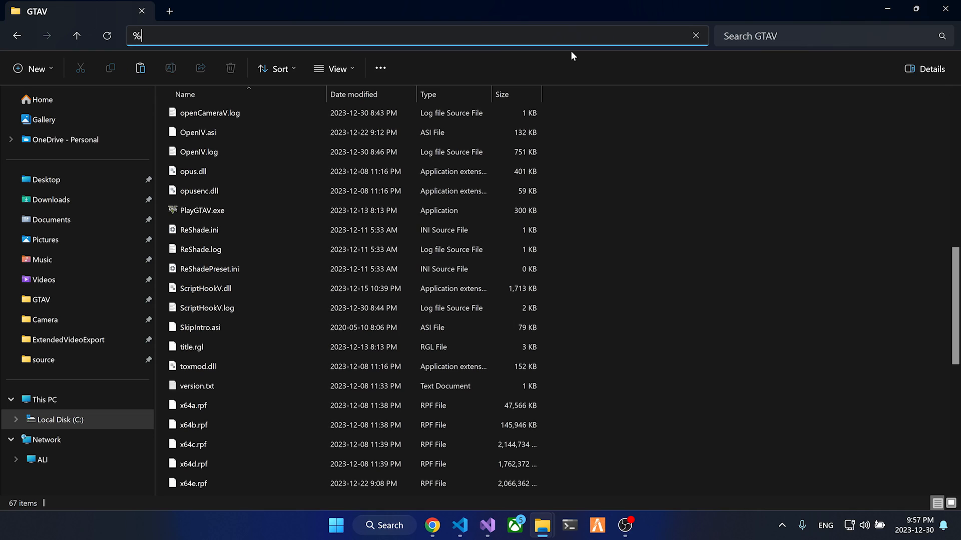
pyautogui.write('local')
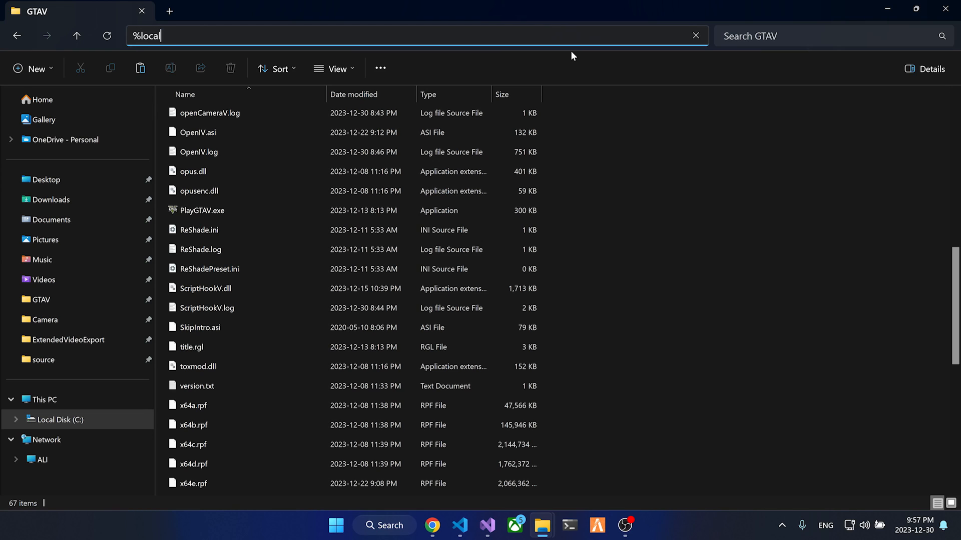
pyautogui.write('appdata%')
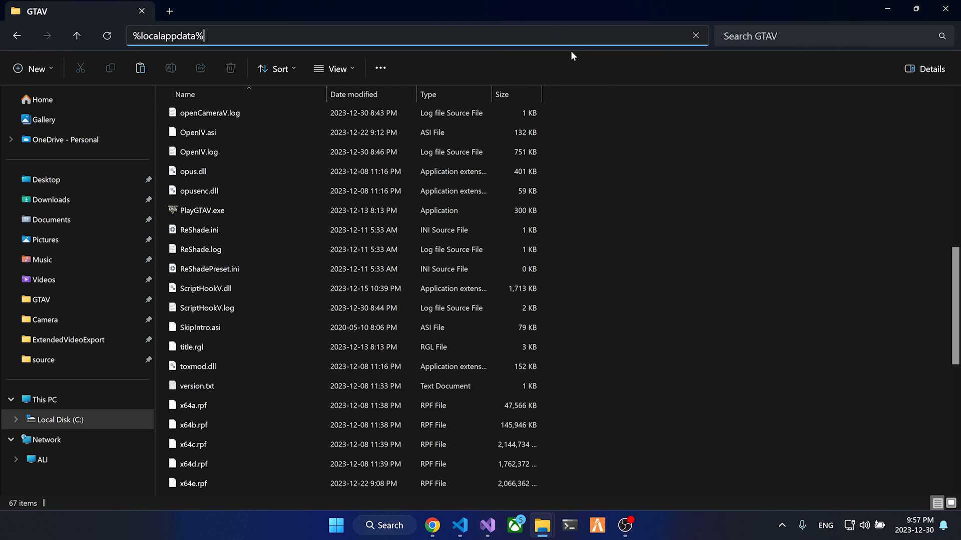
pyautogui.write('\\Five')
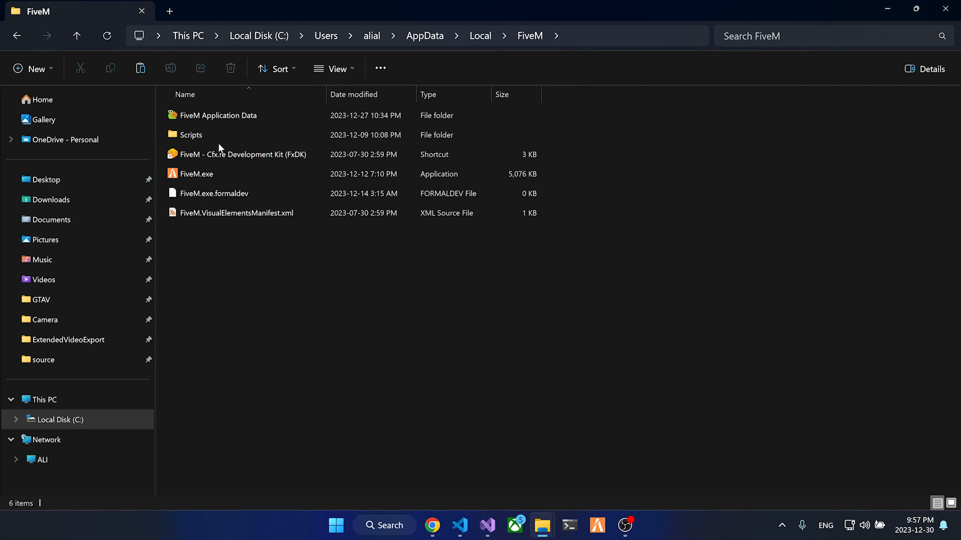
pyautogui.click(217, 115)
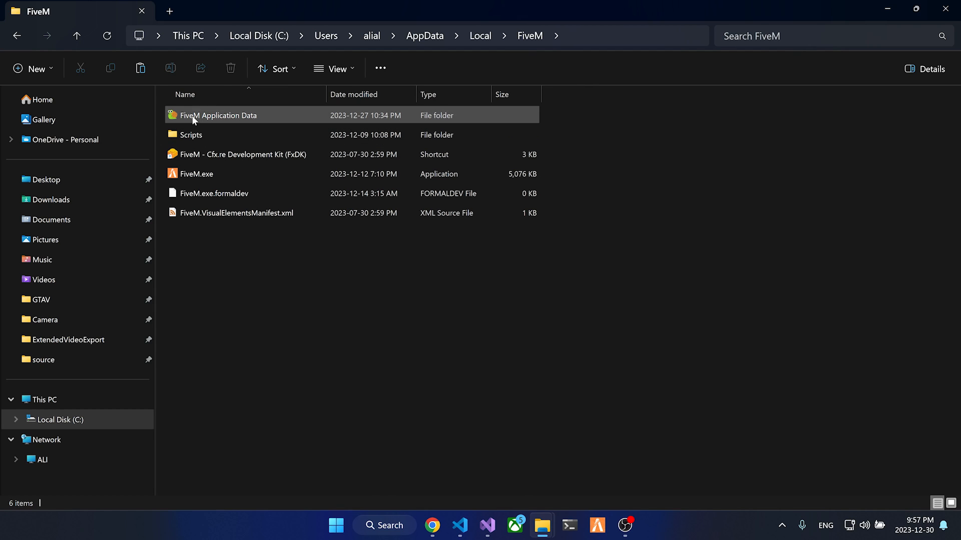
pyautogui.doubleClick(217, 115)
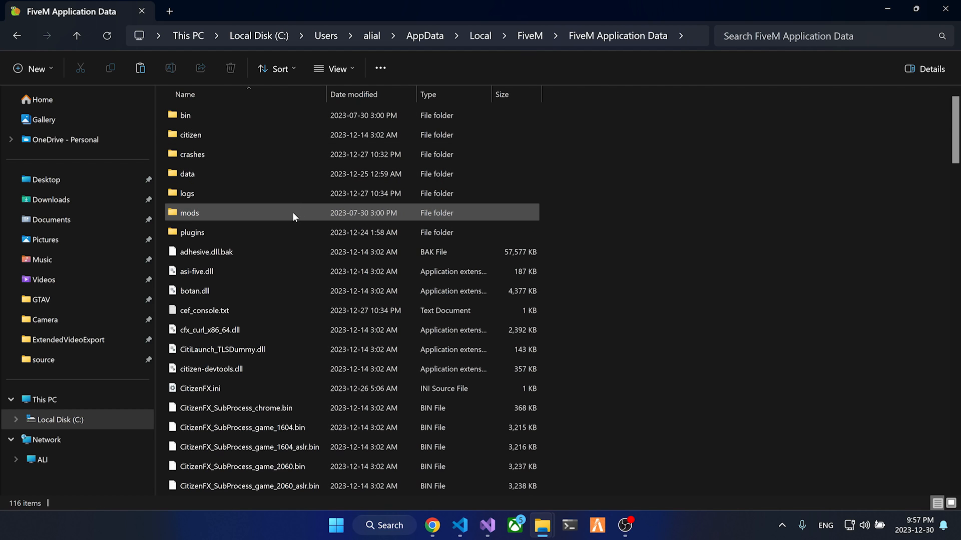
pyautogui.doubleClick(192, 233)
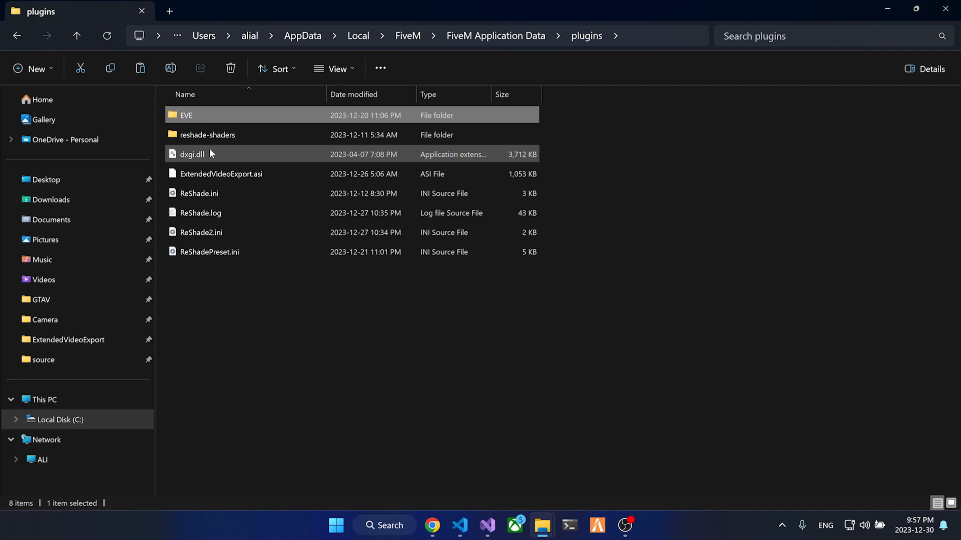
# Copy the zip's EVE folder and ExtendedVideoExport.asi into plugins, replacing older copies
pyautogui.click(220, 173)
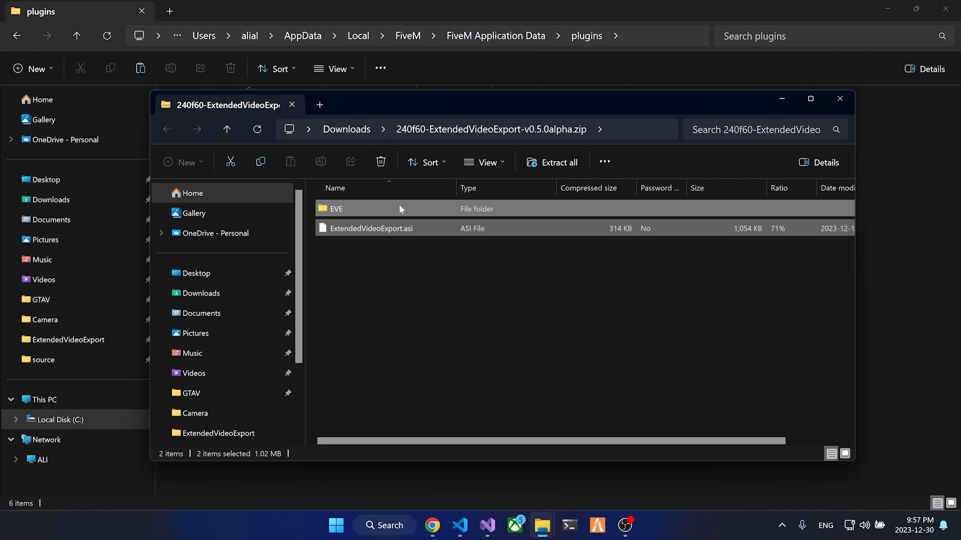
pyautogui.click(839, 99)
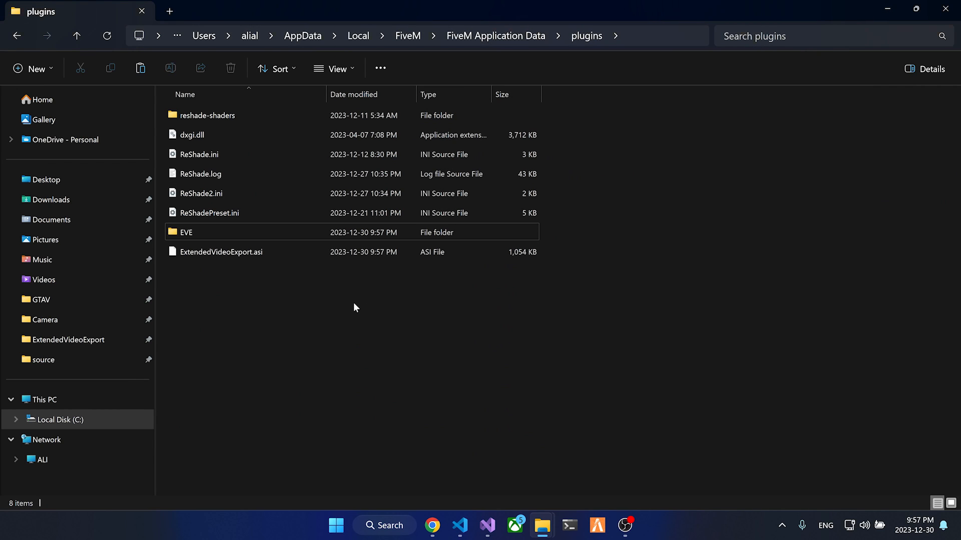
pyautogui.moveTo(214, 269)
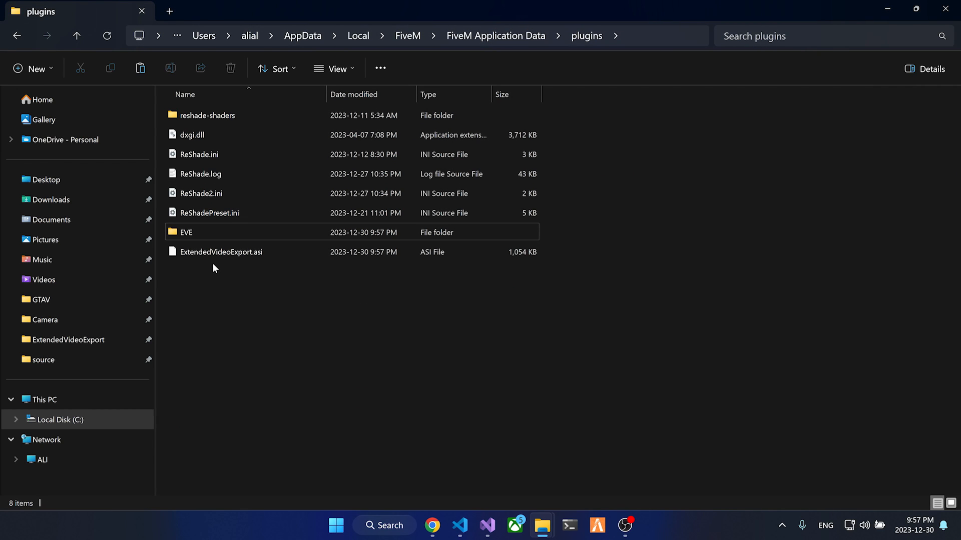
pyautogui.moveTo(273, 292)
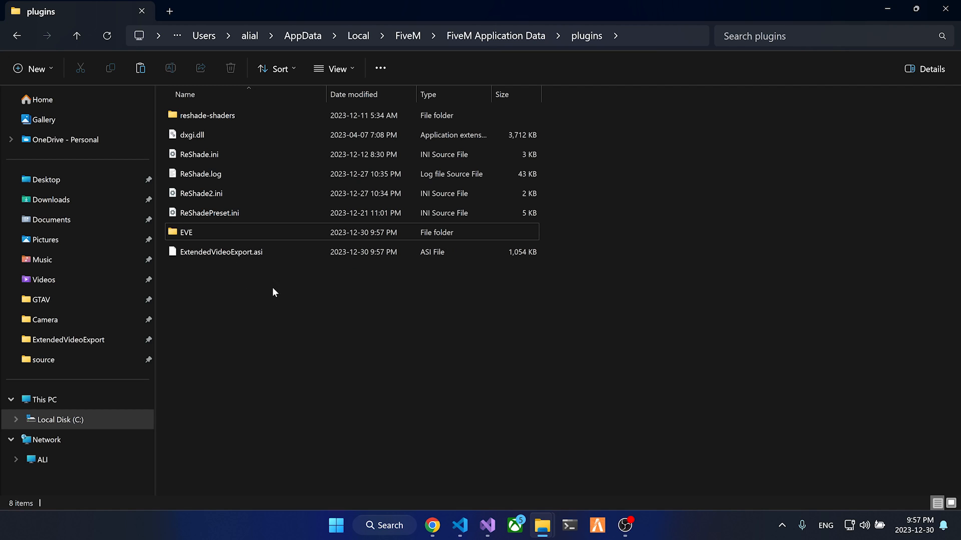
pyautogui.moveTo(640, 463)
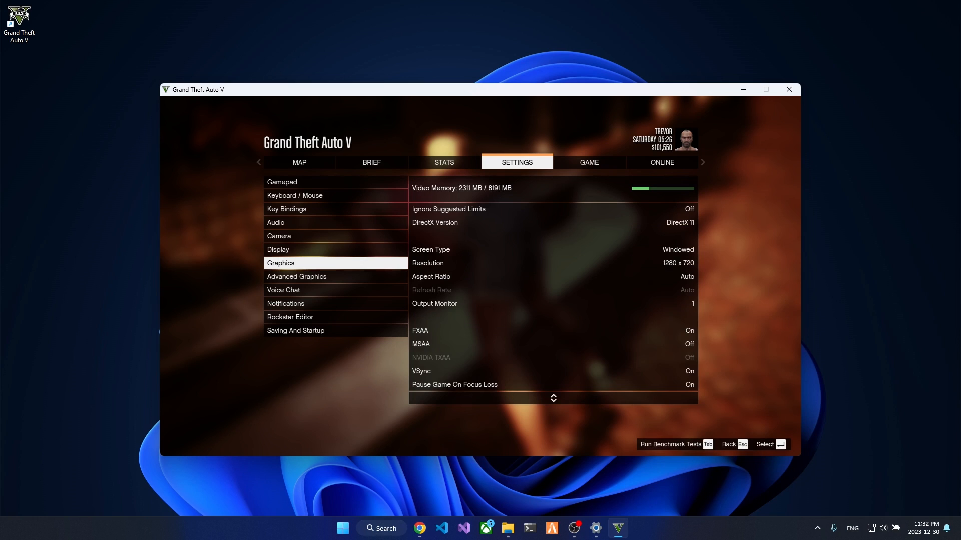
# Confirm windowed 1280x720 screen type and set Frame Scaling Mode to Off in Advanced Graphics
pyautogui.click(552, 249)
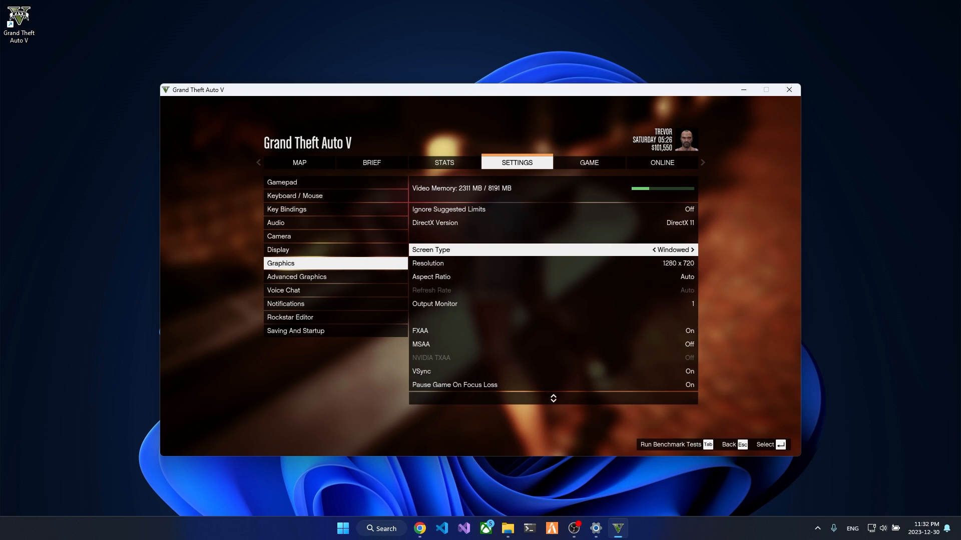
pyautogui.click(691, 249)
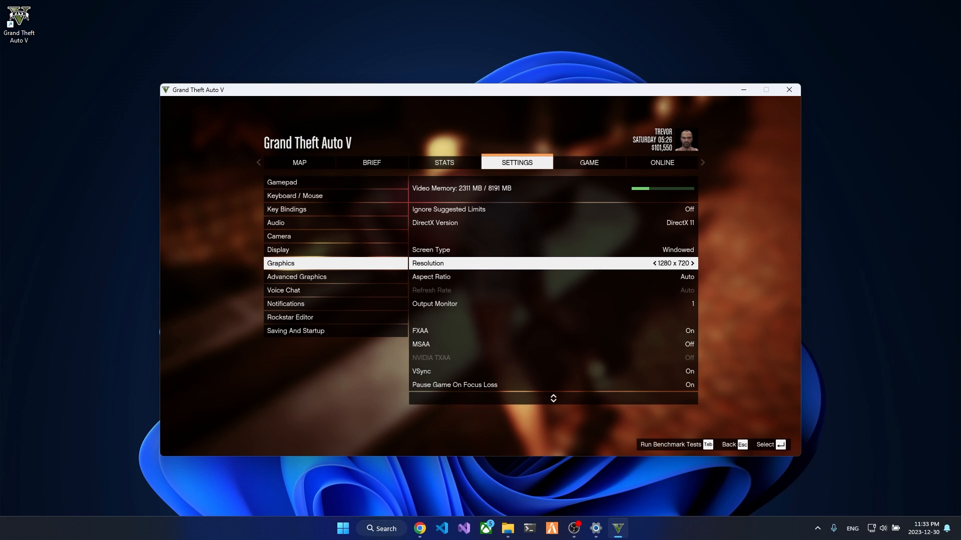
pyautogui.click(296, 276)
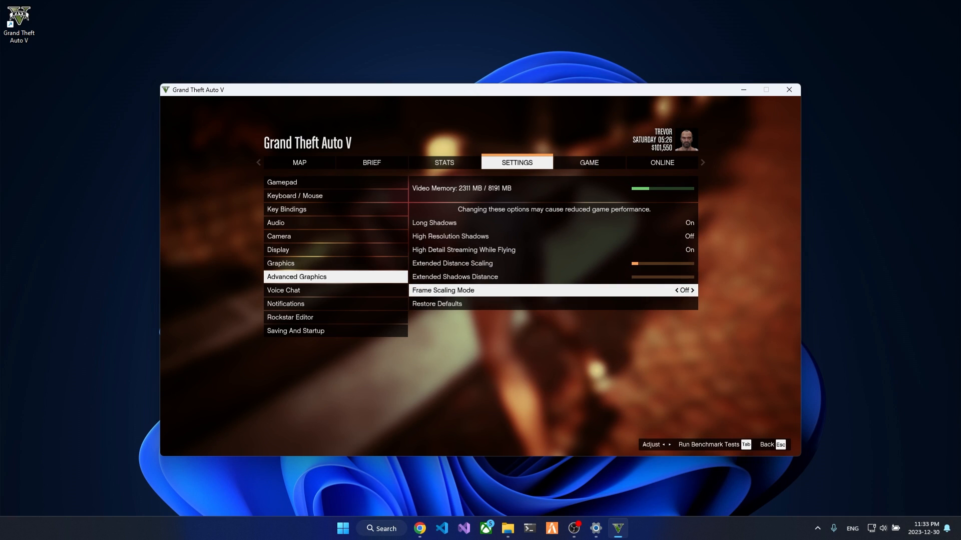
pyautogui.click(691, 290)
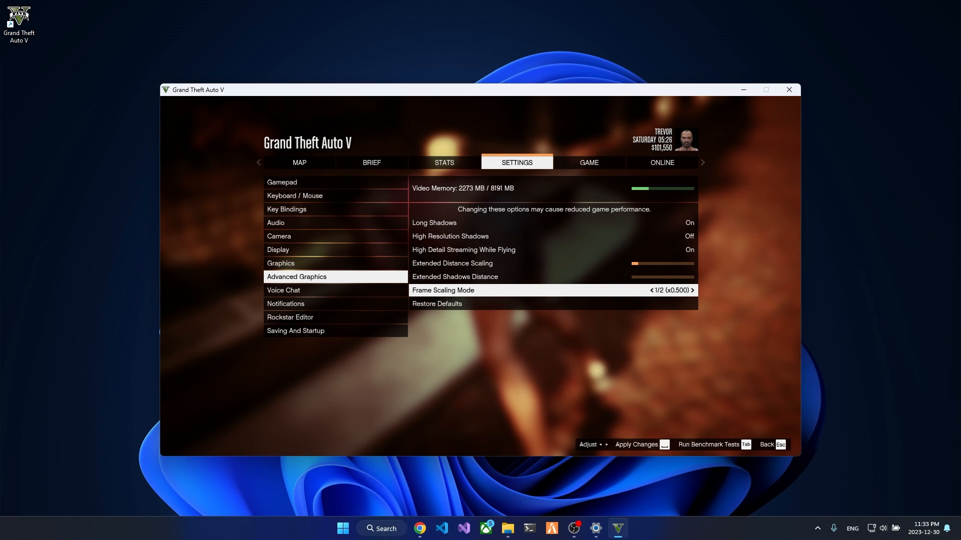
pyautogui.click(692, 290)
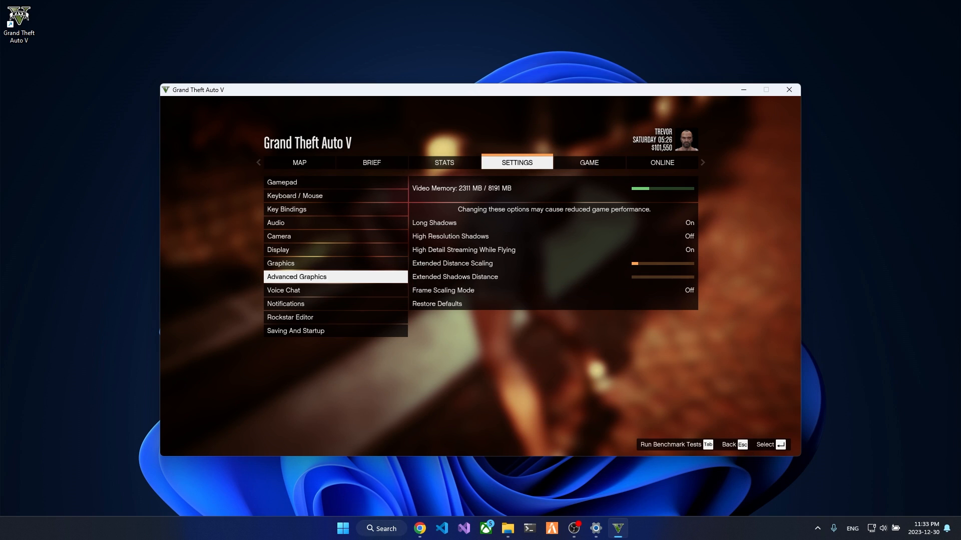
pyautogui.click(589, 162)
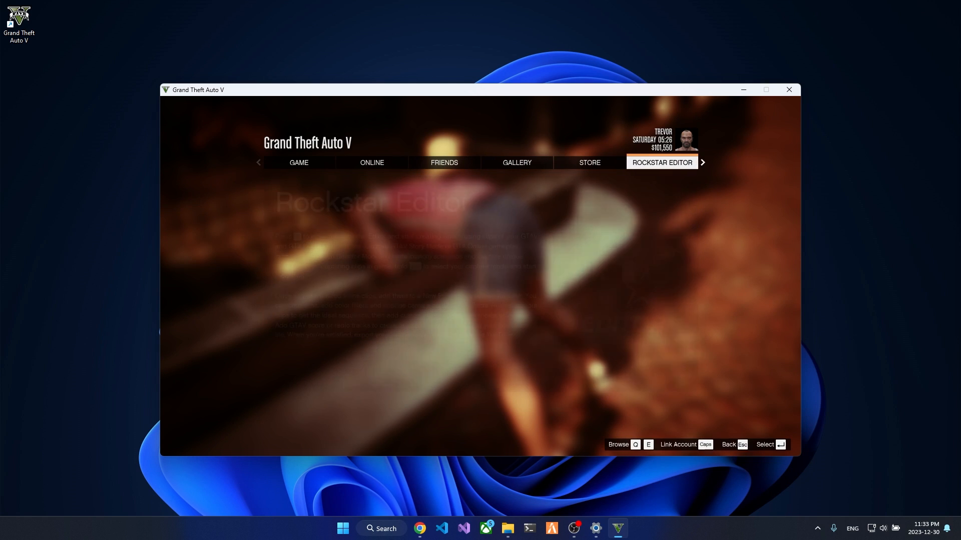
# Load the TestScene project in Rockstar Editor and show its Export screen (30fps, High bit rate)
pyautogui.click(661, 162)
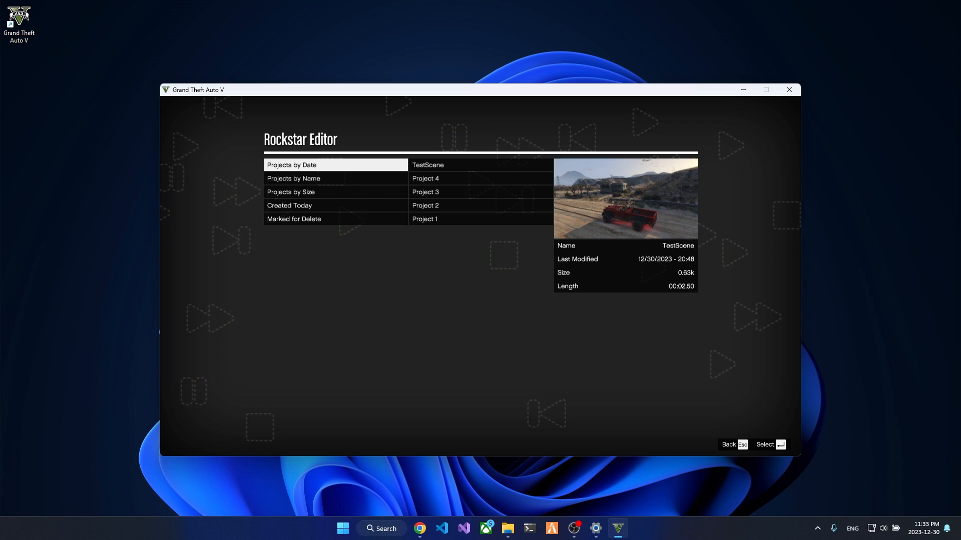
pyautogui.click(481, 165)
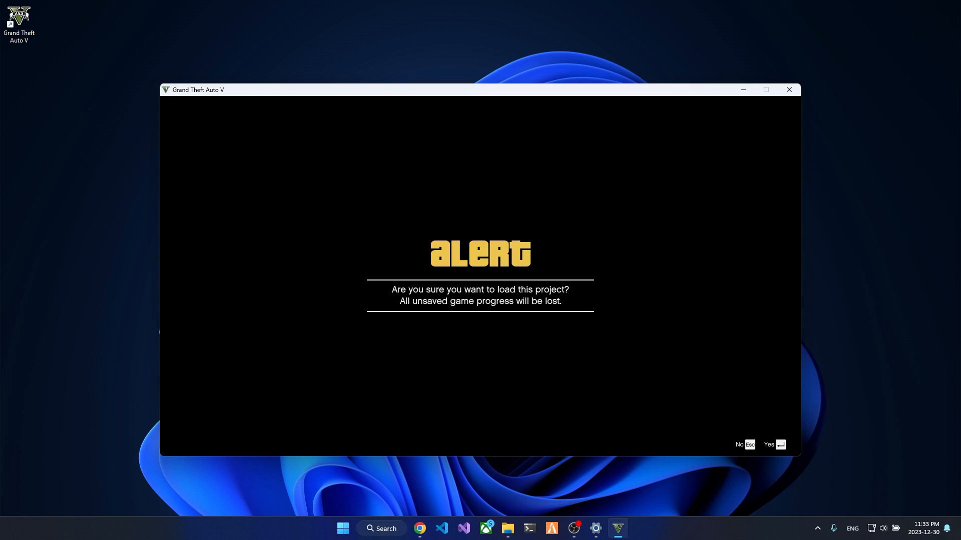
pyautogui.click(773, 445)
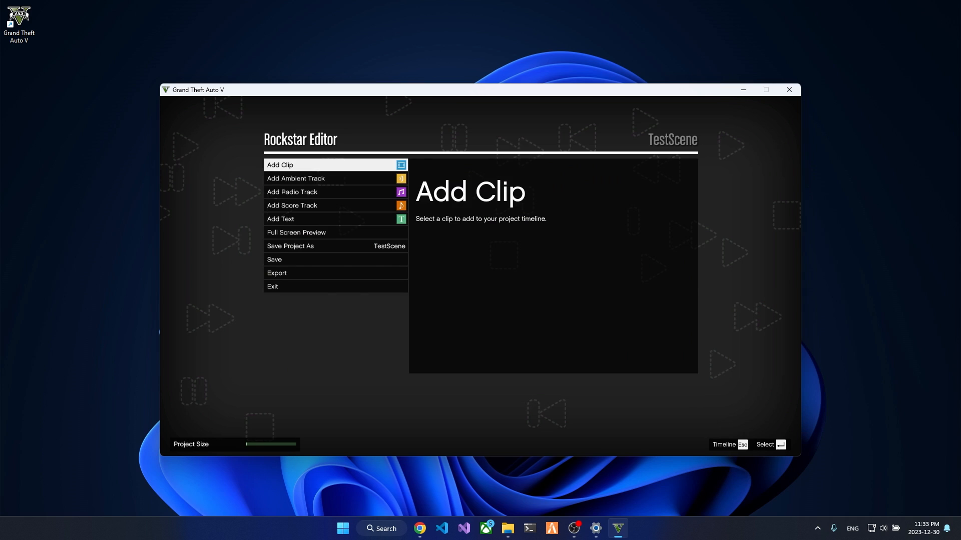
pyautogui.click(277, 272)
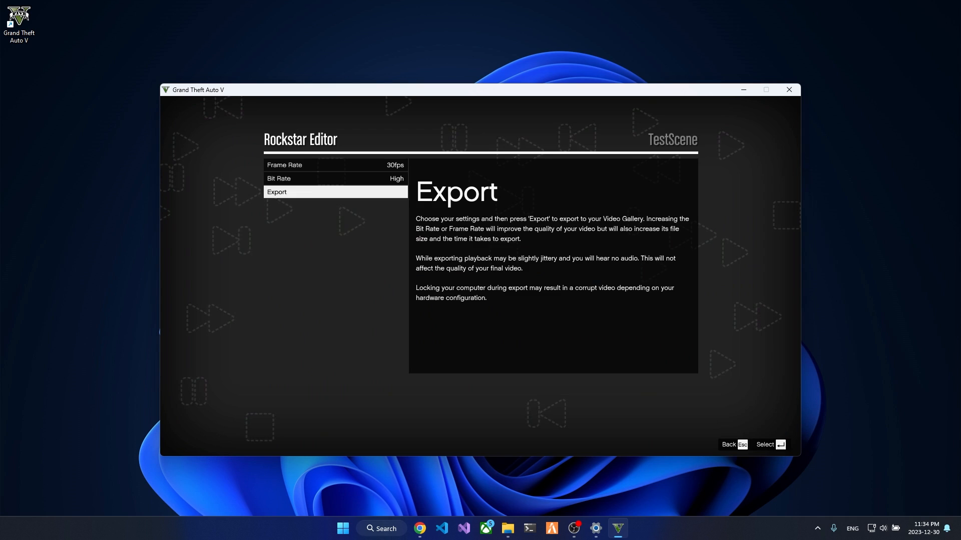
pyautogui.press('alt+tab')
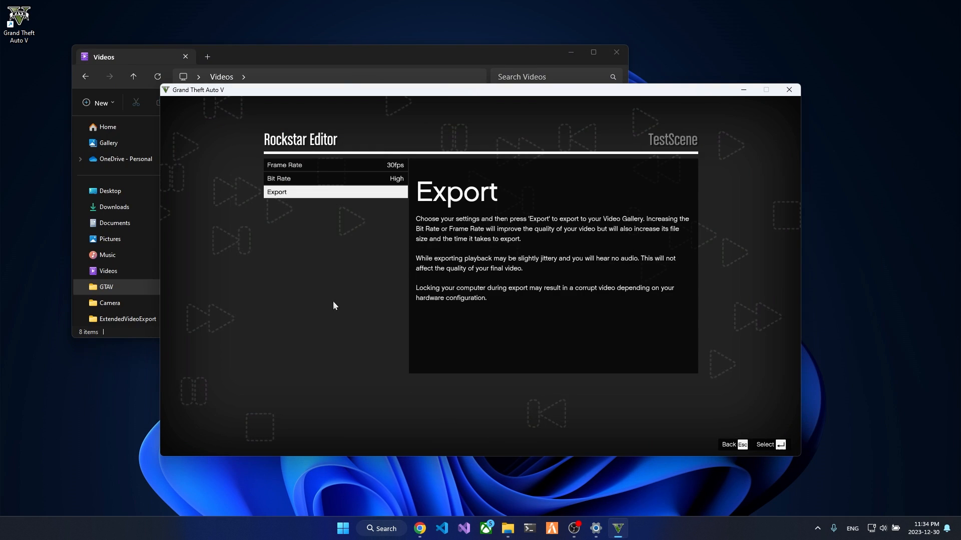
# Open the EVE-20231230233422.mp4 export from the Videos folder
pyautogui.press('alt+tab')
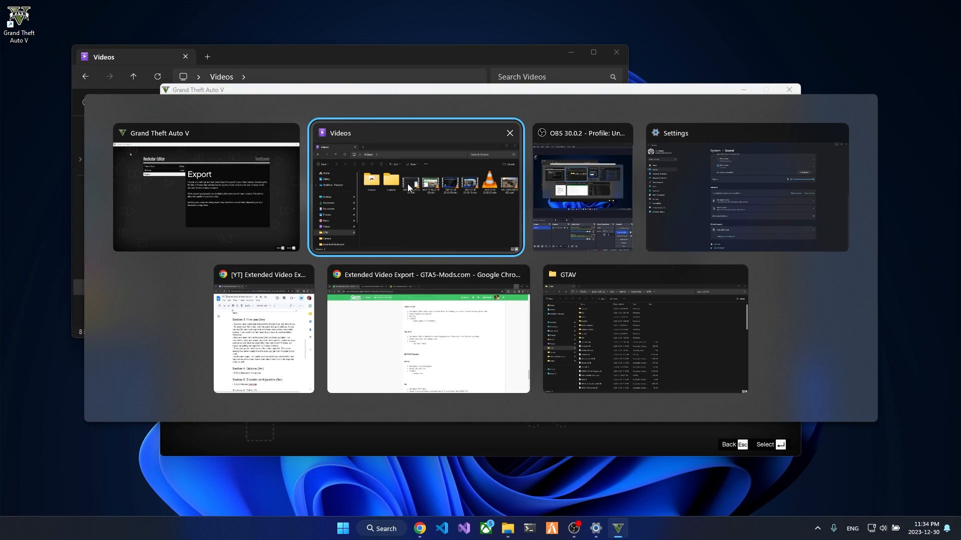
pyautogui.click(416, 187)
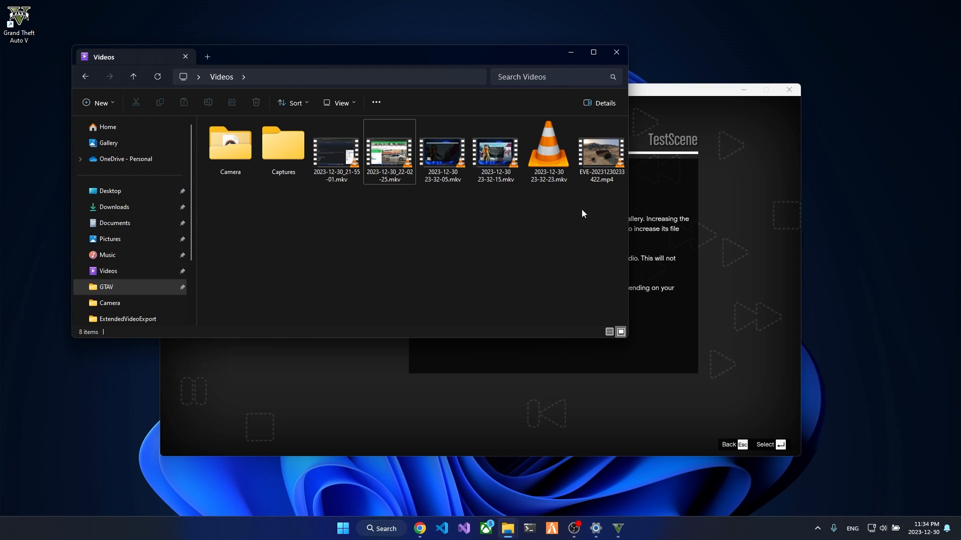
pyautogui.click(601, 150)
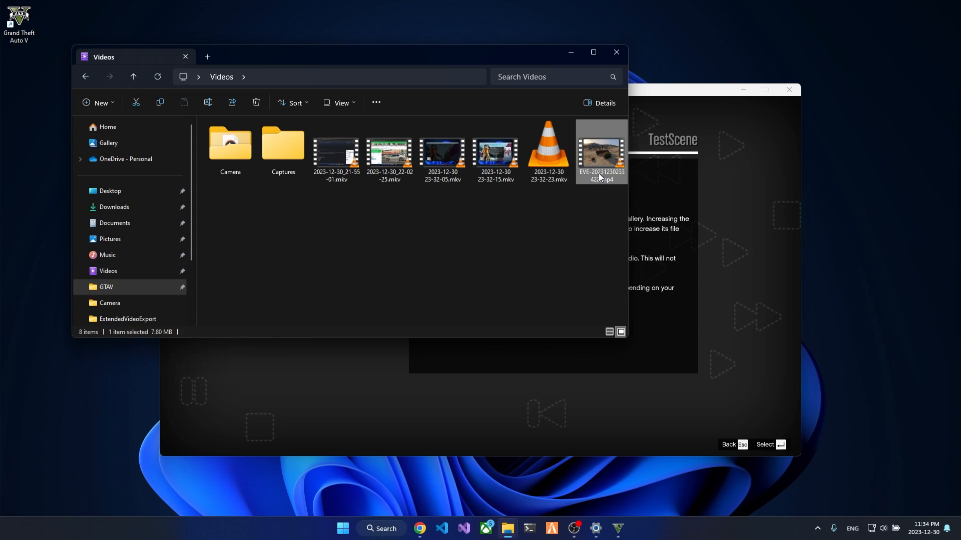
pyautogui.doubleClick(600, 150)
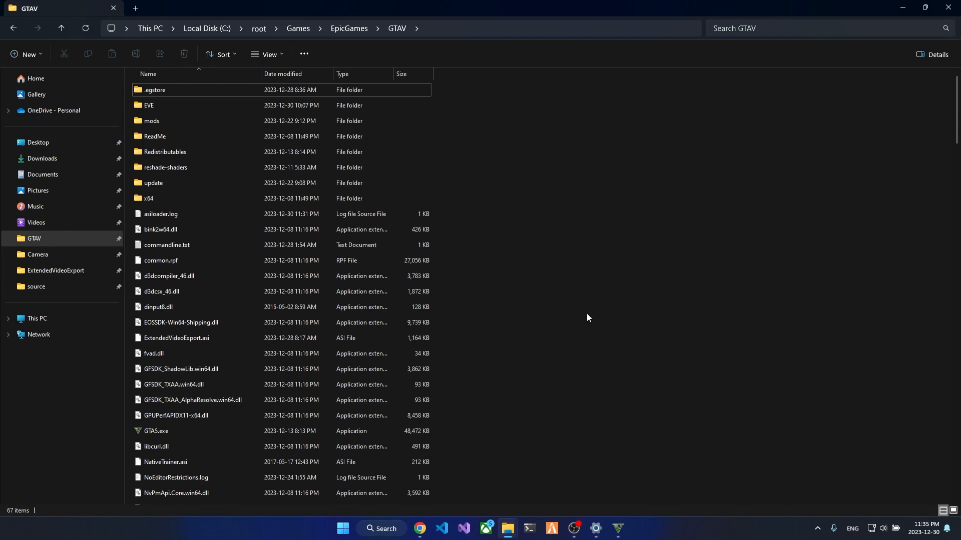
pyautogui.moveTo(583, 242)
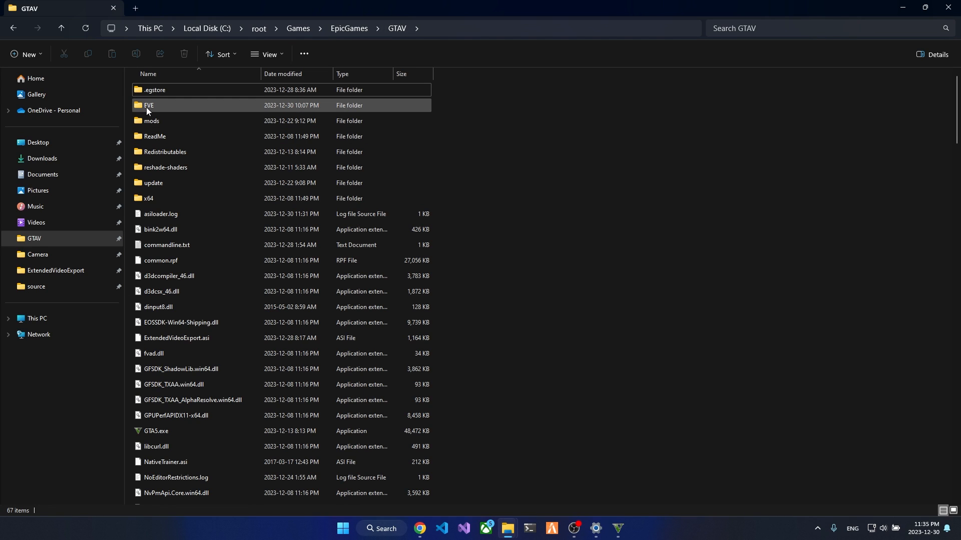
pyautogui.moveTo(148, 105)
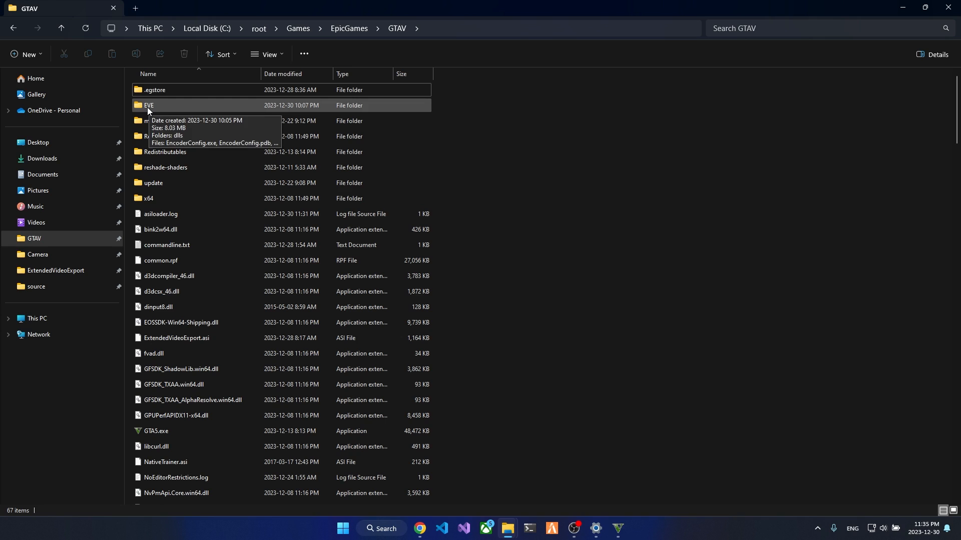
# Open ExtendedVideoExport.ini from the GTAV EVE folder in Visual Studio Code
pyautogui.doubleClick(149, 105)
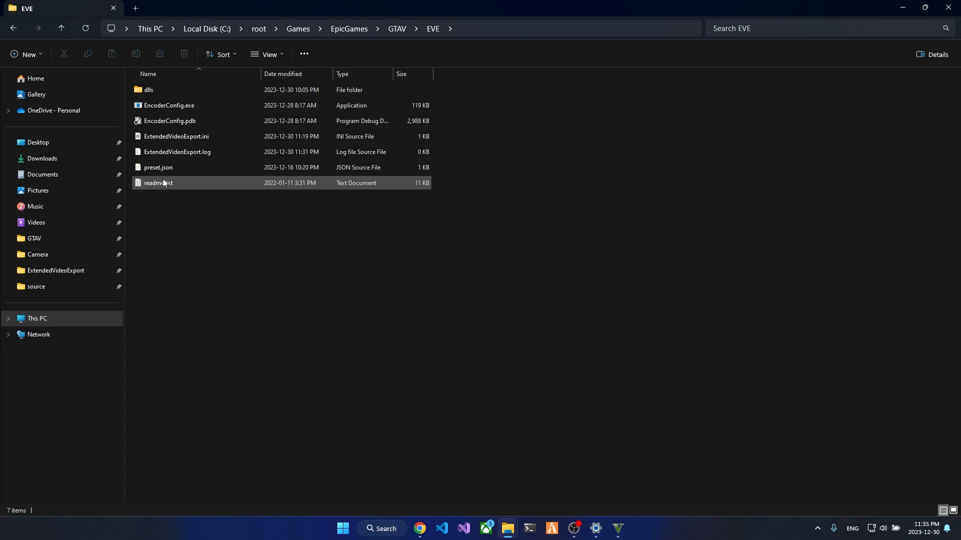
pyautogui.click(177, 136)
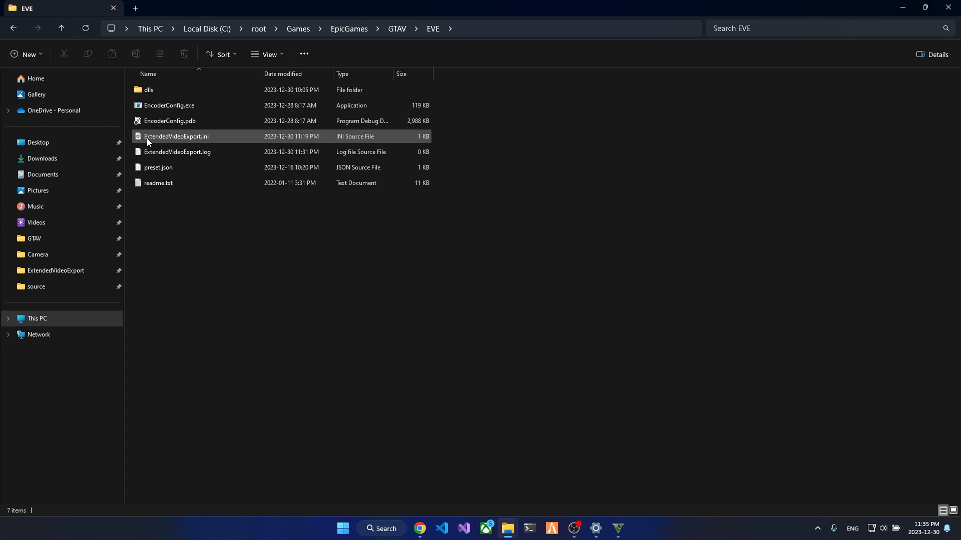
pyautogui.moveTo(207, 139)
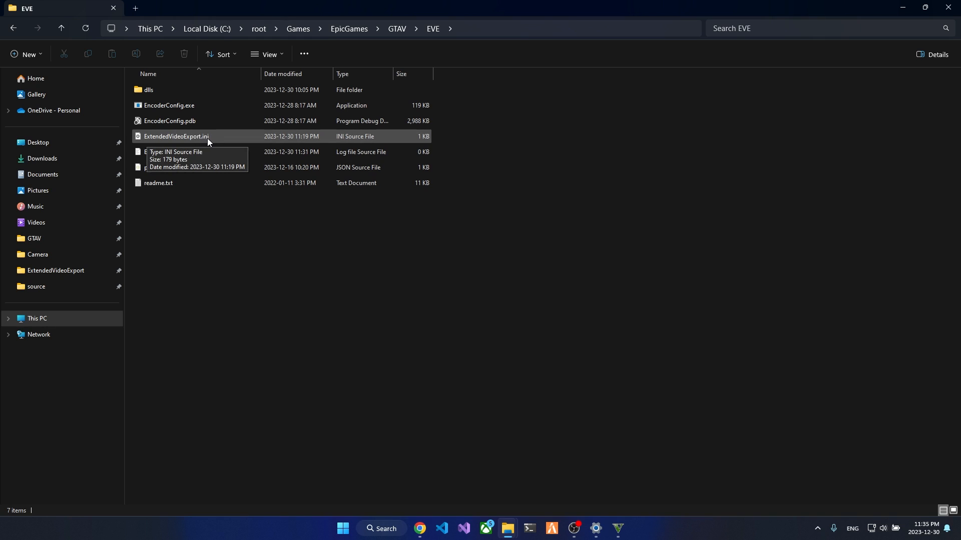
pyautogui.moveTo(193, 144)
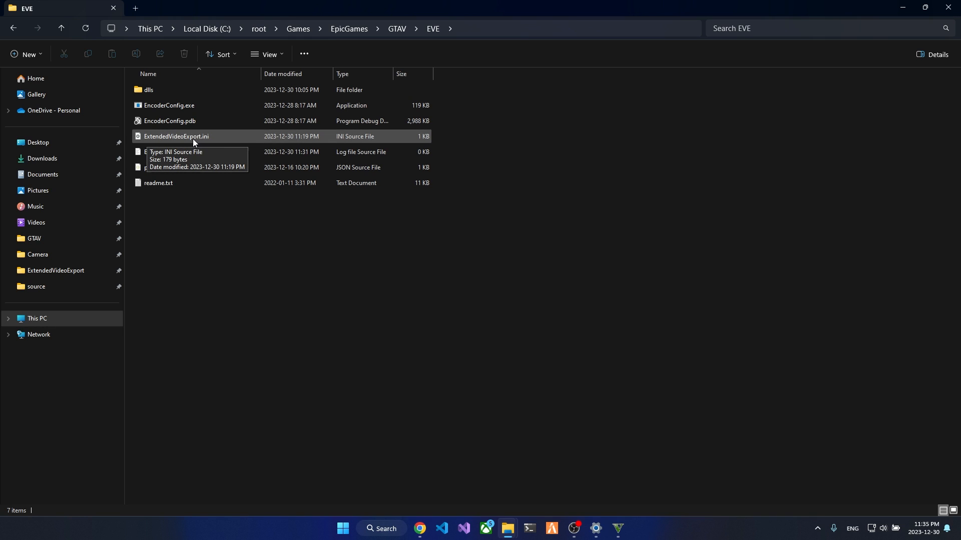
pyautogui.doubleClick(177, 136)
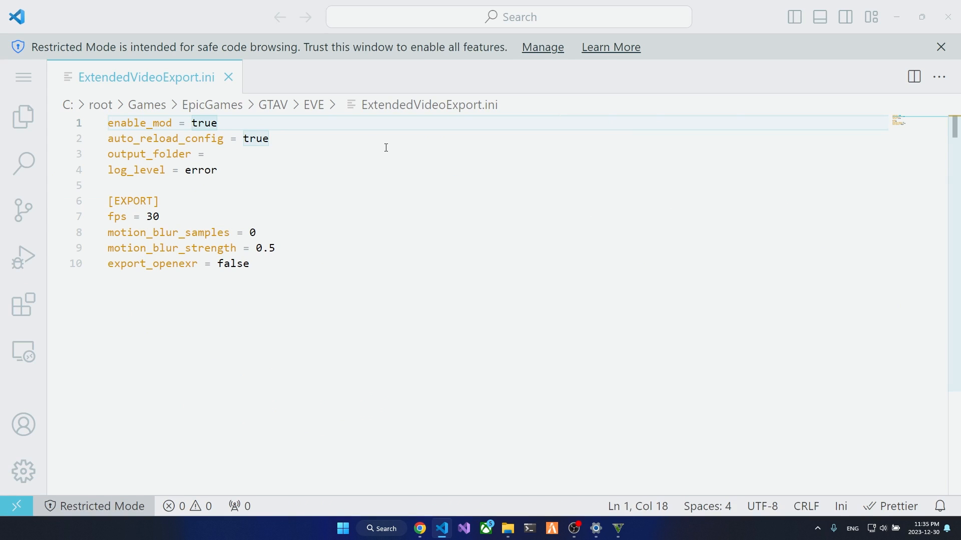
# Step through enable_mod and auto_reload_config, then start the output_folder value with "C"
pyautogui.click(218, 123)
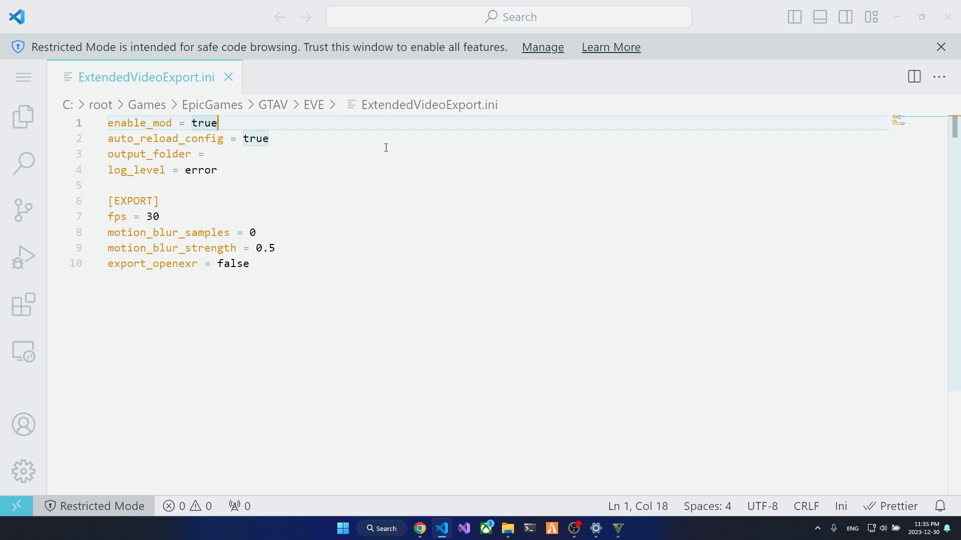
pyautogui.click(193, 122)
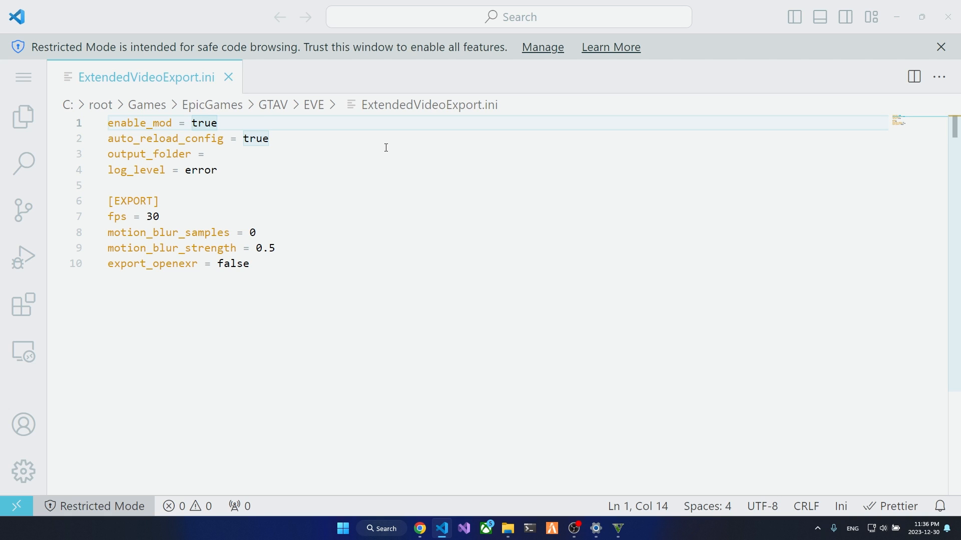
pyautogui.click(192, 138)
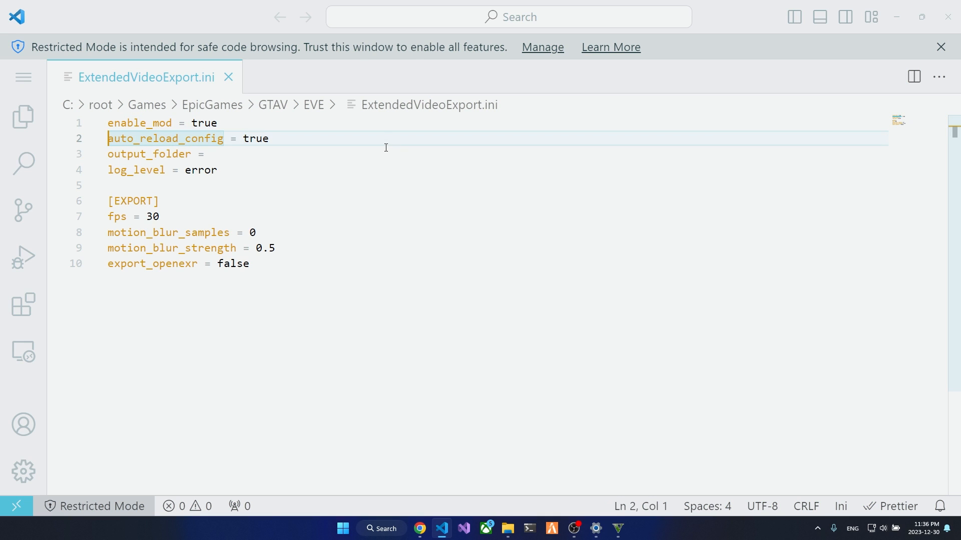
pyautogui.click(238, 138)
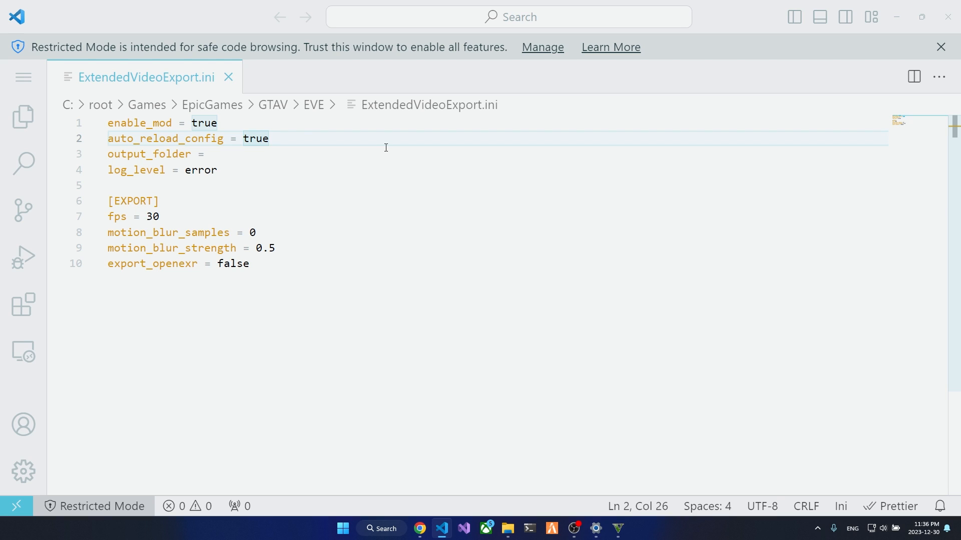
pyautogui.click(204, 154)
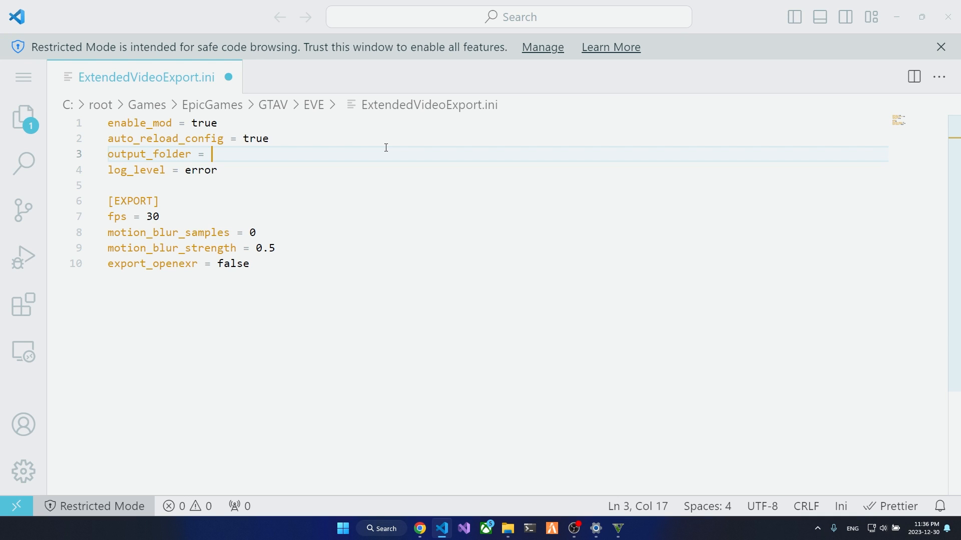
pyautogui.write('C')
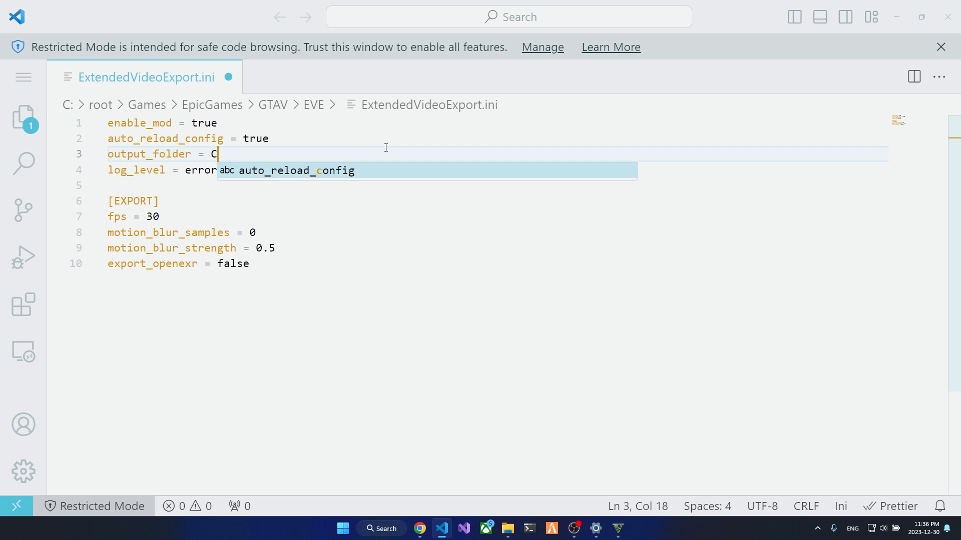
# Complete the output_folder value as C:\ExtendedVideoExport\
pyautogui.write(':\\')
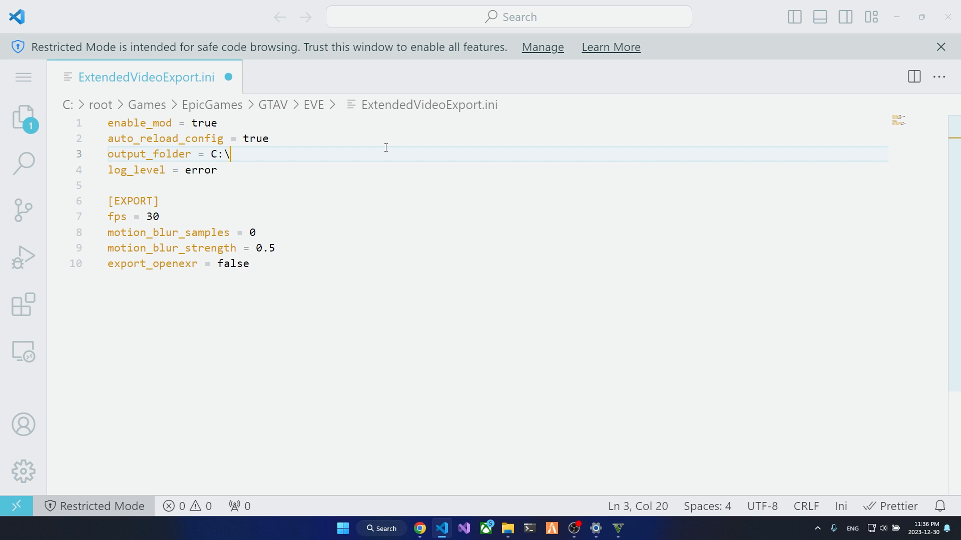
pyautogui.write('E')
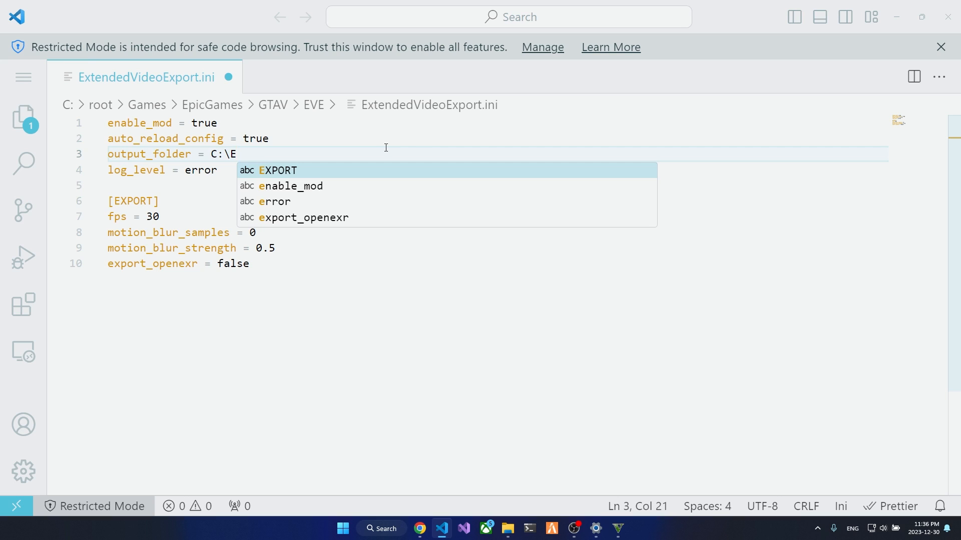
pyautogui.write('x')
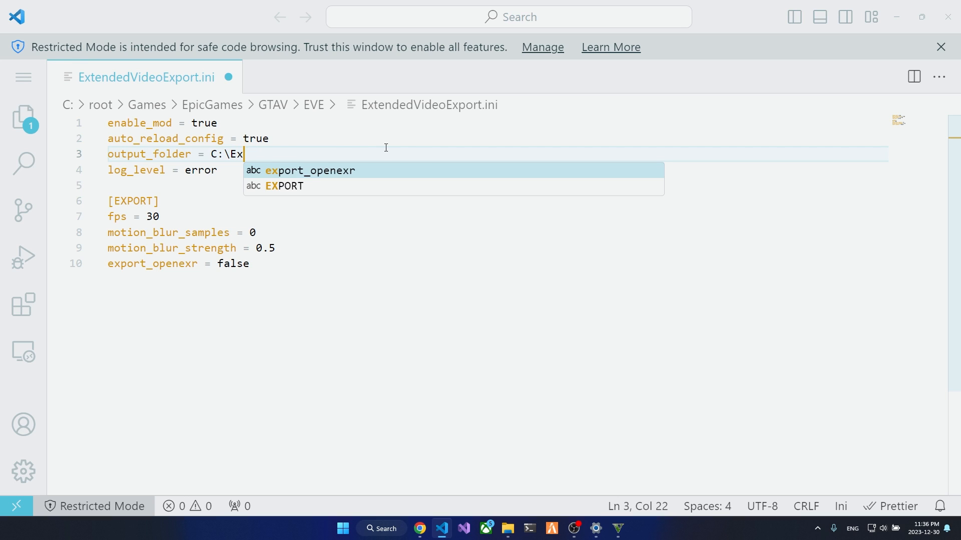
pyautogui.write('tene')
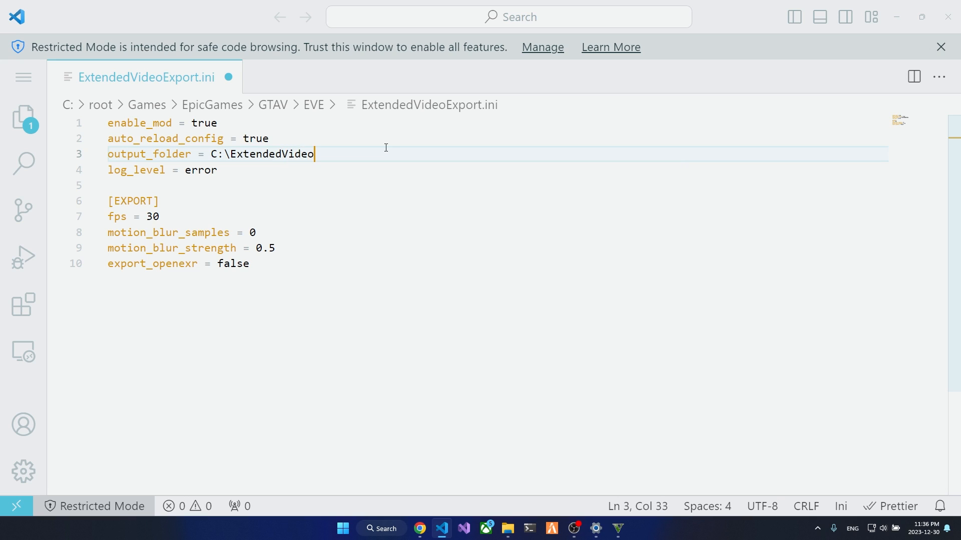
pyautogui.write('Export')
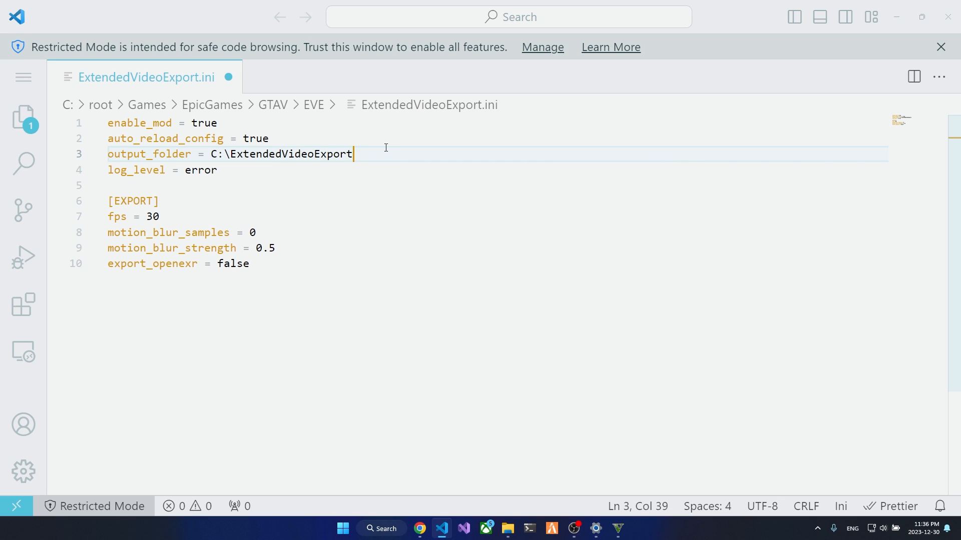
pyautogui.write('\\')
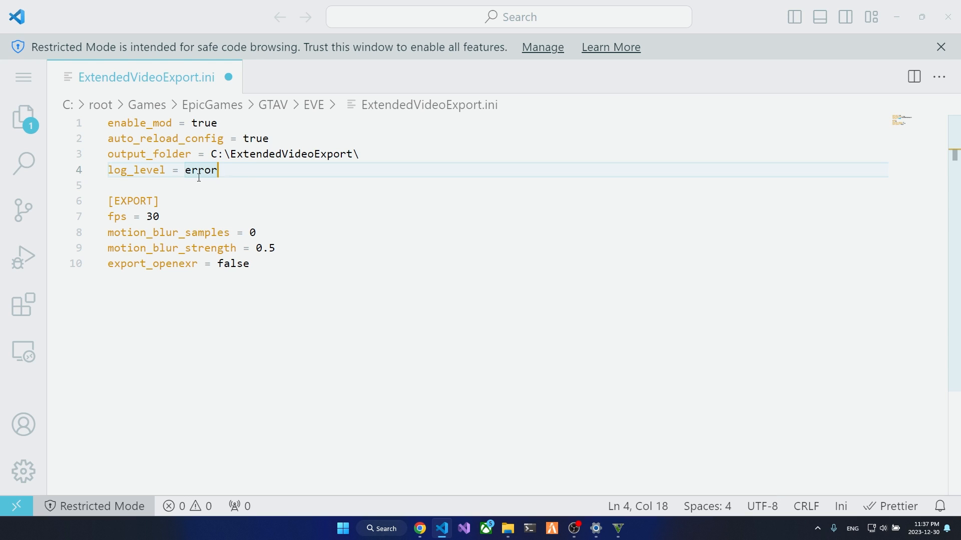
pyautogui.moveTo(151, 218)
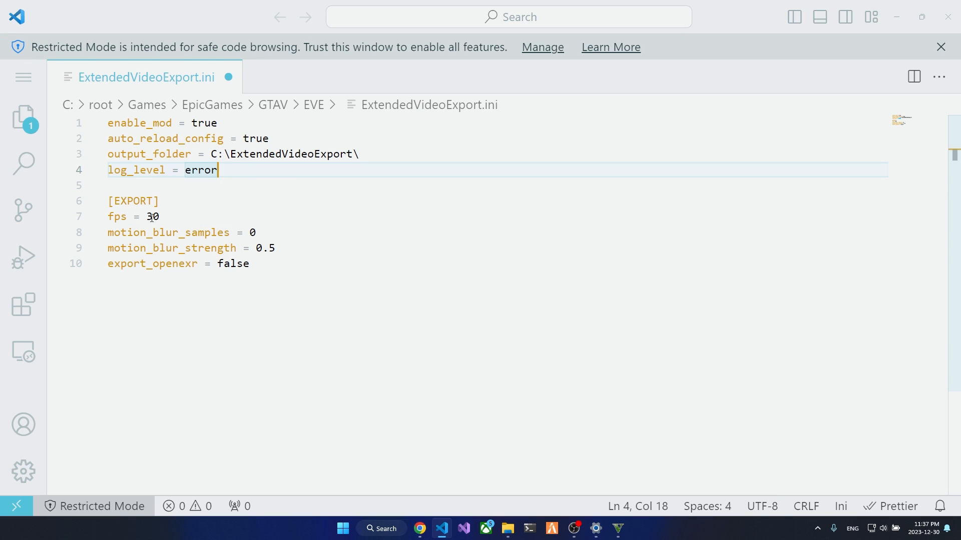
# Replace the fps value under EXPORT with 60, correcting mistyped digits along the way
pyautogui.click(151, 216)
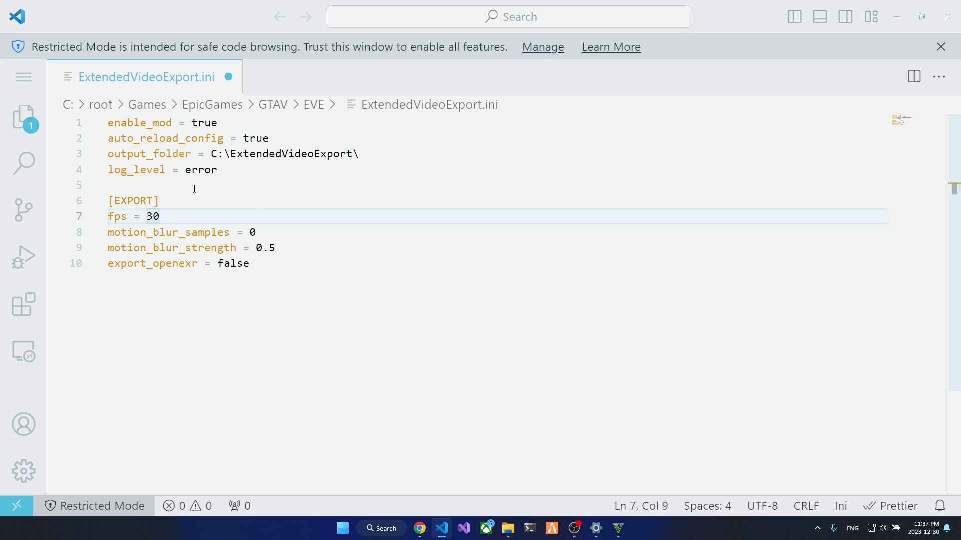
pyautogui.moveTo(115, 207)
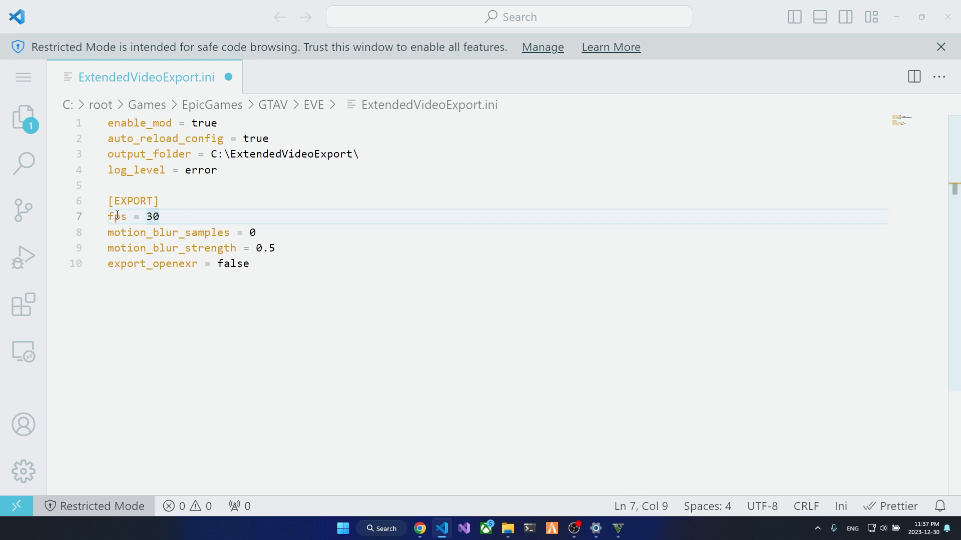
pyautogui.doubleClick(151, 216)
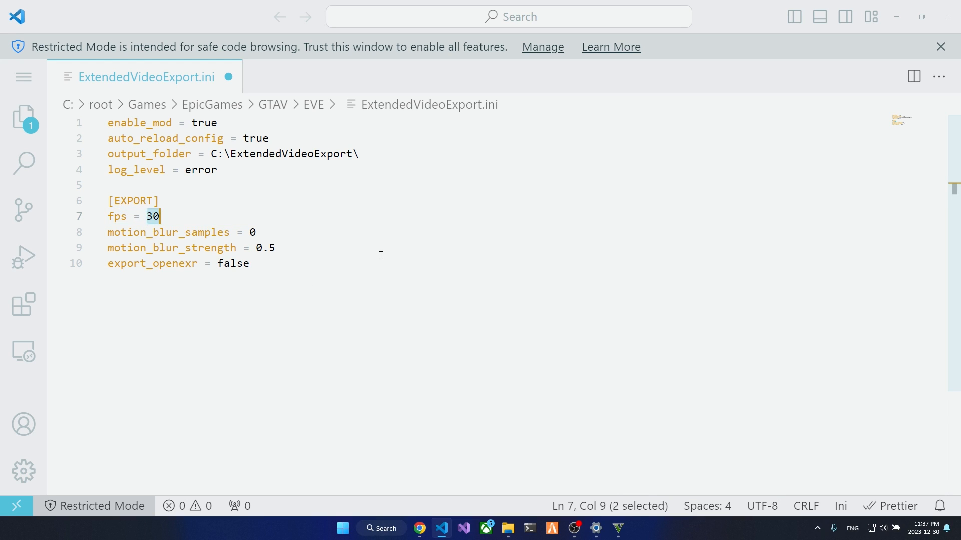
pyautogui.write('6')
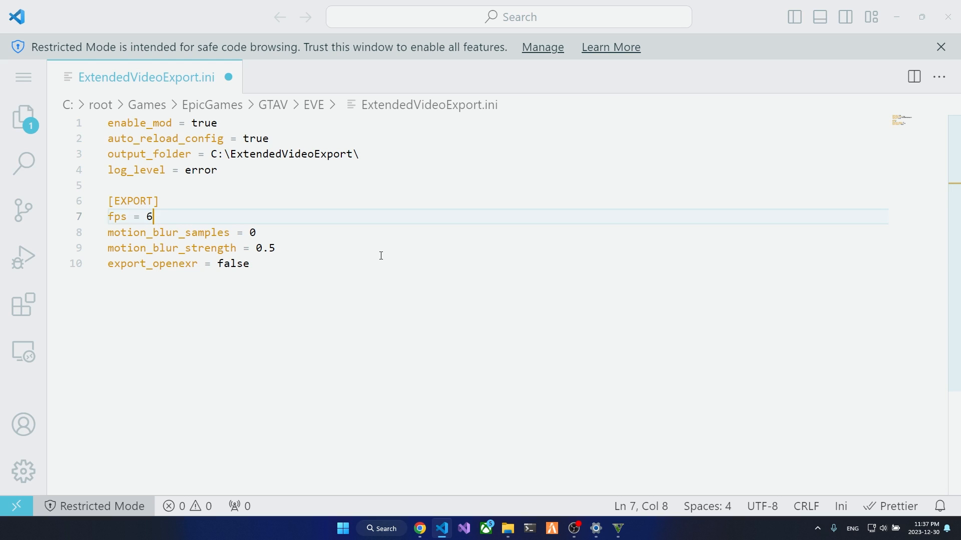
pyautogui.press('Backspace')
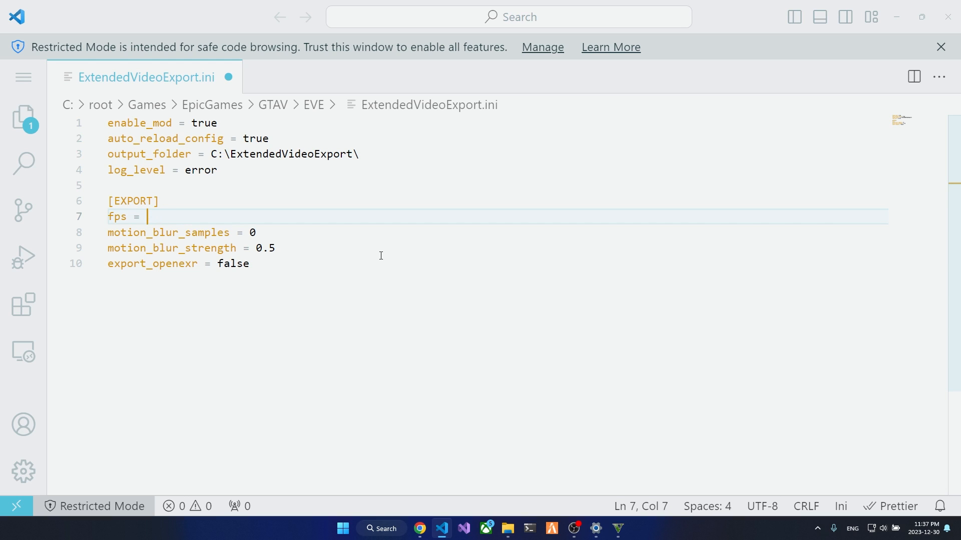
pyautogui.write('120')
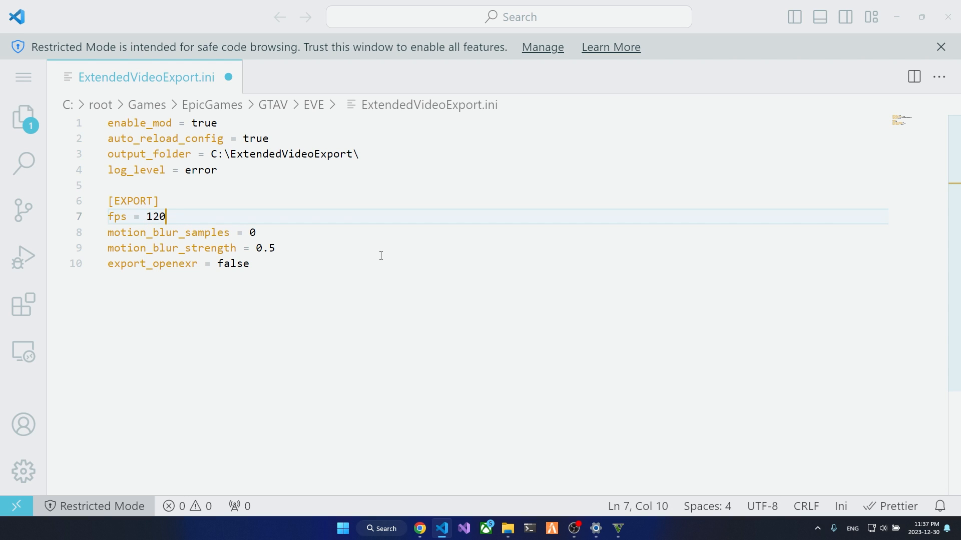
pyautogui.press('Backspace')
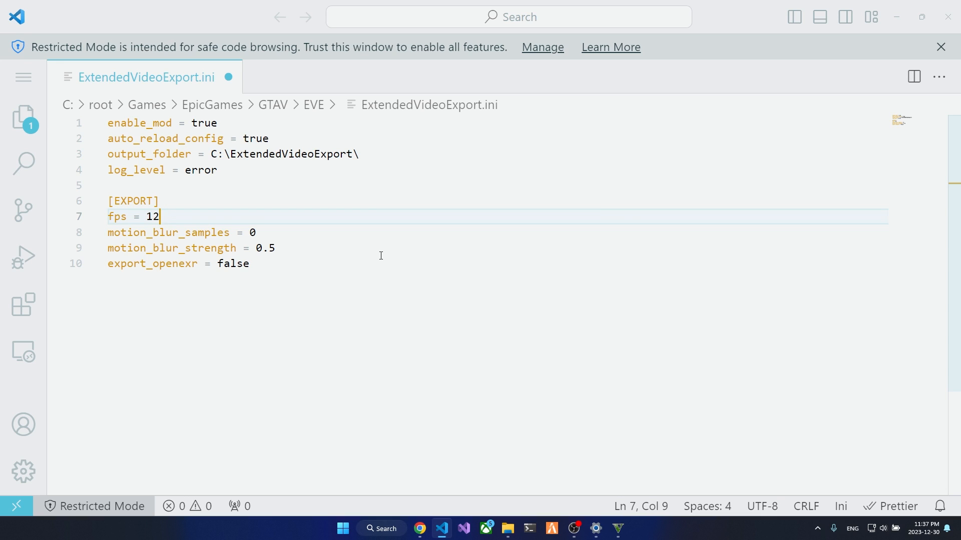
pyautogui.press('Backspace')
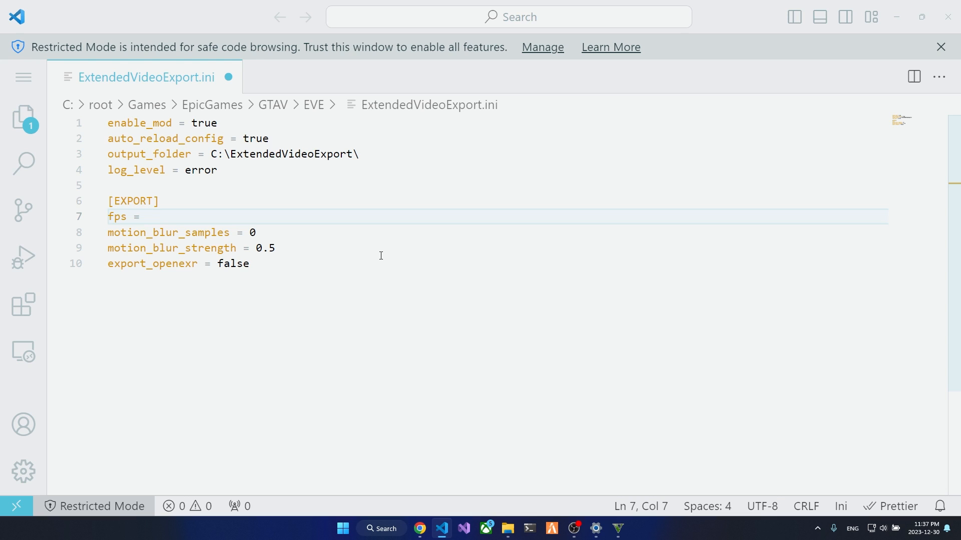
pyautogui.write('60')
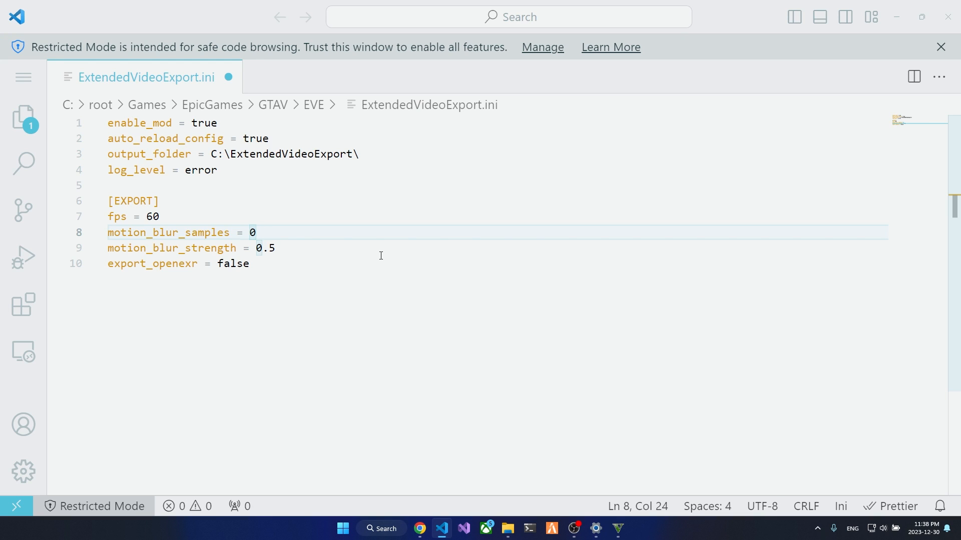
# Set motion_blur_samples to 20 and change motion_blur_strength from 0.5 to 0.8
pyautogui.write('2')
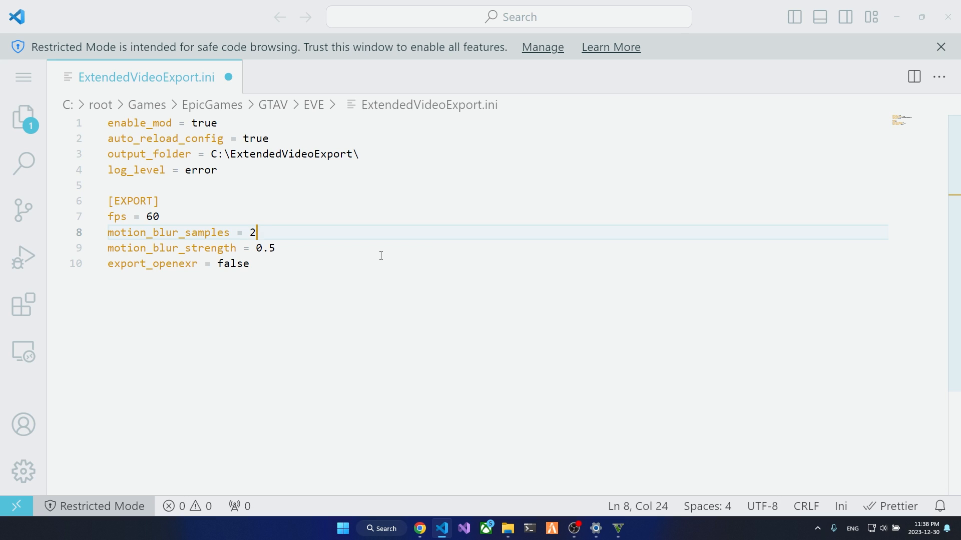
pyautogui.write('0')
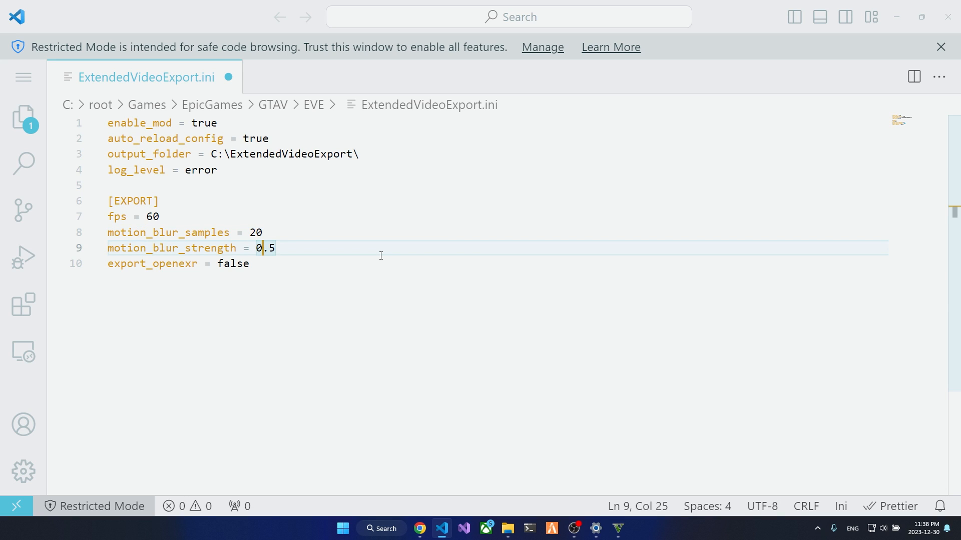
pyautogui.click(263, 232)
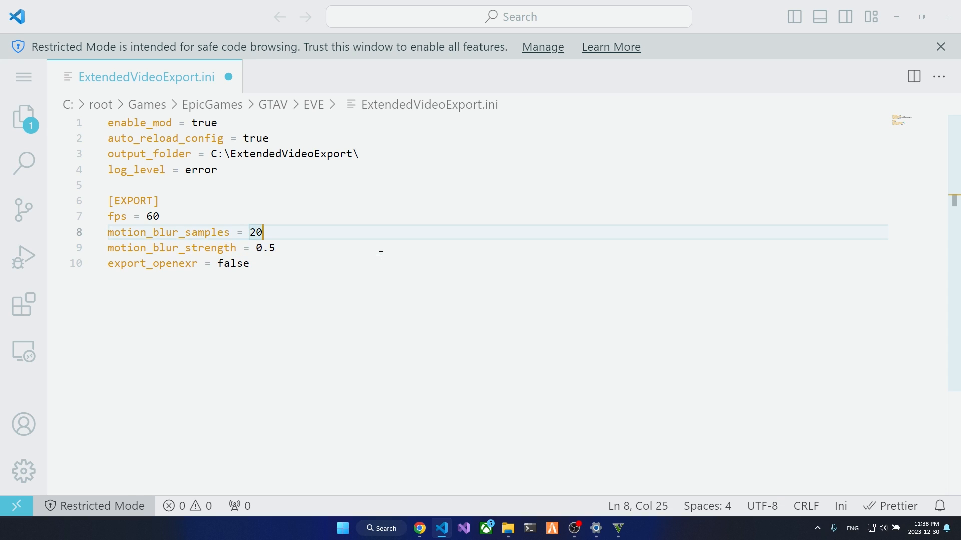
pyautogui.doubleClick(255, 232)
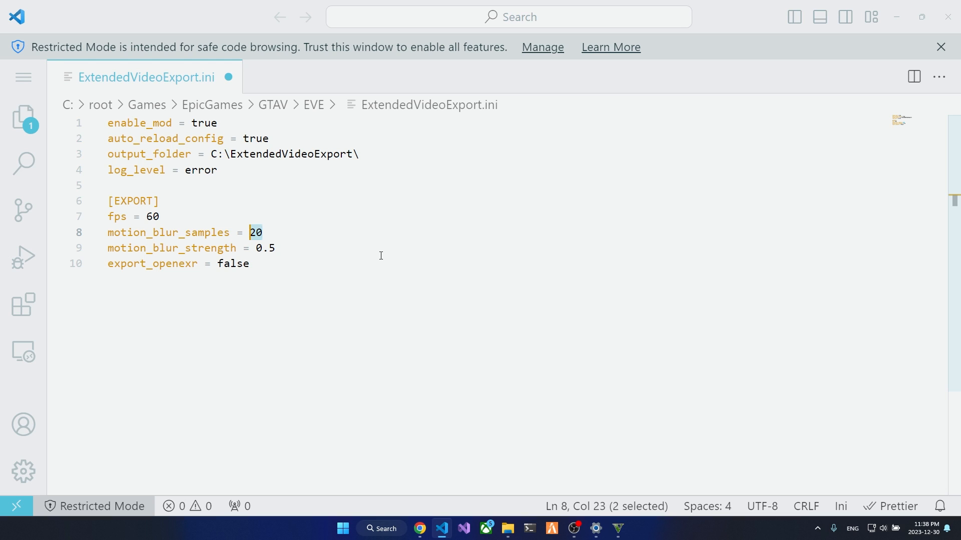
pyautogui.click(263, 248)
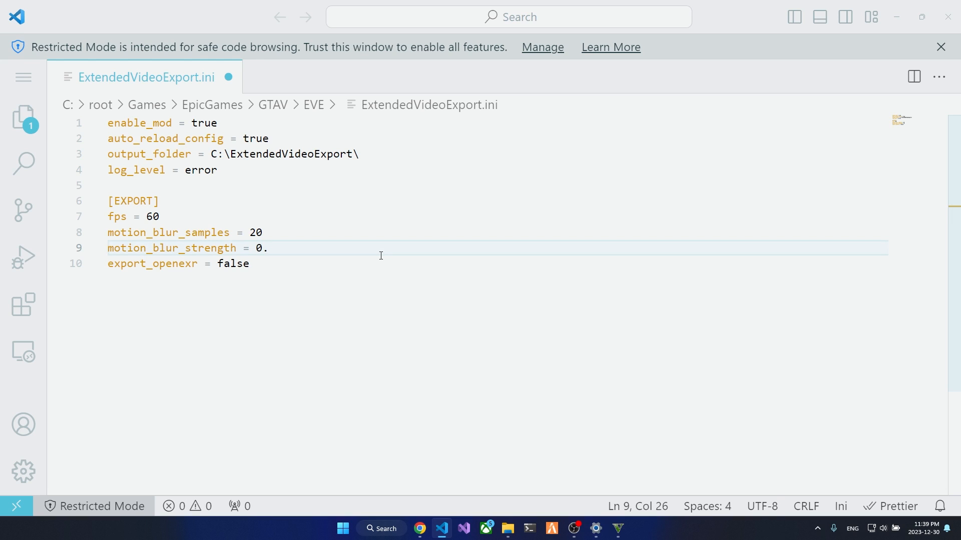
pyautogui.write('8')
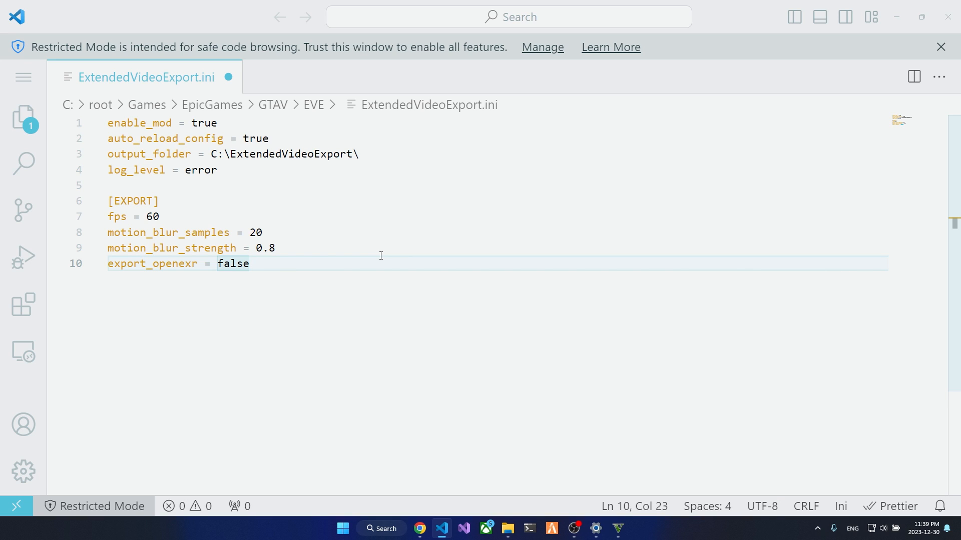
# Save ExtendedVideoExport.ini and bring up the window switcher
pyautogui.click(217, 263)
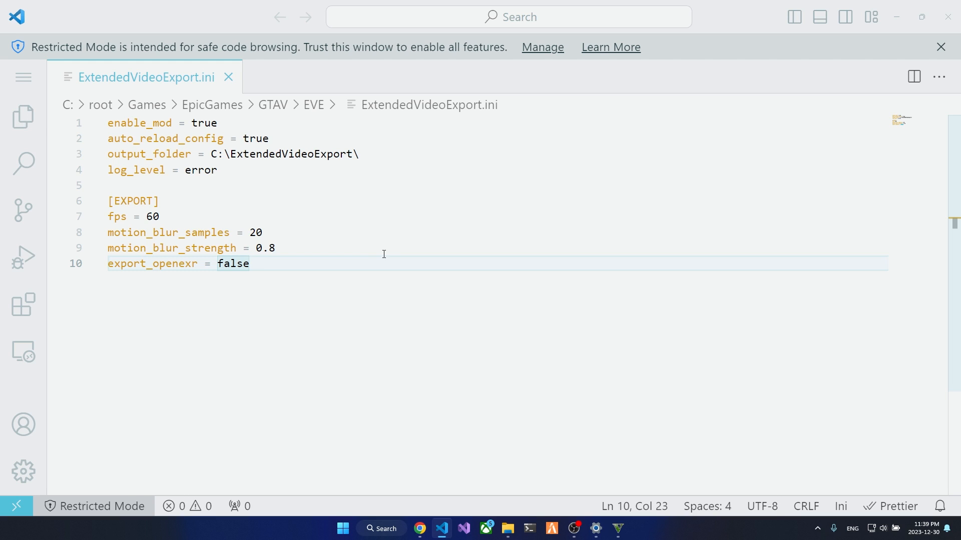
pyautogui.press('alt+tab')
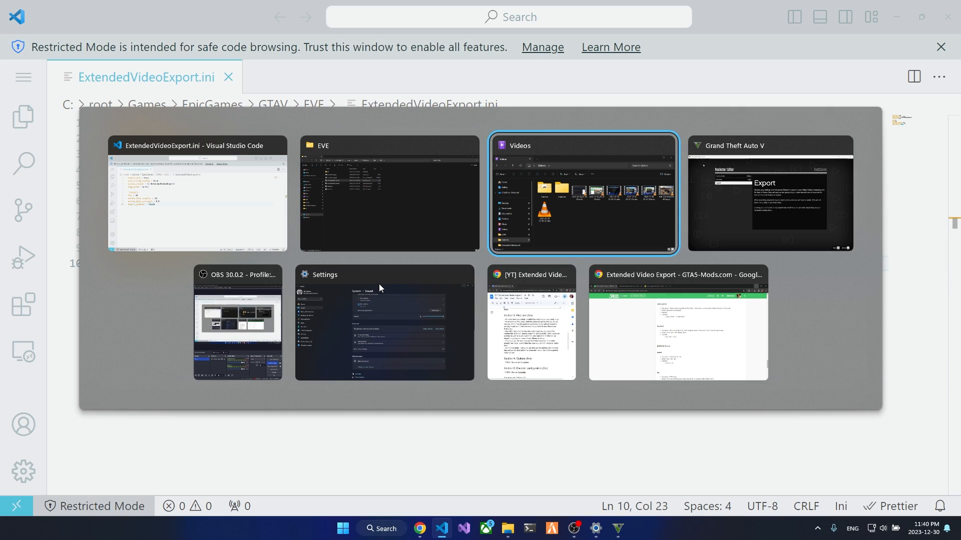
# Run Export in Rockstar Editor and confirm with Yes to render the clip
pyautogui.click(770, 193)
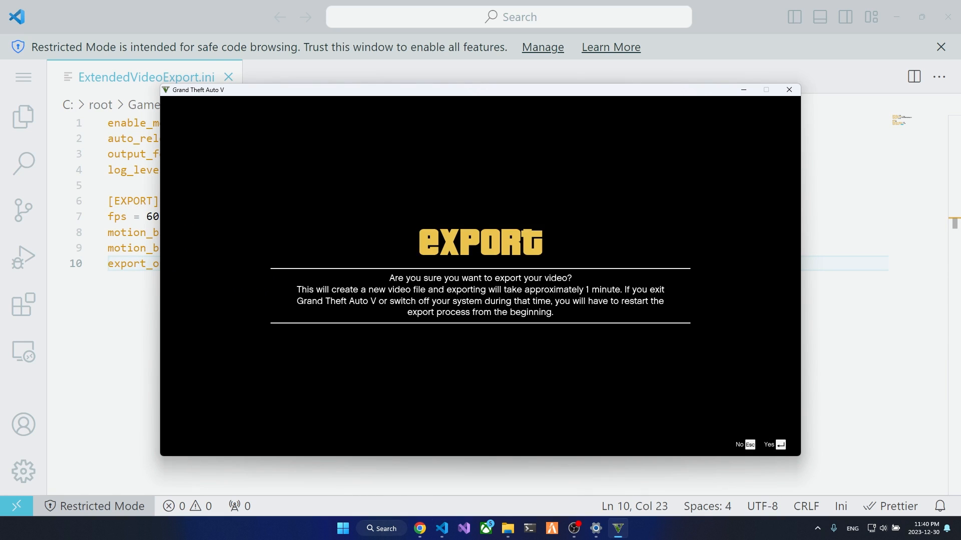
pyautogui.click(769, 445)
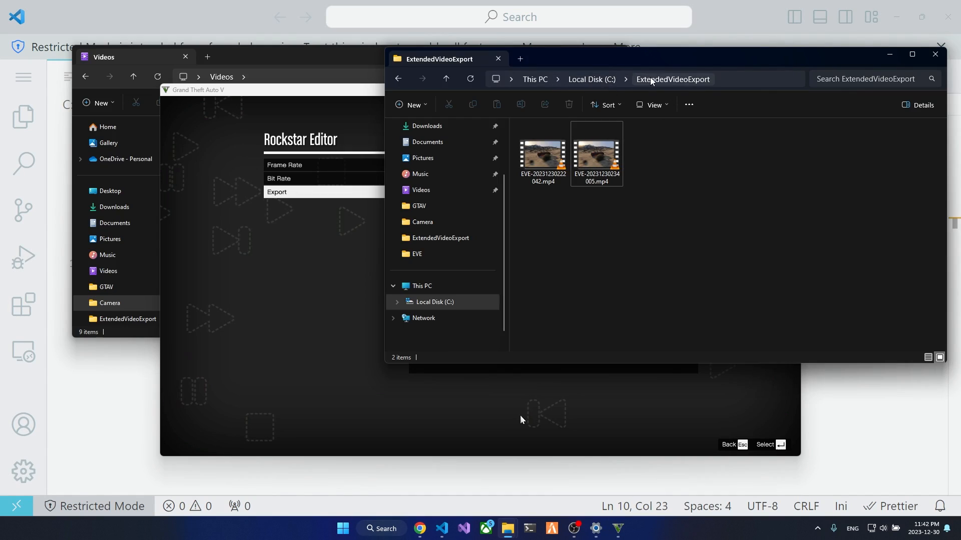
pyautogui.moveTo(712, 84)
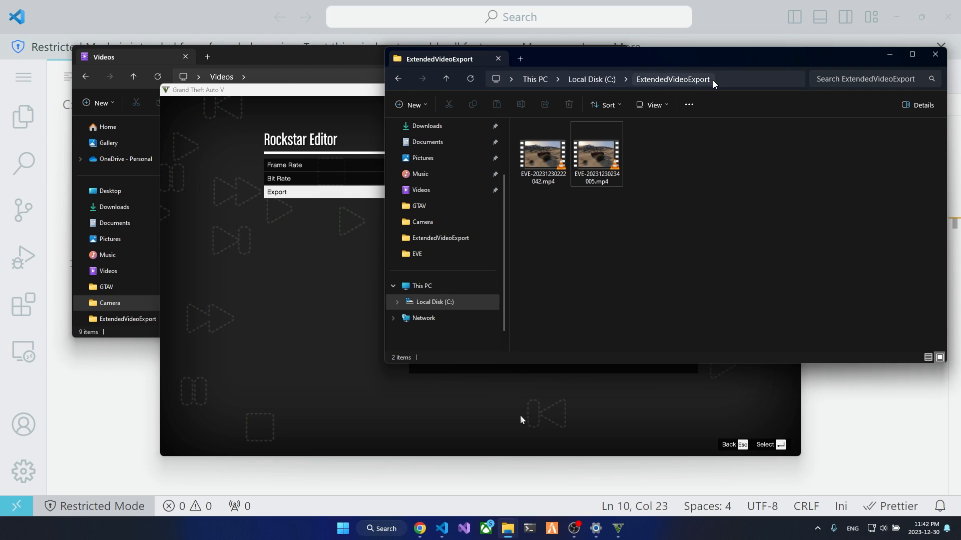
pyautogui.moveTo(707, 89)
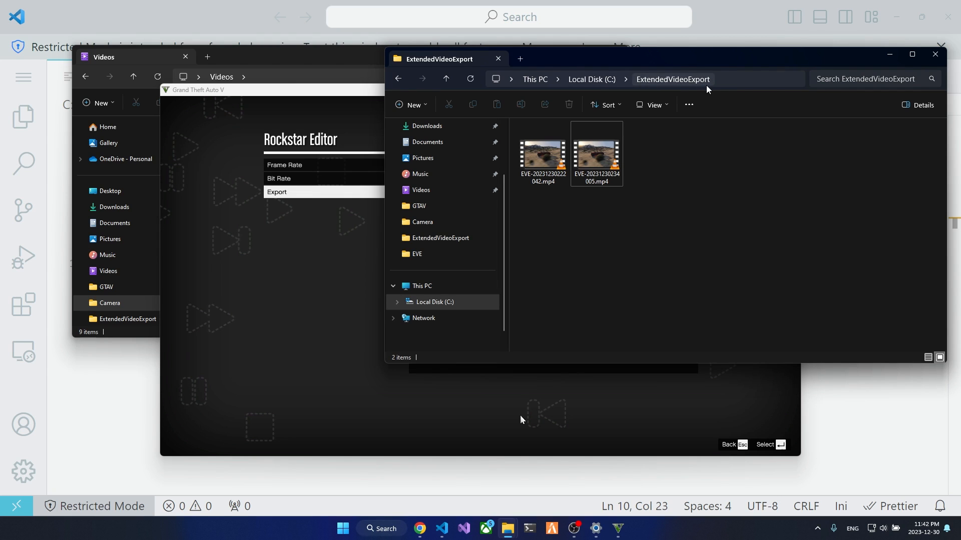
# Open EVE-20231230234005.mp4 from C:\ExtendedVideoExport in VLC
pyautogui.doubleClick(596, 154)
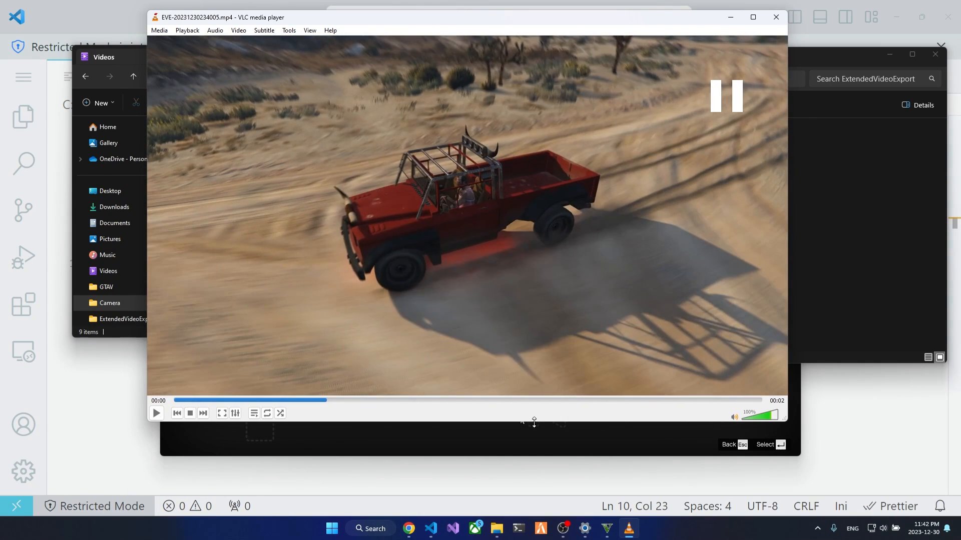
pyautogui.moveTo(594, 261)
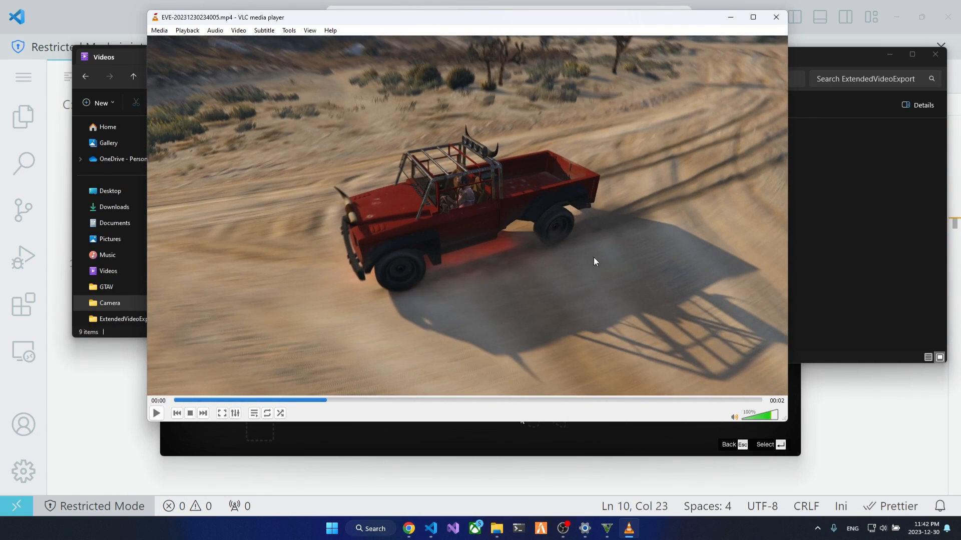
pyautogui.moveTo(274, 277)
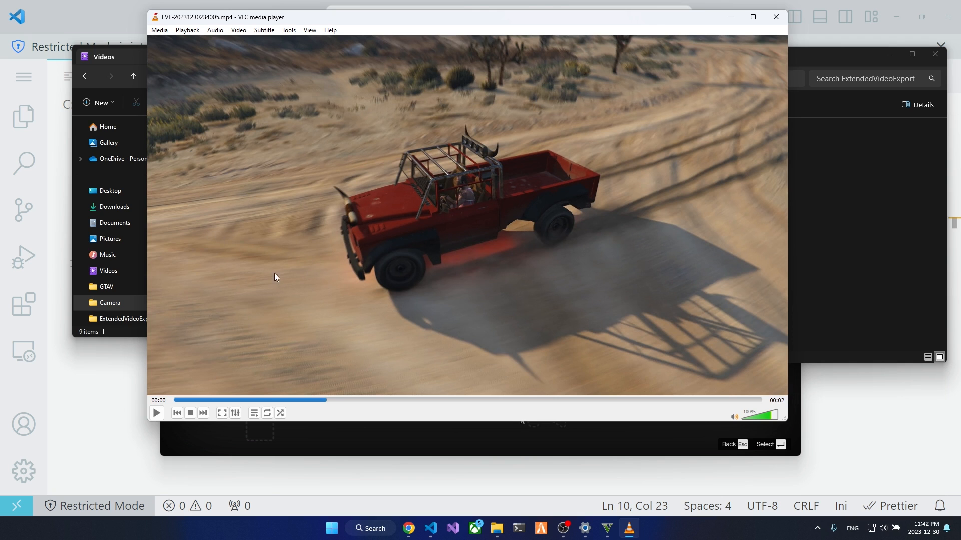
pyautogui.moveTo(569, 241)
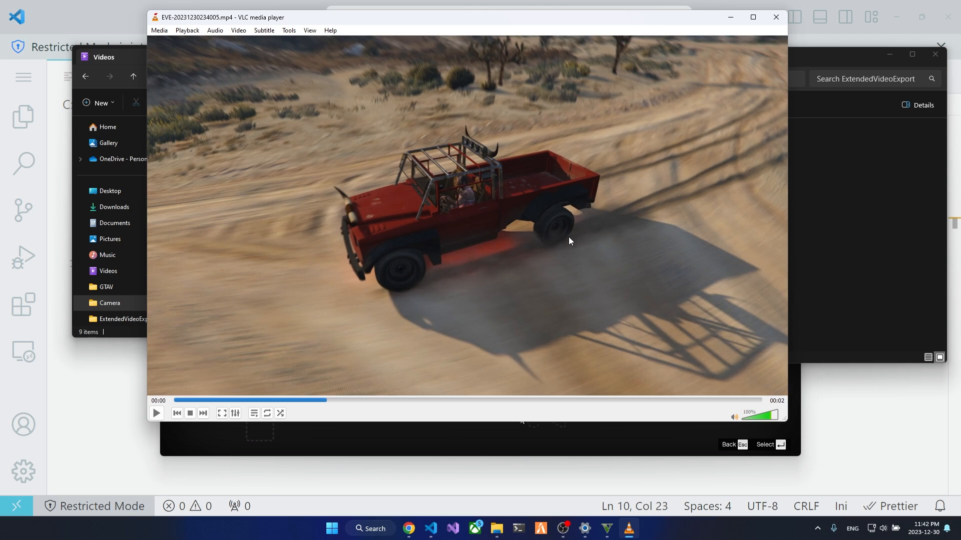
# Pause the truck clip to inspect the motion blur, then close VLC
pyautogui.click(156, 413)
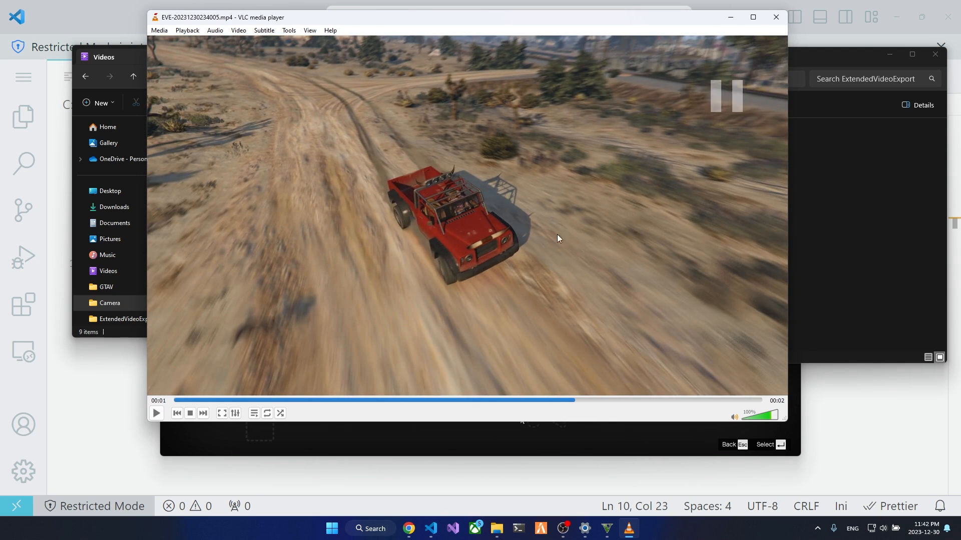
pyautogui.moveTo(632, 400)
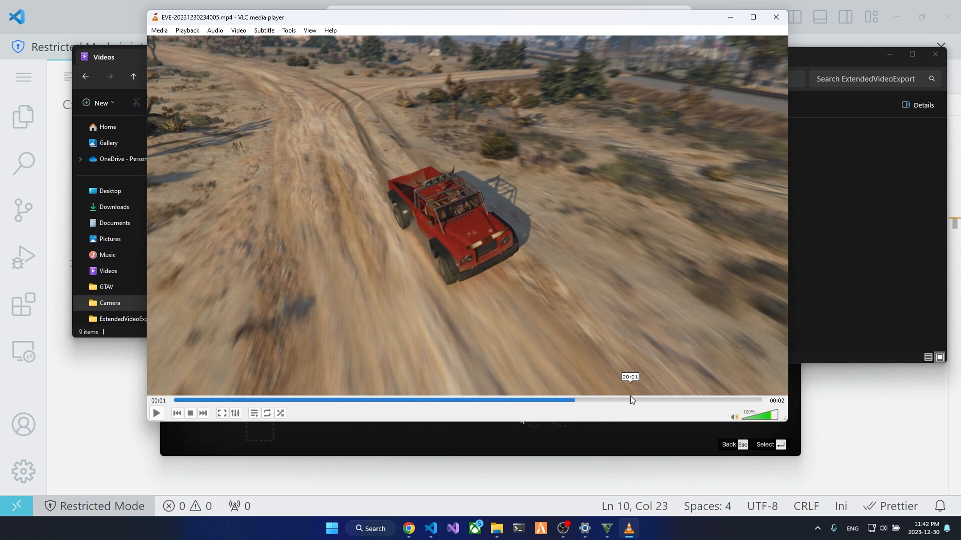
pyautogui.moveTo(539, 254)
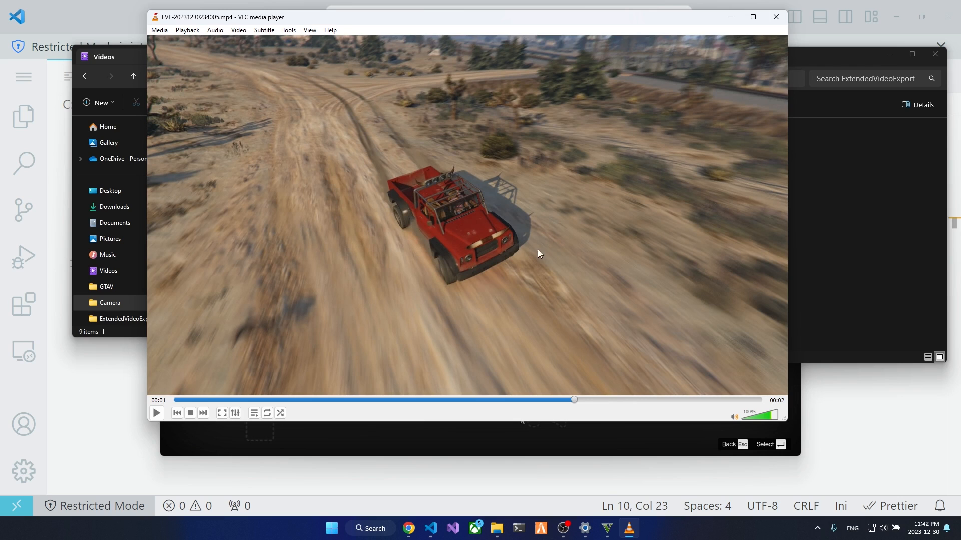
pyautogui.moveTo(402, 280)
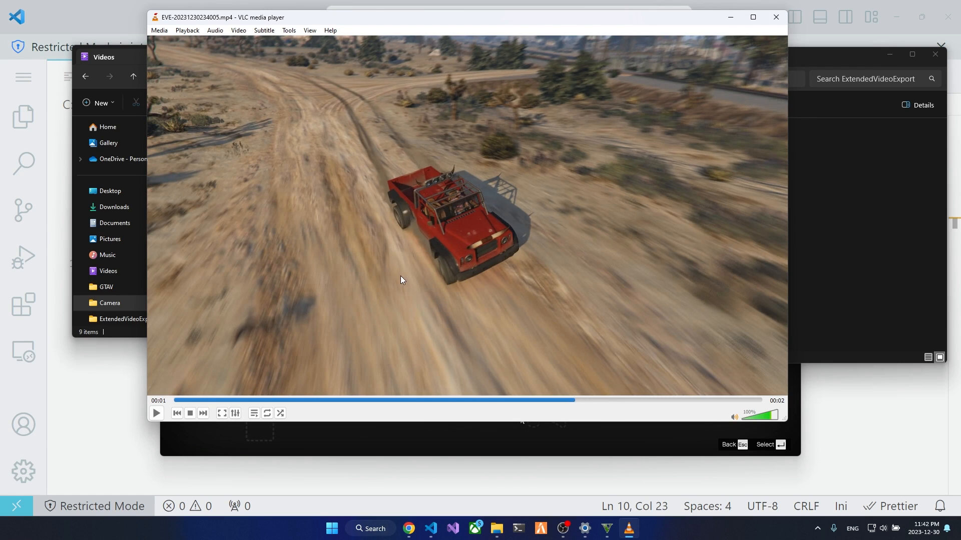
pyautogui.moveTo(523, 293)
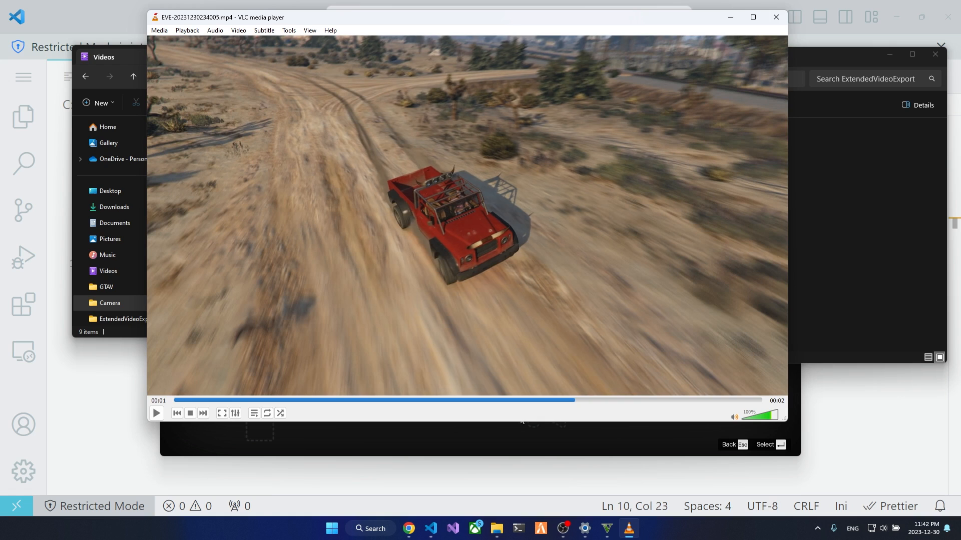
pyautogui.moveTo(530, 295)
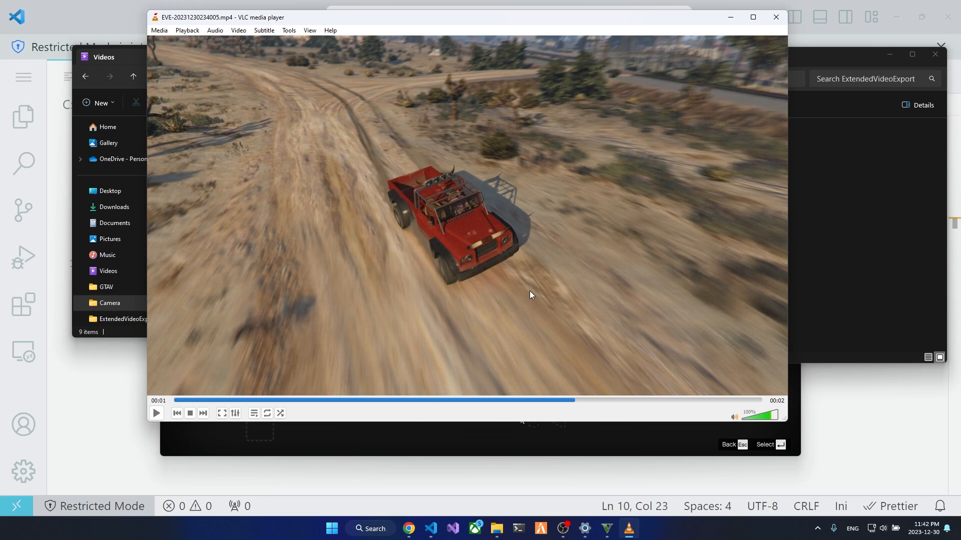
pyautogui.moveTo(547, 282)
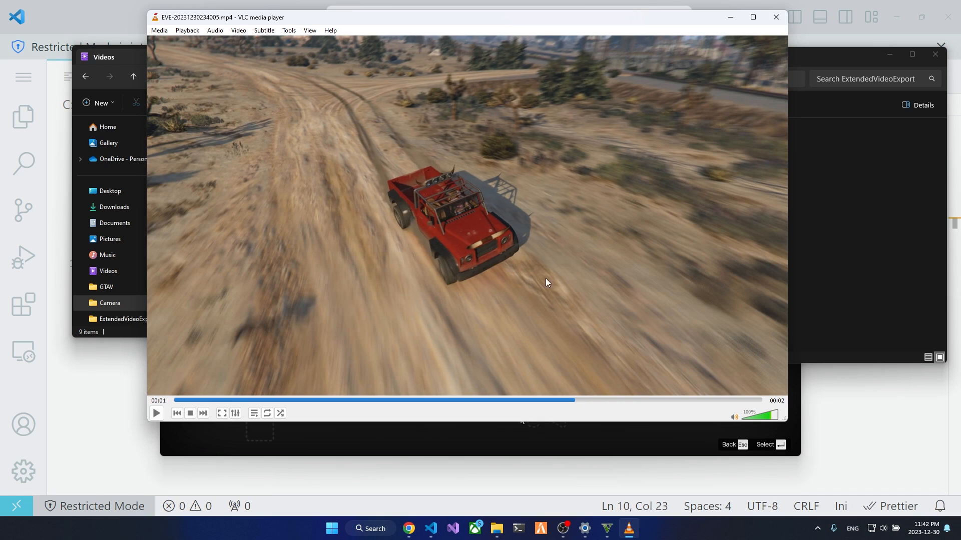
pyautogui.moveTo(490, 292)
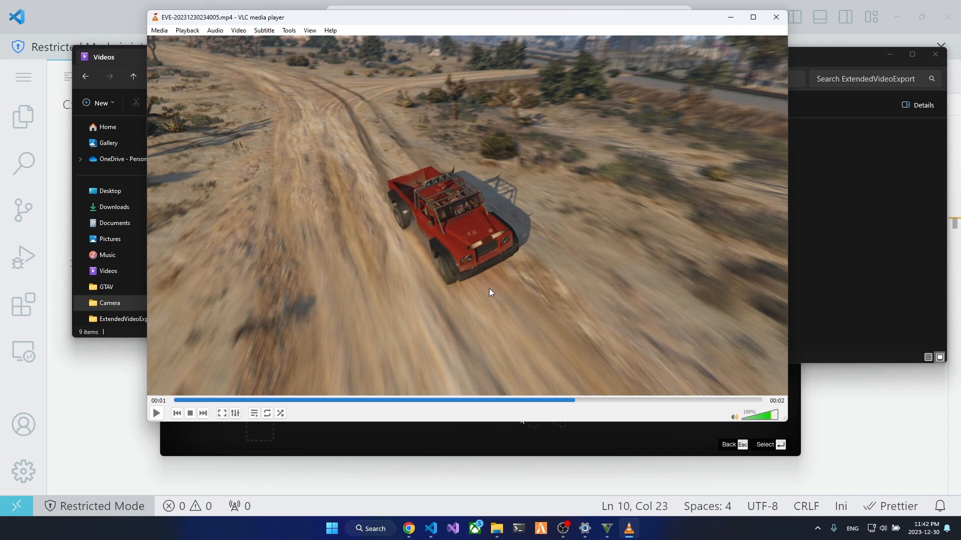
pyautogui.moveTo(384, 269)
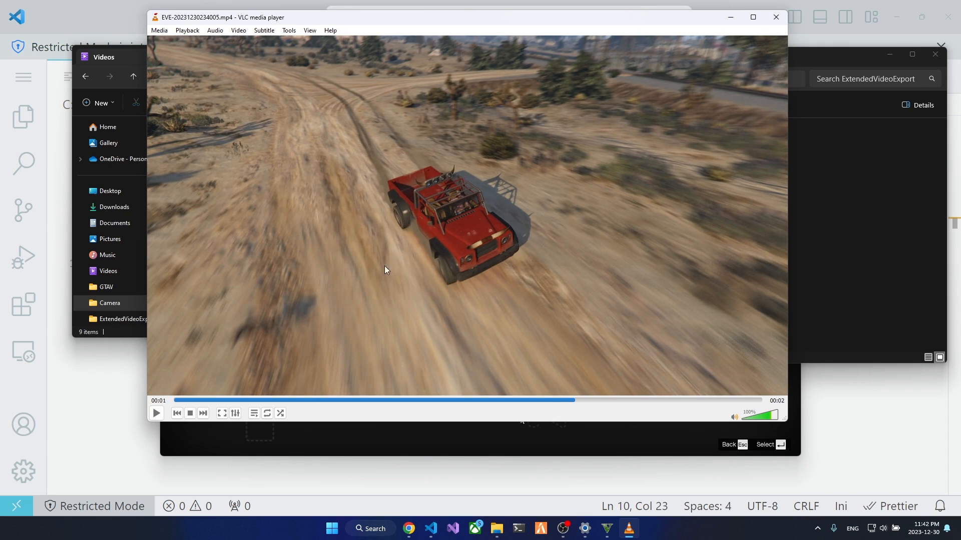
pyautogui.moveTo(524, 184)
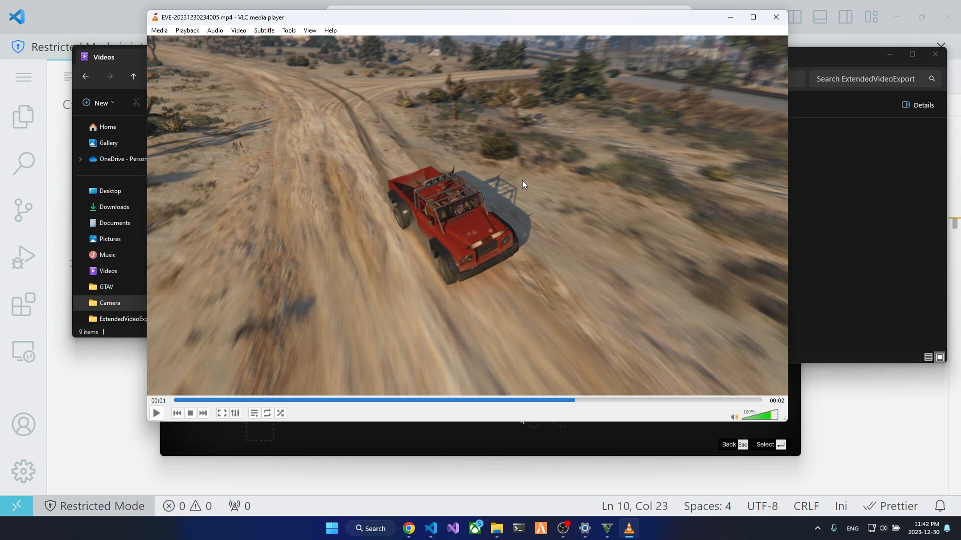
pyautogui.moveTo(555, 221)
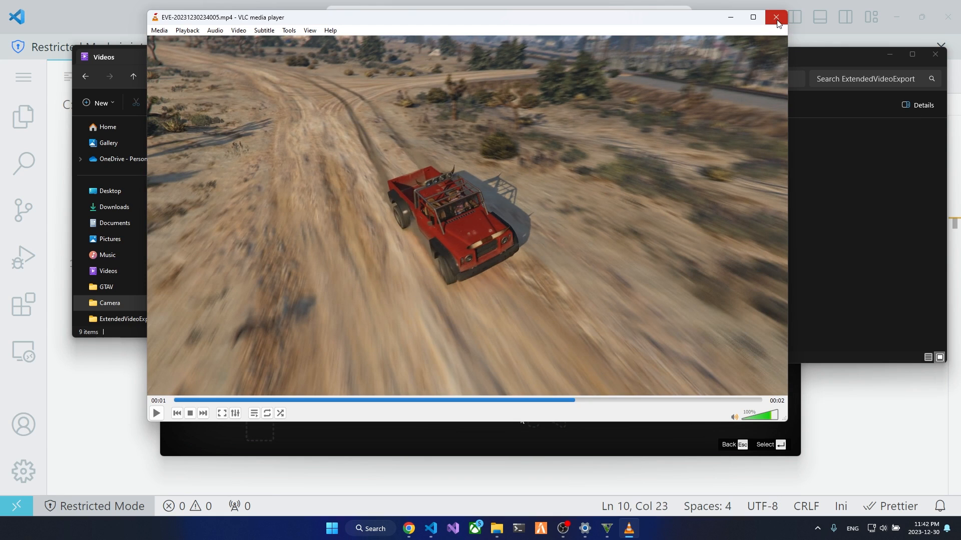
pyautogui.click(775, 17)
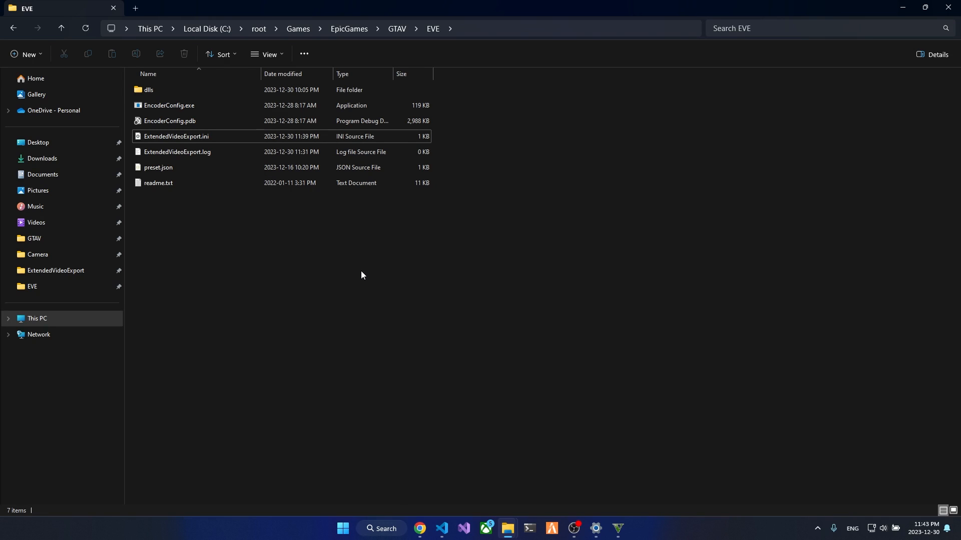
pyautogui.moveTo(317, 261)
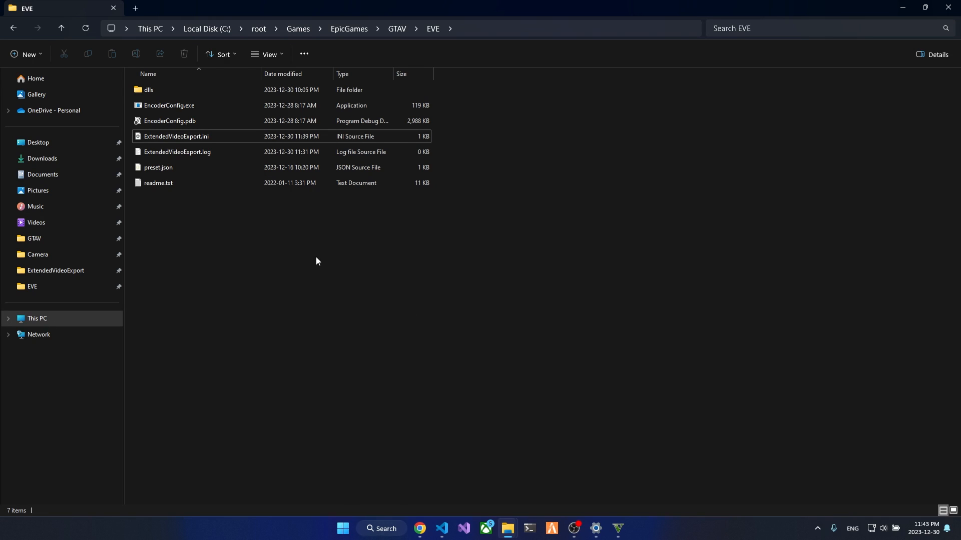
# Select and run EncoderConfig.exe from the GTAV EVE folder
pyautogui.click(169, 105)
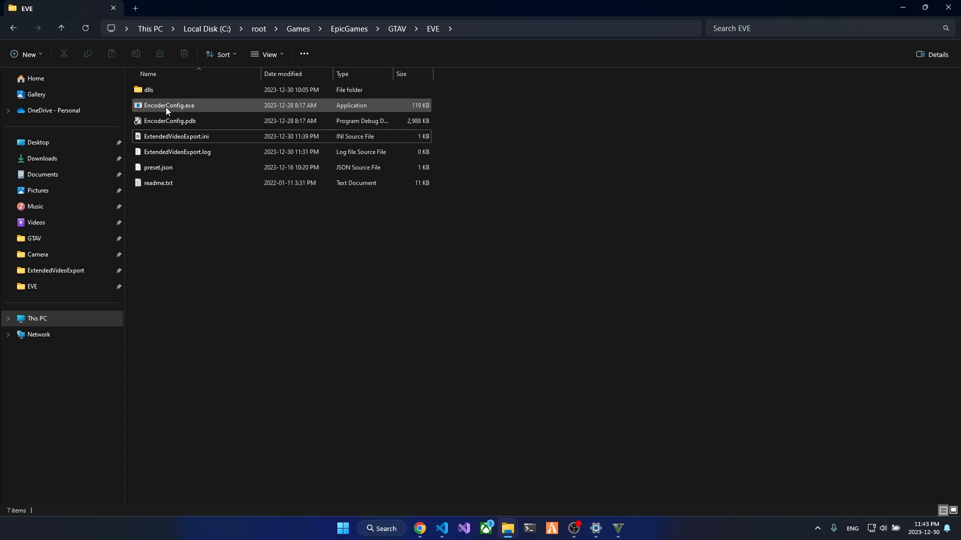
pyautogui.moveTo(168, 105)
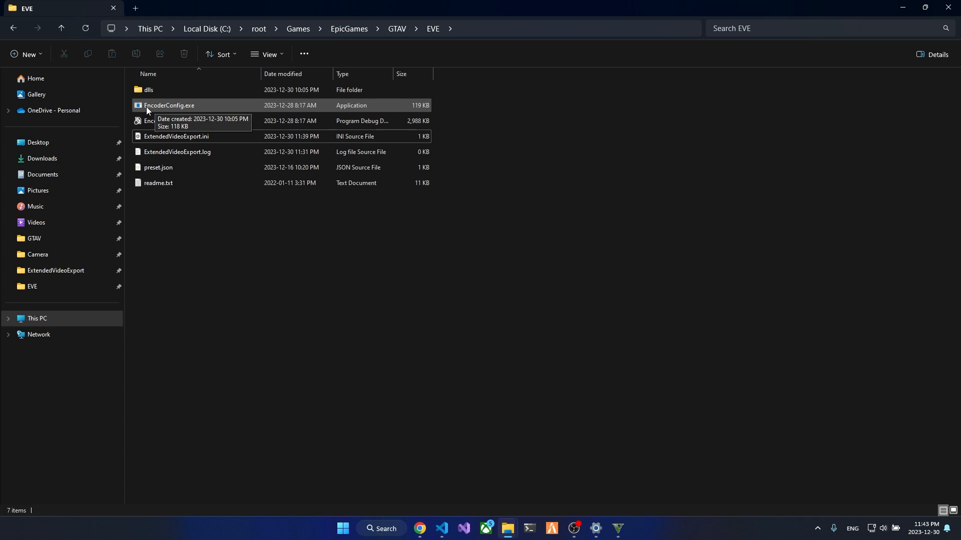
pyautogui.click(169, 106)
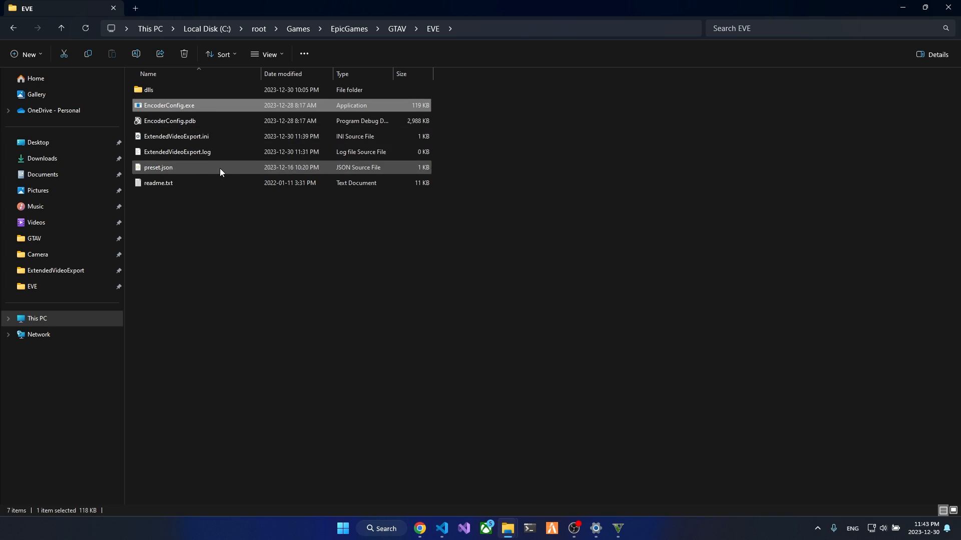
pyautogui.moveTo(163, 105)
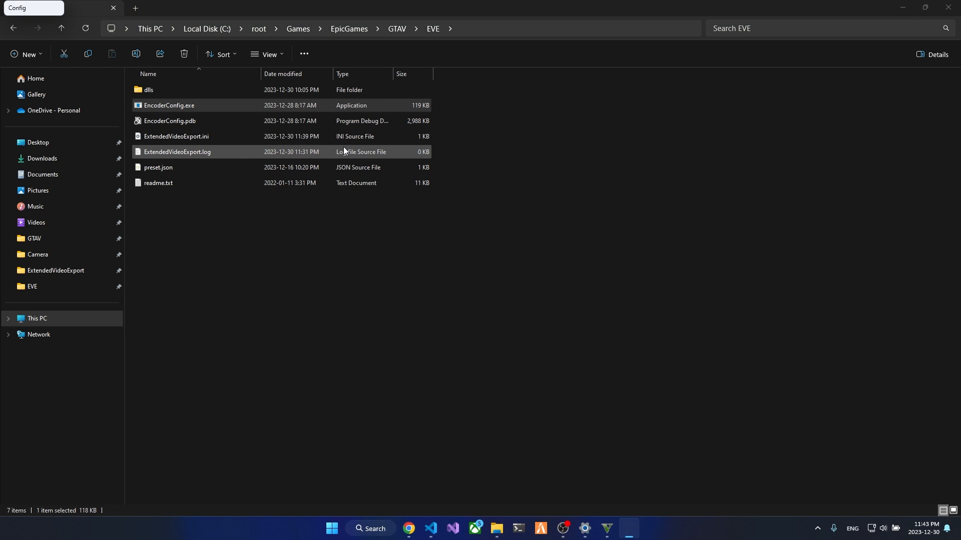
pyautogui.doubleClick(168, 105)
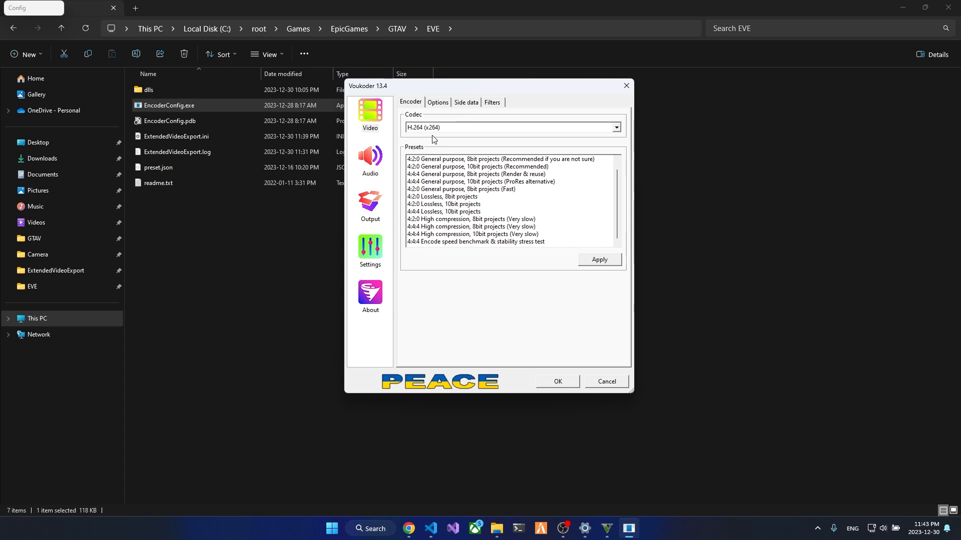
# Keep H.264 (x264) in the Codec list, browse its Options and Side data, then go to Audio
pyautogui.click(615, 127)
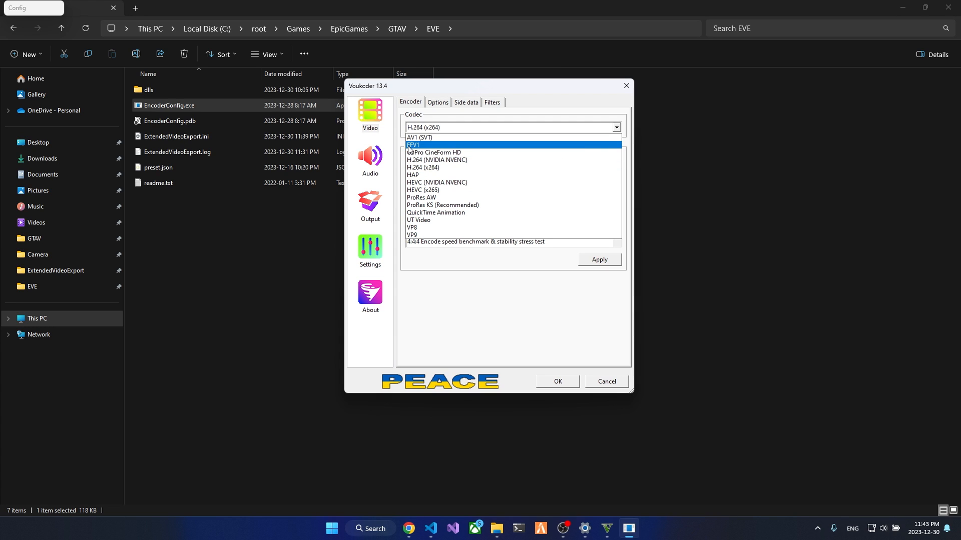
pyautogui.moveTo(414, 150)
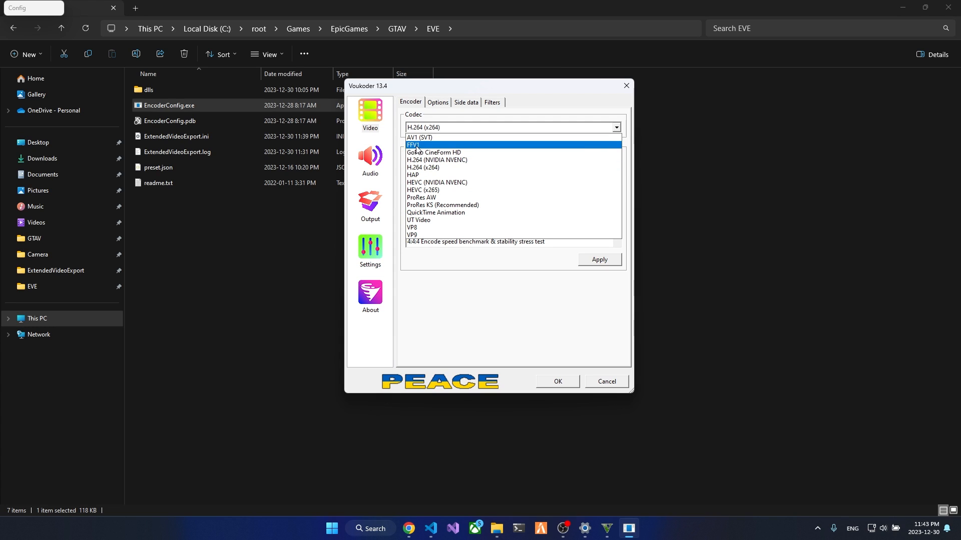
pyautogui.click(419, 167)
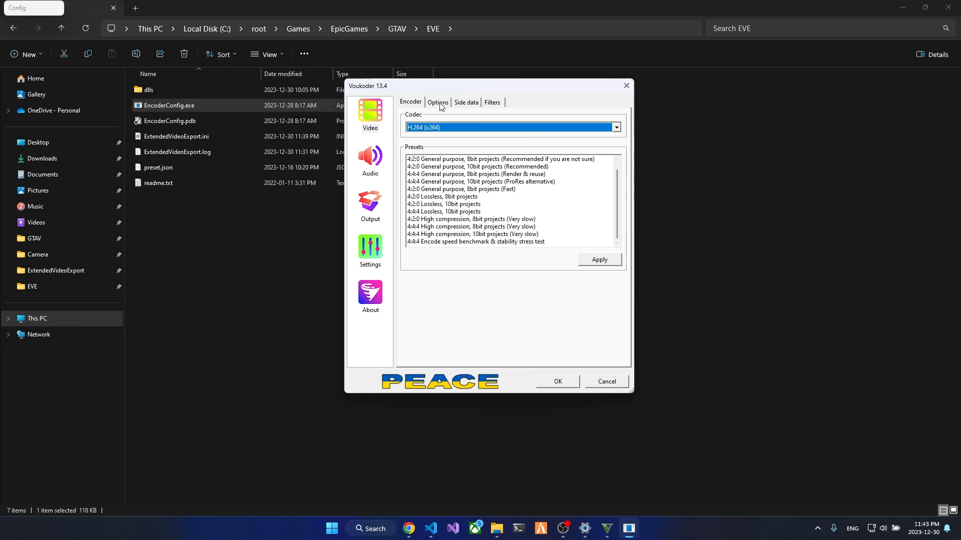
pyautogui.click(437, 102)
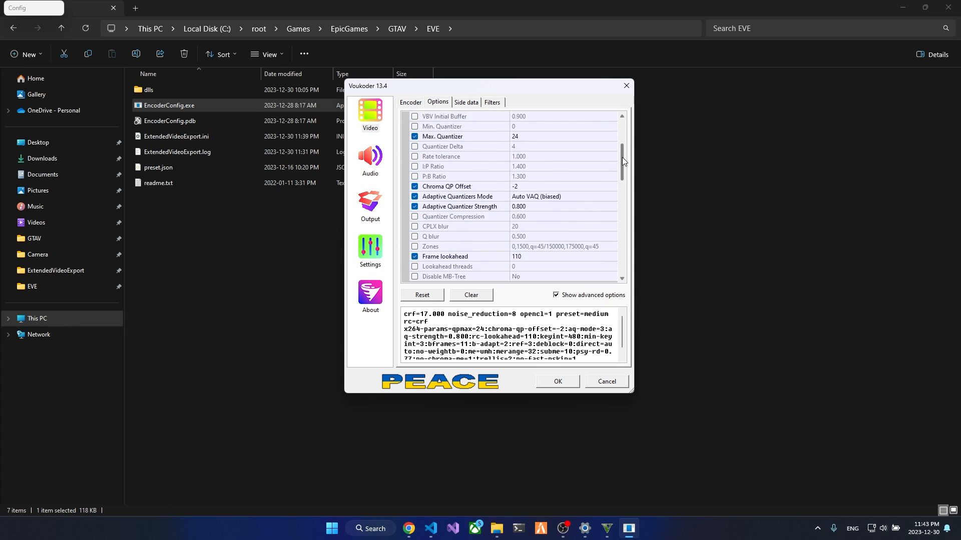
pyautogui.scroll(-3)
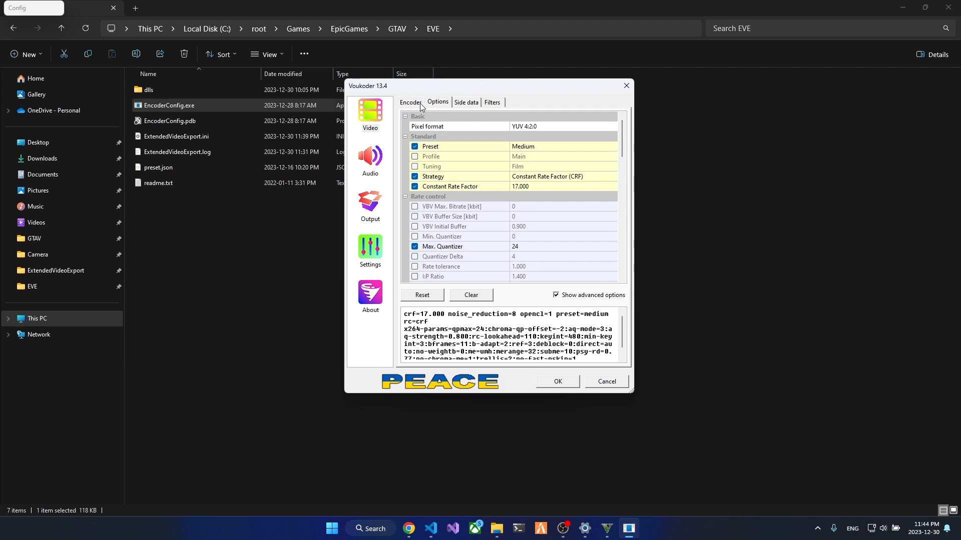
pyautogui.click(465, 102)
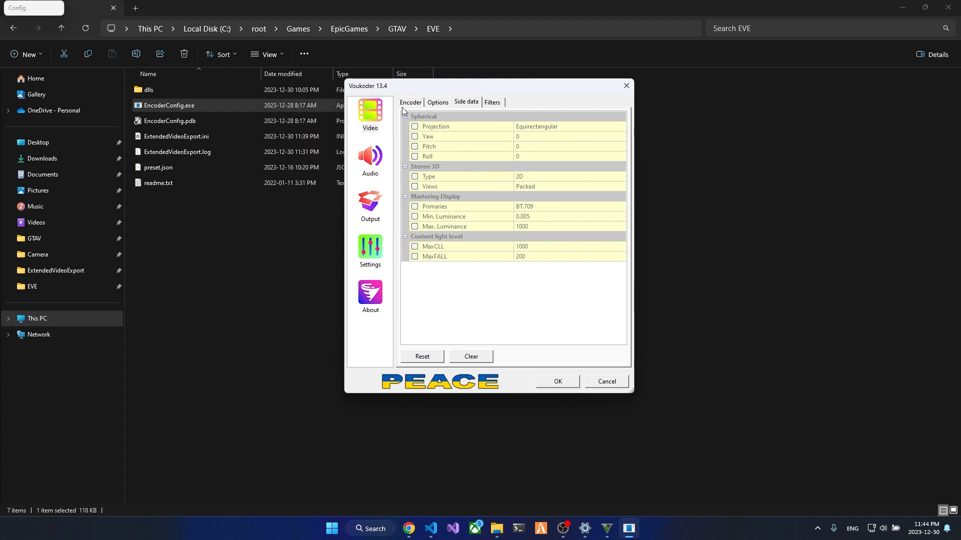
pyautogui.click(369, 159)
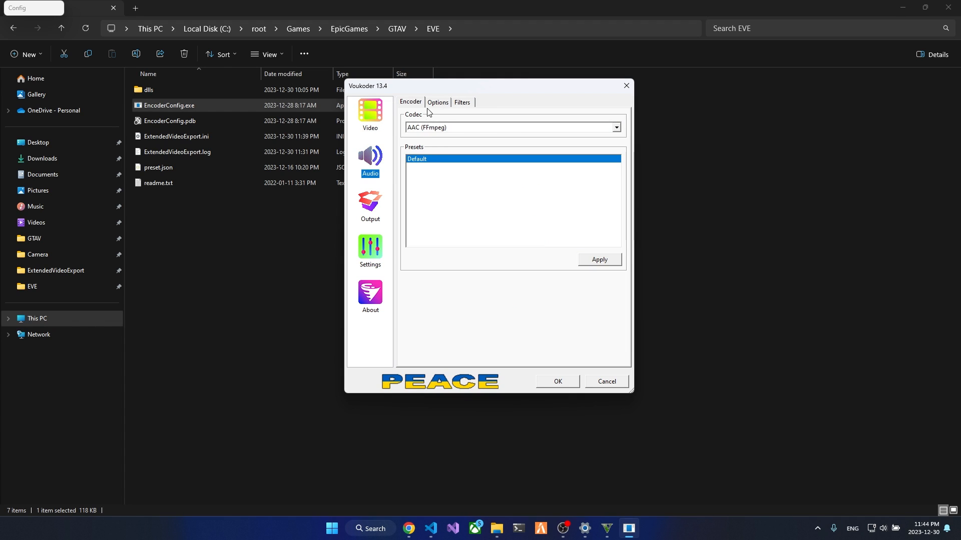
# Keep AAC (FFmpeg) as the audio codec at 320 kbit/s after reviewing its bitrate and profile options
pyautogui.click(616, 127)
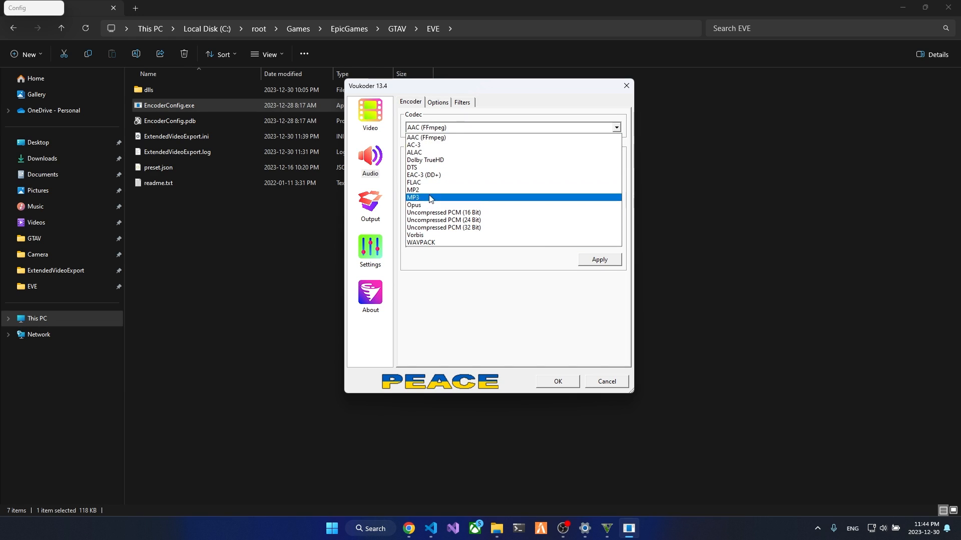
pyautogui.click(424, 137)
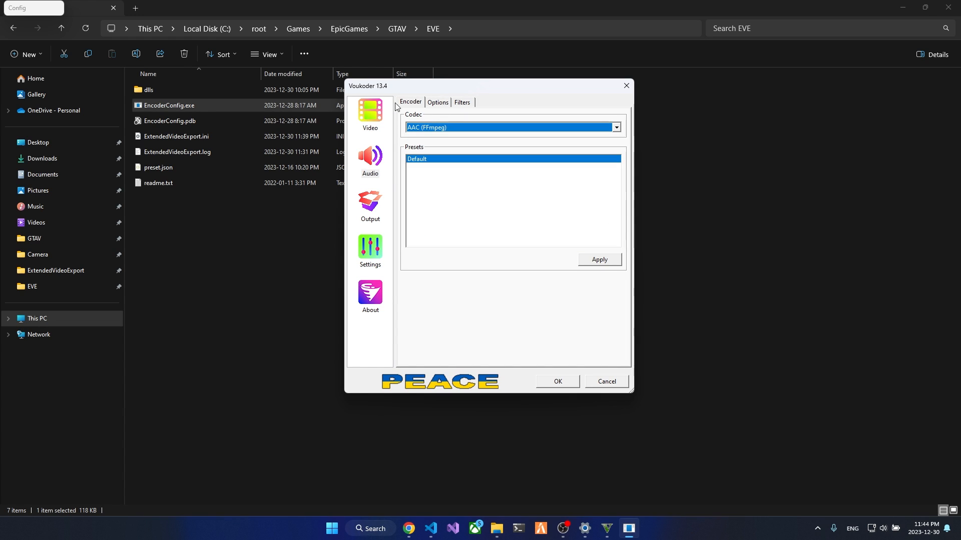
pyautogui.click(437, 102)
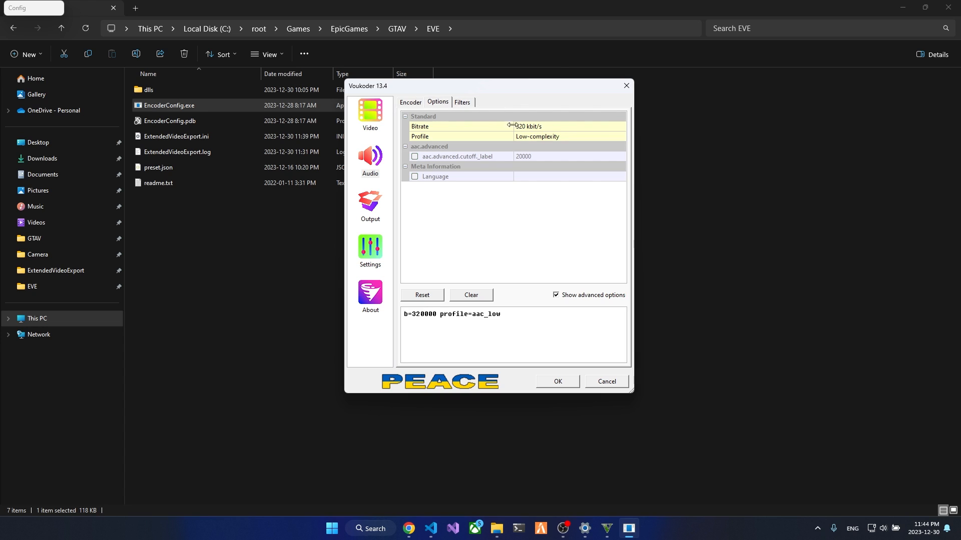
pyautogui.click(369, 205)
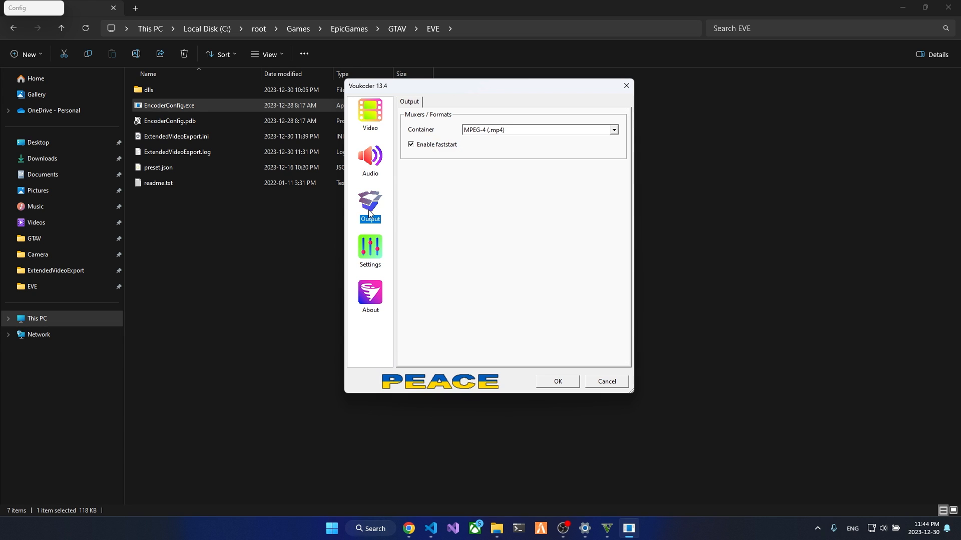
# Keep MPEG-4 (.mp4) with faststart as the container and save the Voukoder settings with OK
pyautogui.click(611, 129)
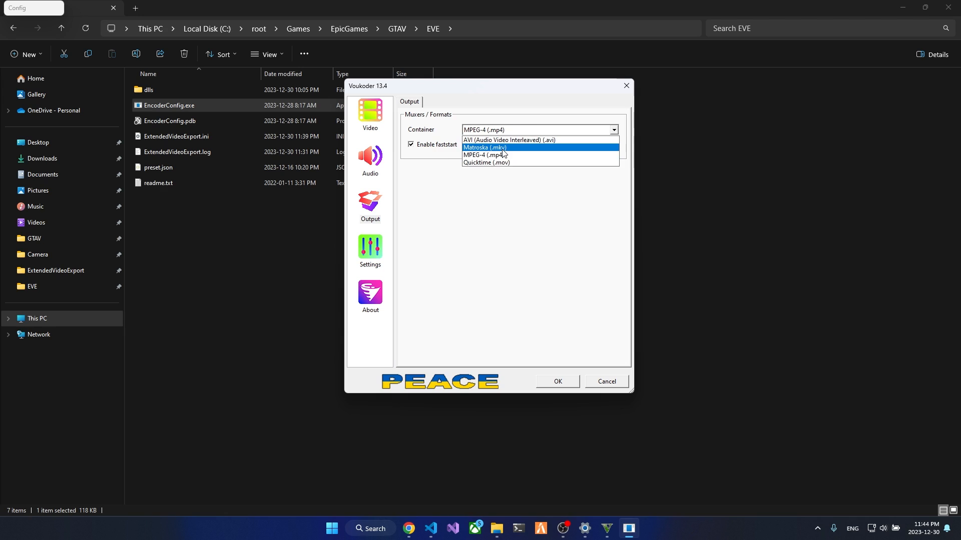
pyautogui.moveTo(468, 153)
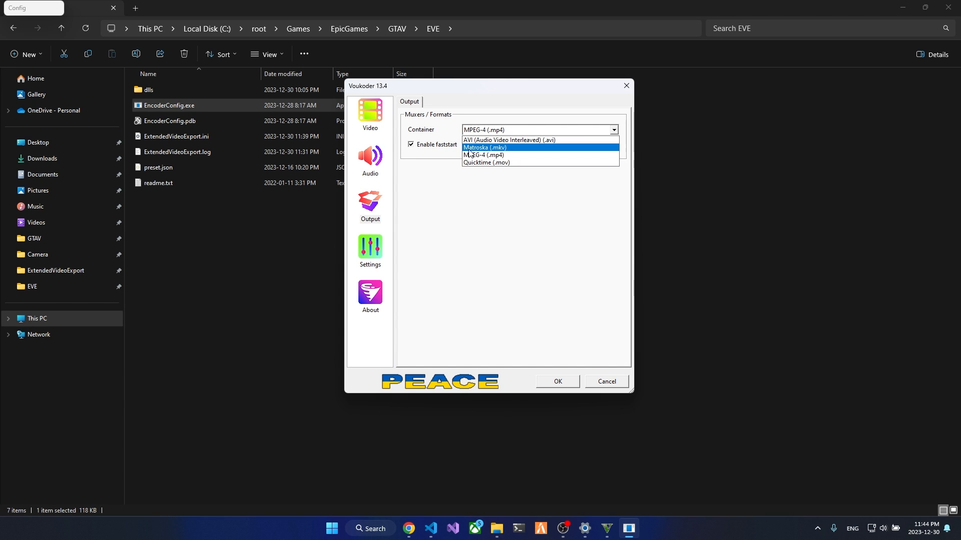
pyautogui.moveTo(490, 153)
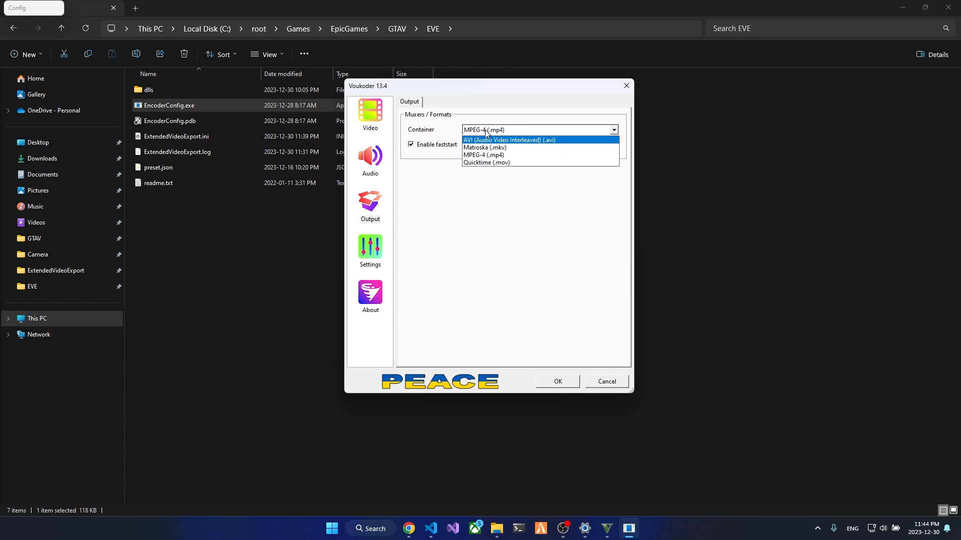
pyautogui.click(484, 154)
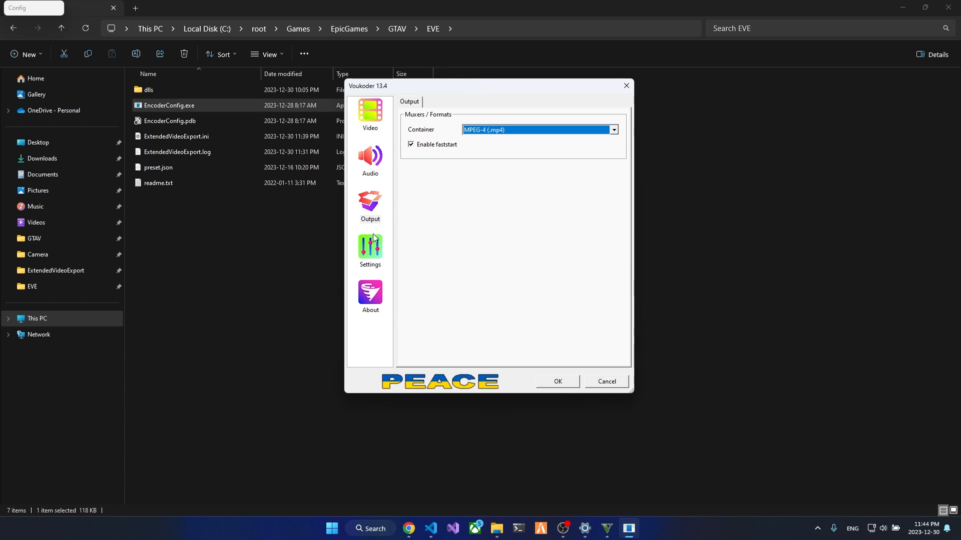
pyautogui.moveTo(388, 128)
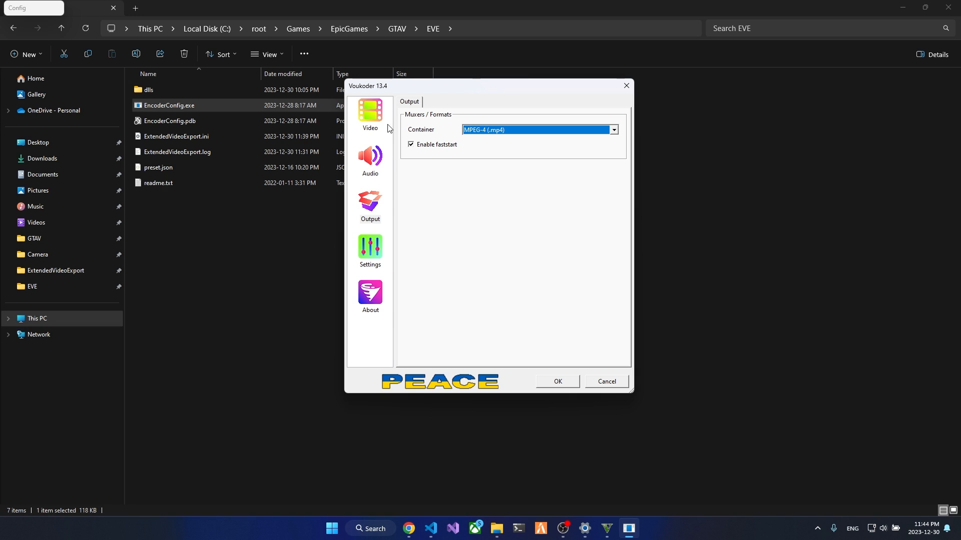
pyautogui.click(369, 113)
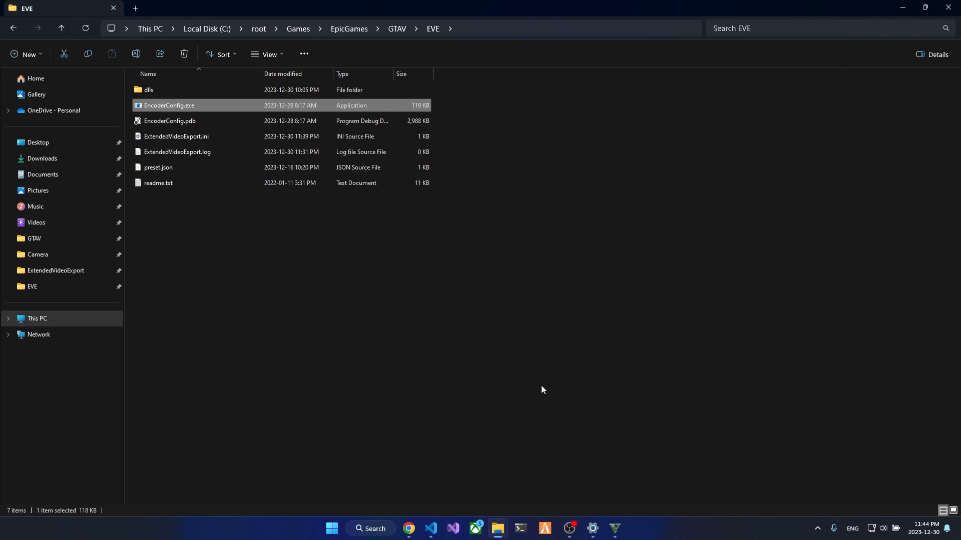
pyautogui.click(157, 167)
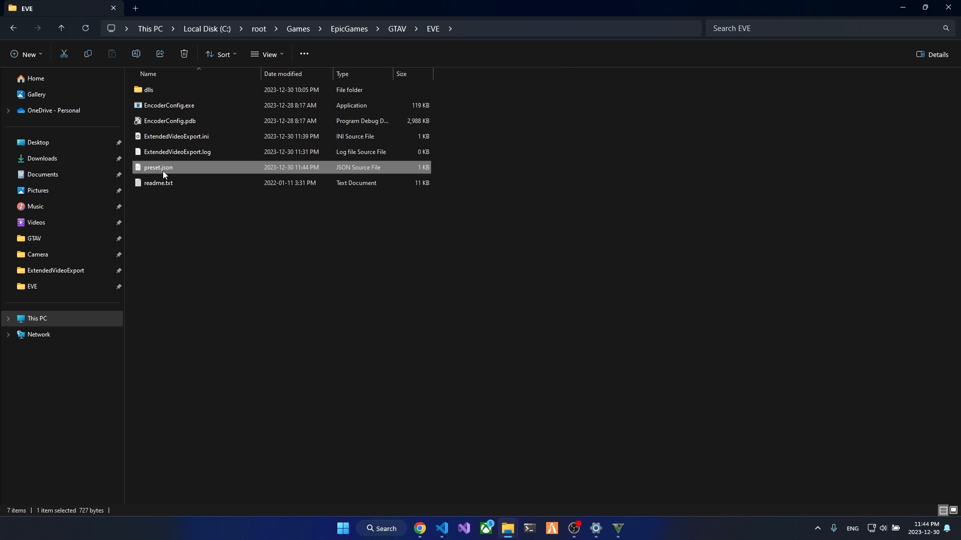
pyautogui.click(282, 272)
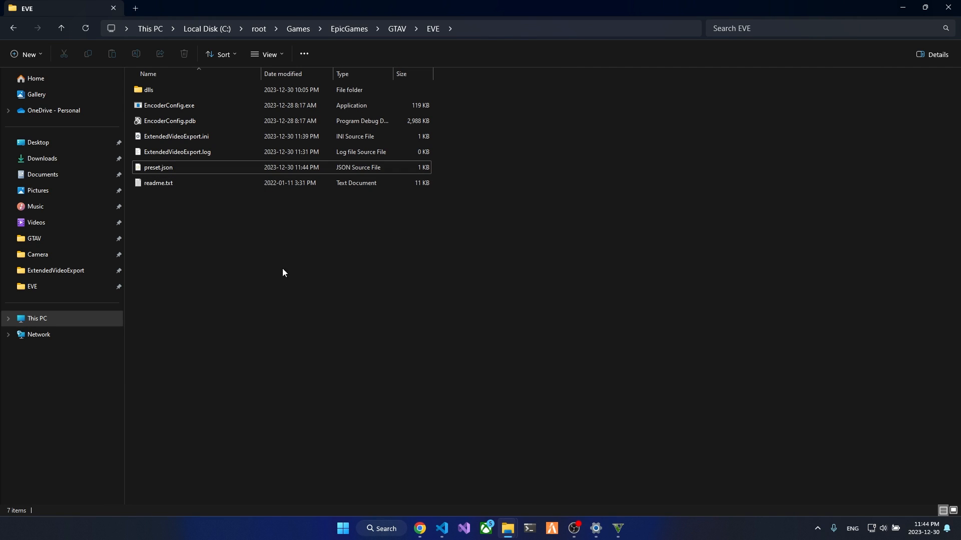
pyautogui.moveTo(224, 217)
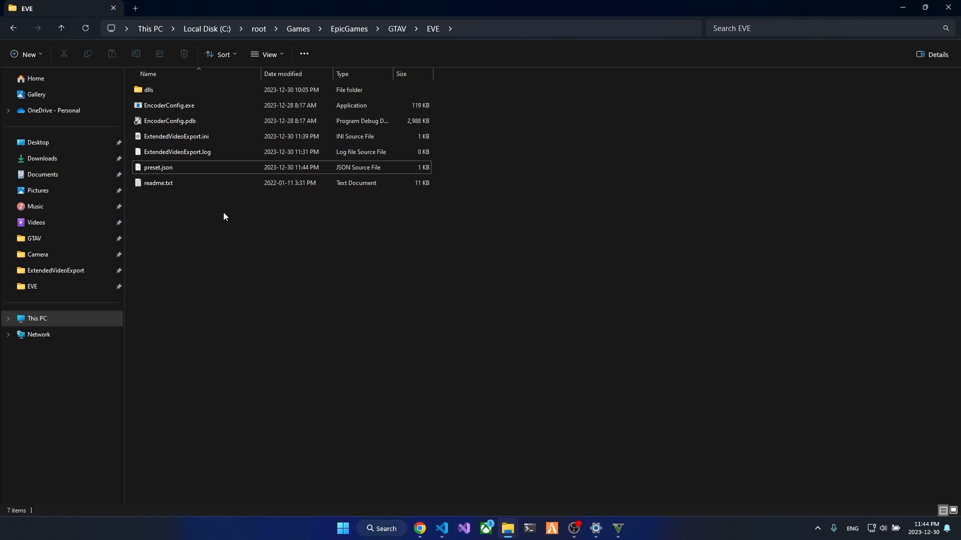
pyautogui.moveTo(371, 295)
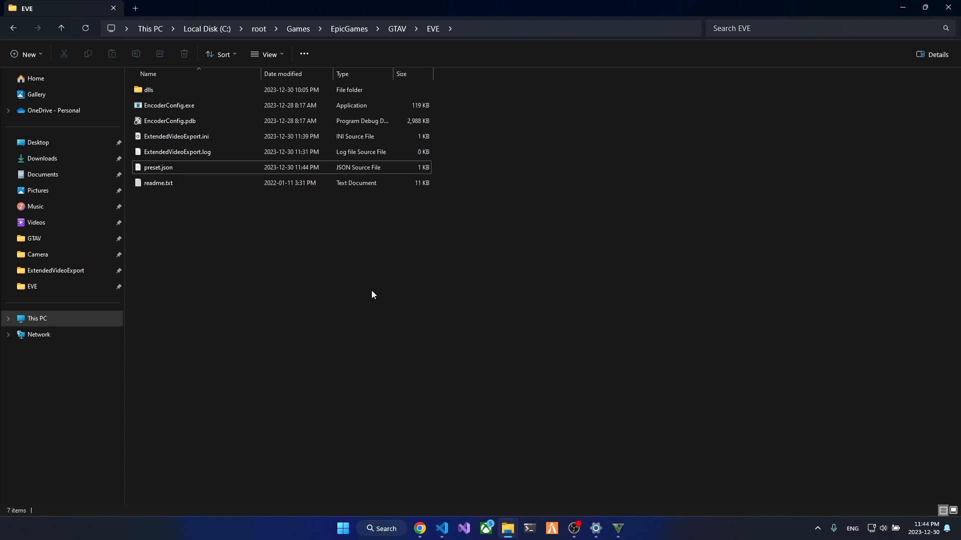